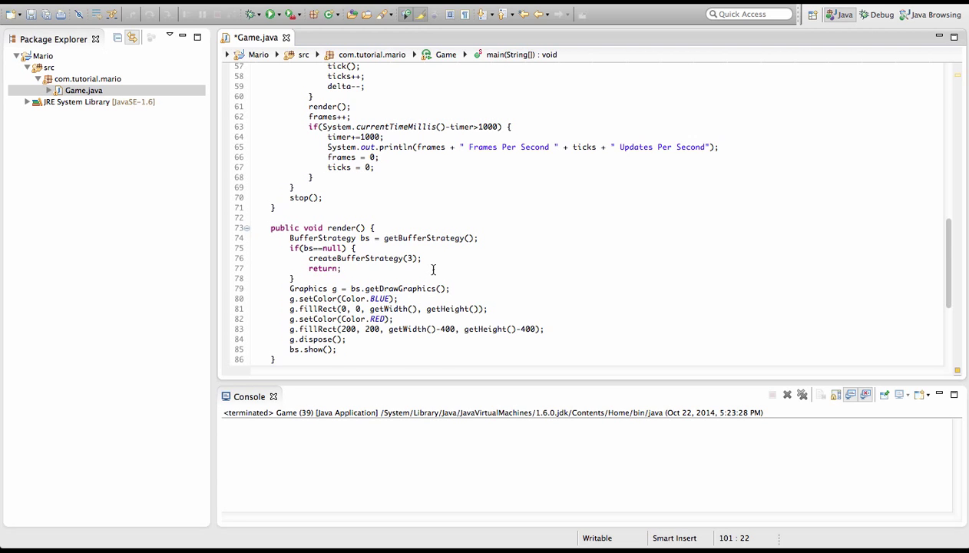
# Review the colour and rectangle drawing lines in the Game source.
pyautogui.scroll(-3)
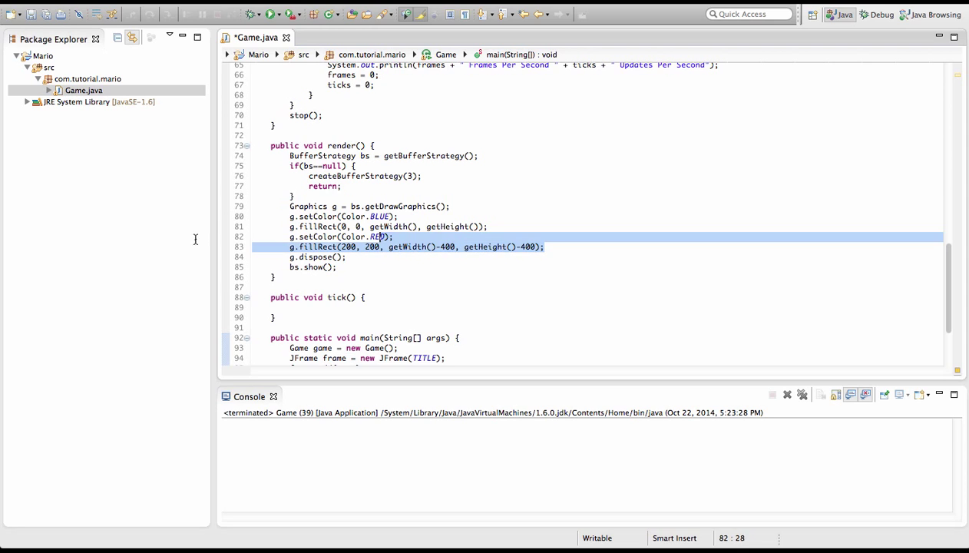
pyautogui.moveTo(543, 245); pyautogui.dragTo(253, 215)
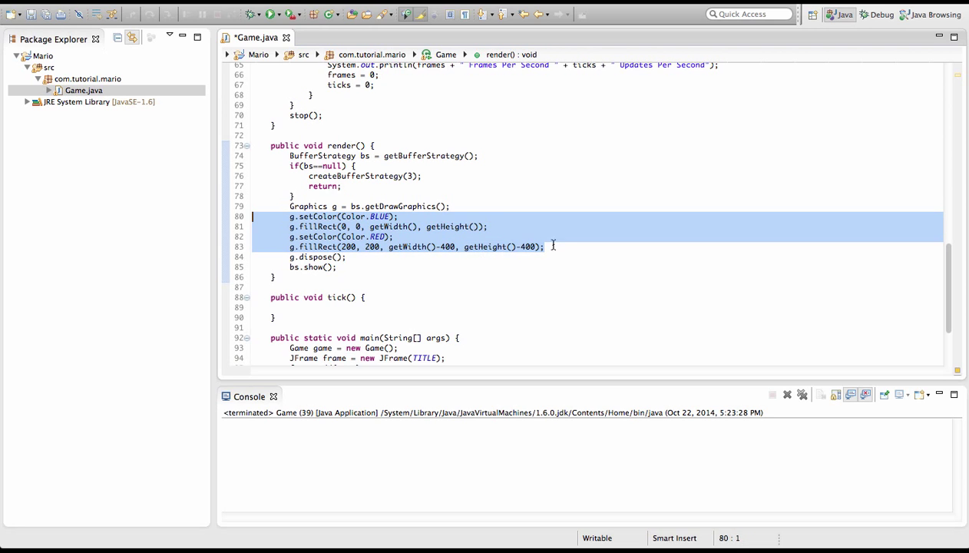
pyautogui.click(559, 245)
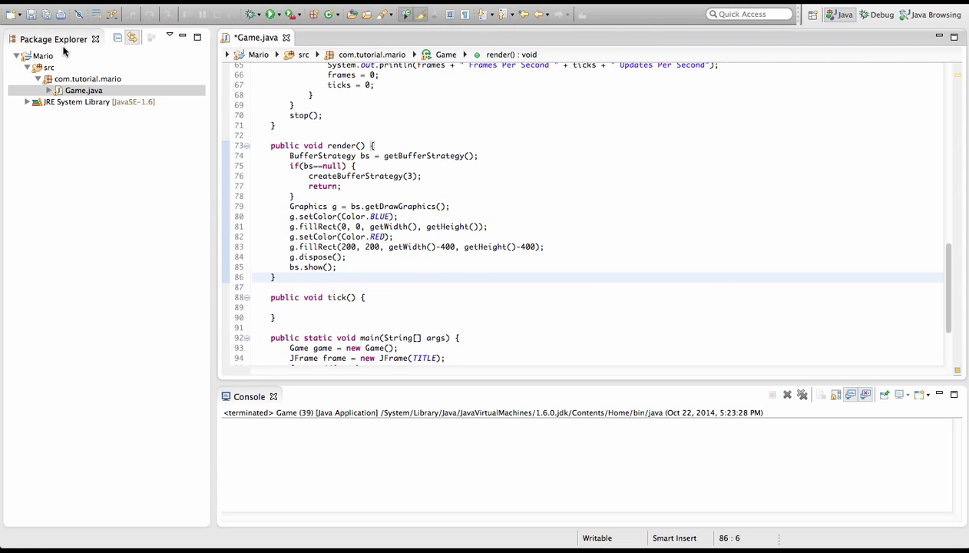
# Create the package com.tutorial.mario.entity in the Mario src folder.
pyautogui.click(49, 68)
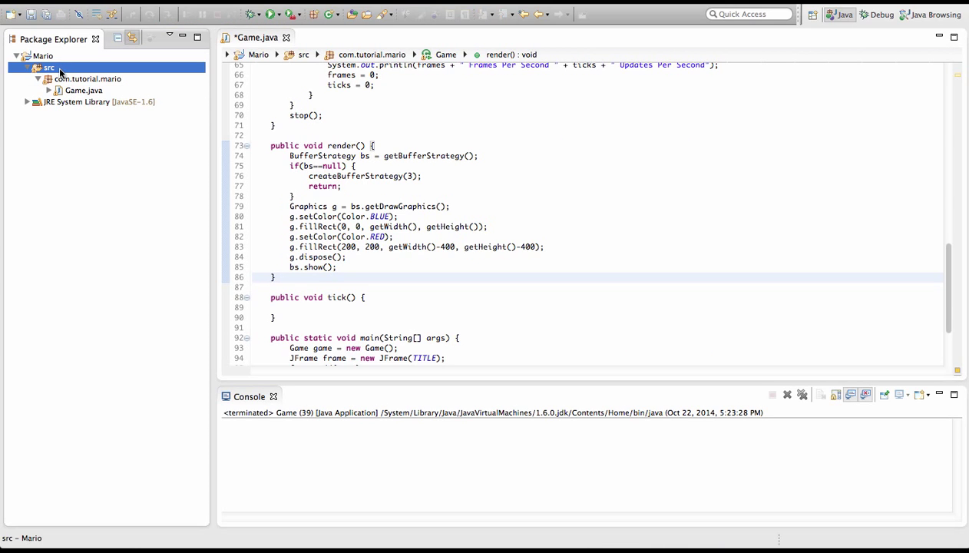
pyautogui.rightClick(48, 68)
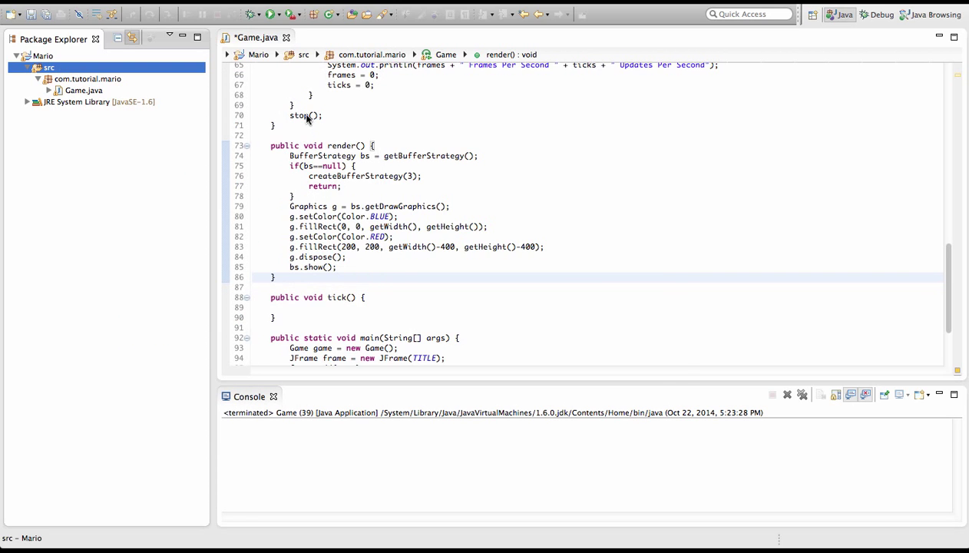
pyautogui.write('c')
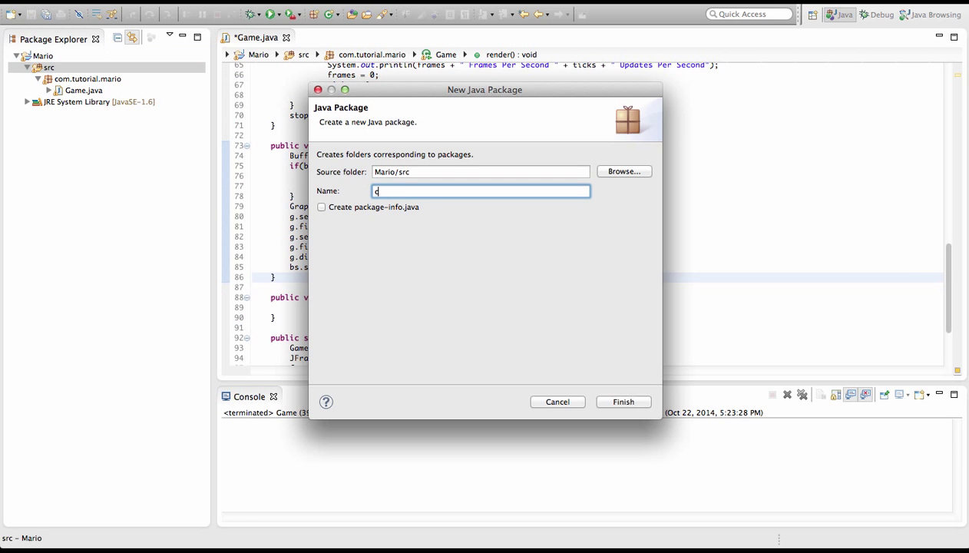
pyautogui.write('om.tutorial')
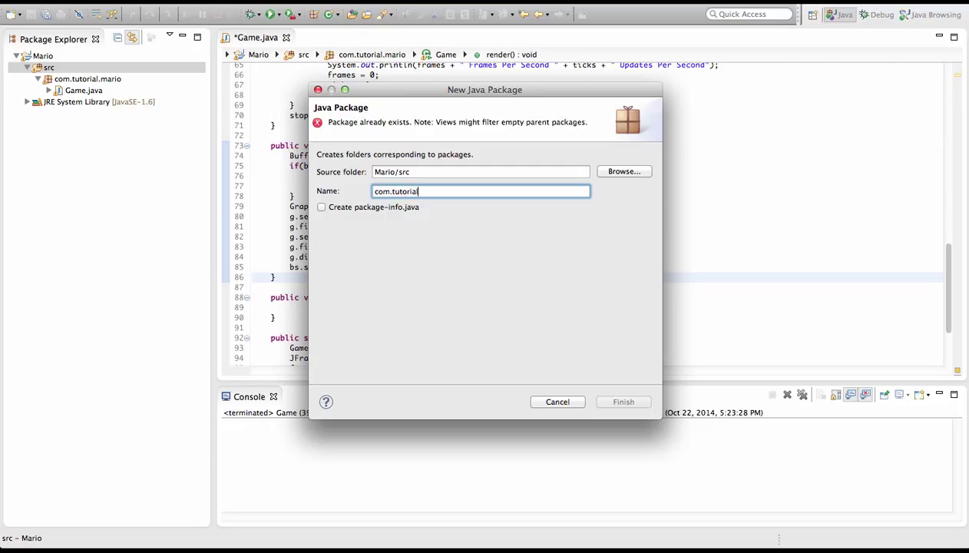
pyautogui.write('.')
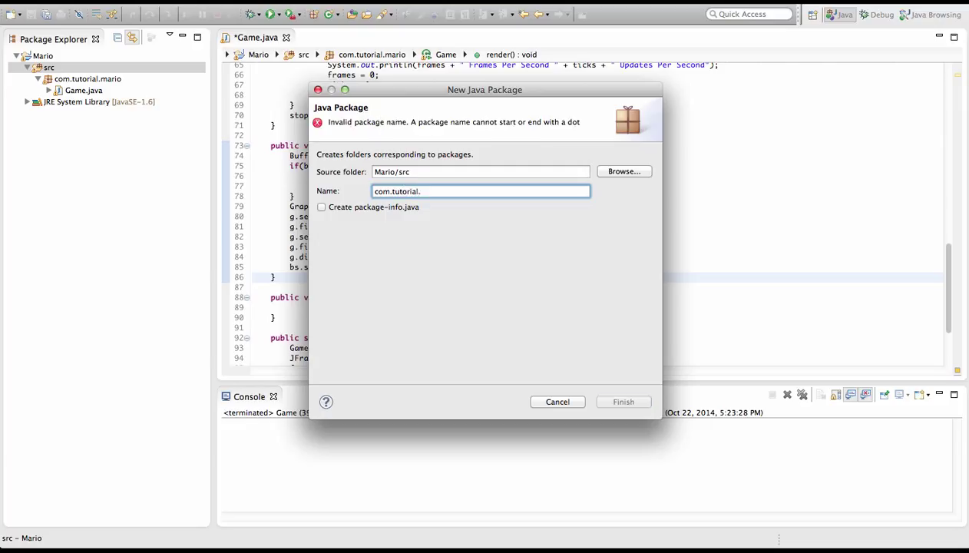
pyautogui.write('mario.')
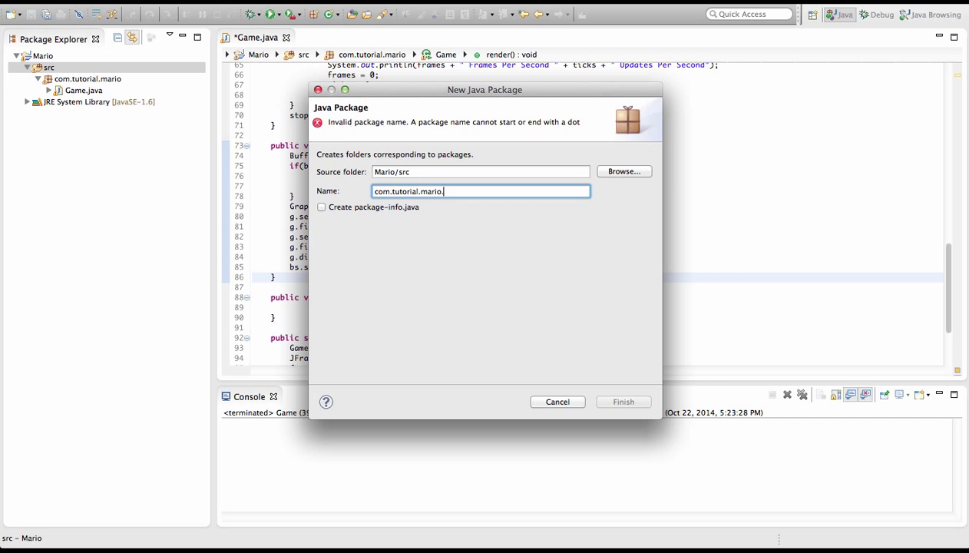
pyautogui.write('entity')
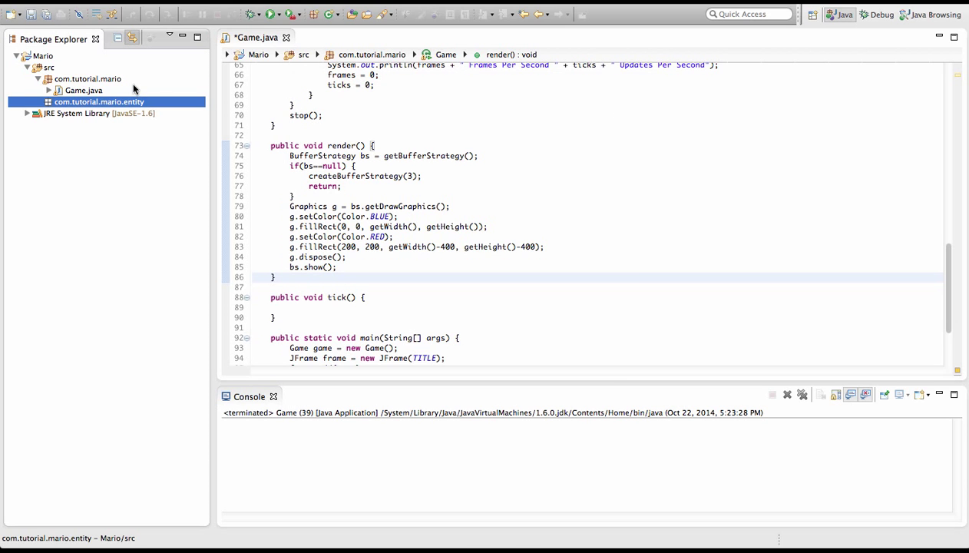
pyautogui.click(47, 68)
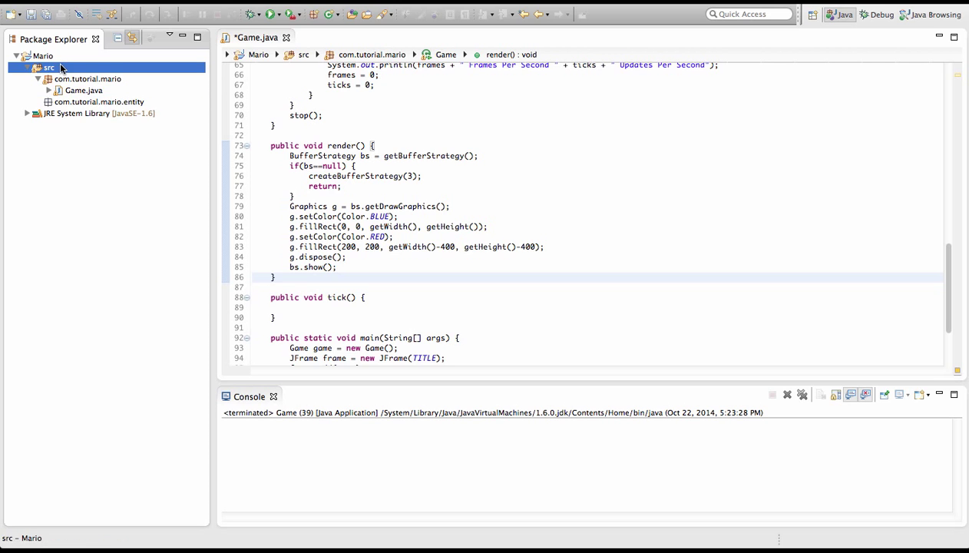
# Create a second package com.tutorial.mario.tile in the src folder.
pyautogui.rightClick(49, 68)
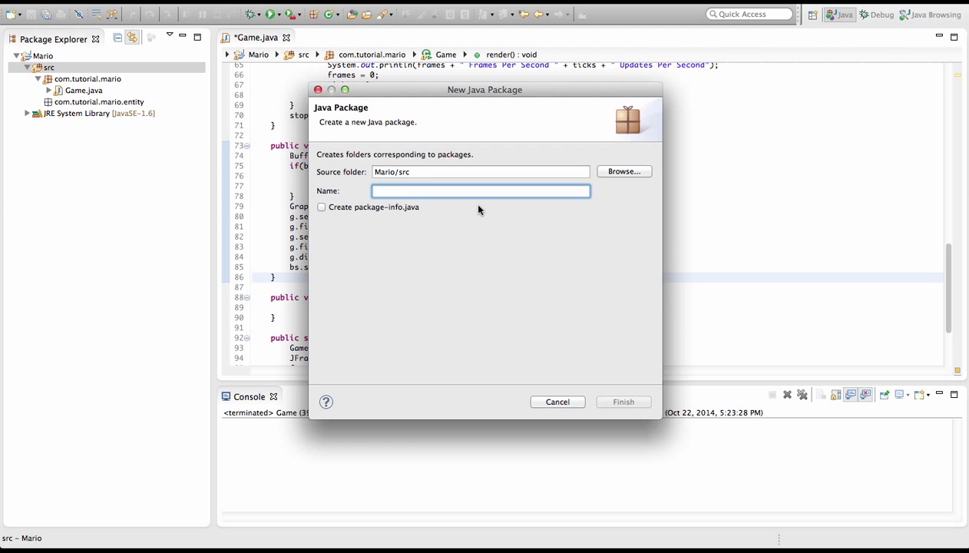
pyautogui.write('com.tutorial.mario.tile')
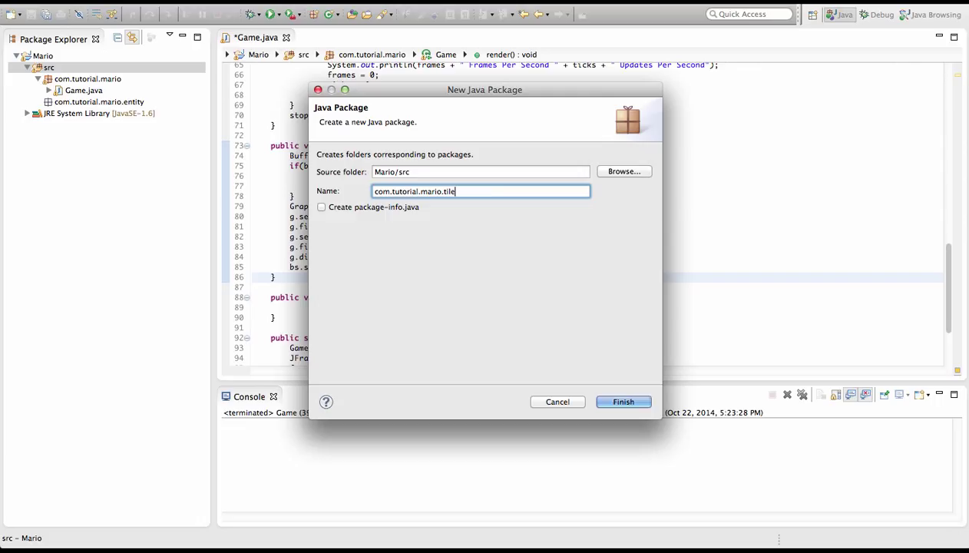
pyautogui.click(623, 402)
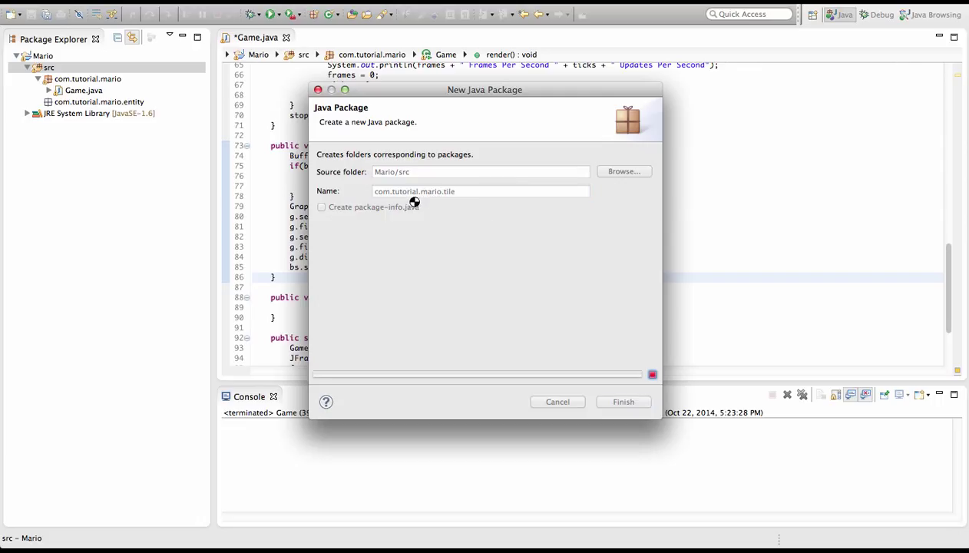
pyautogui.click(623, 402)
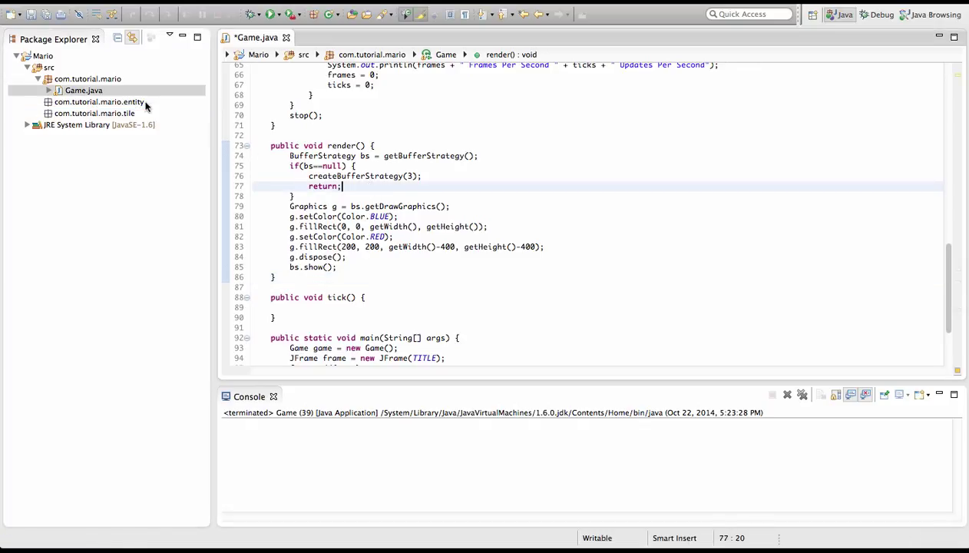
# Create a public class Entity inside the com.tutorial.mario.entity package.
pyautogui.click(98, 101)
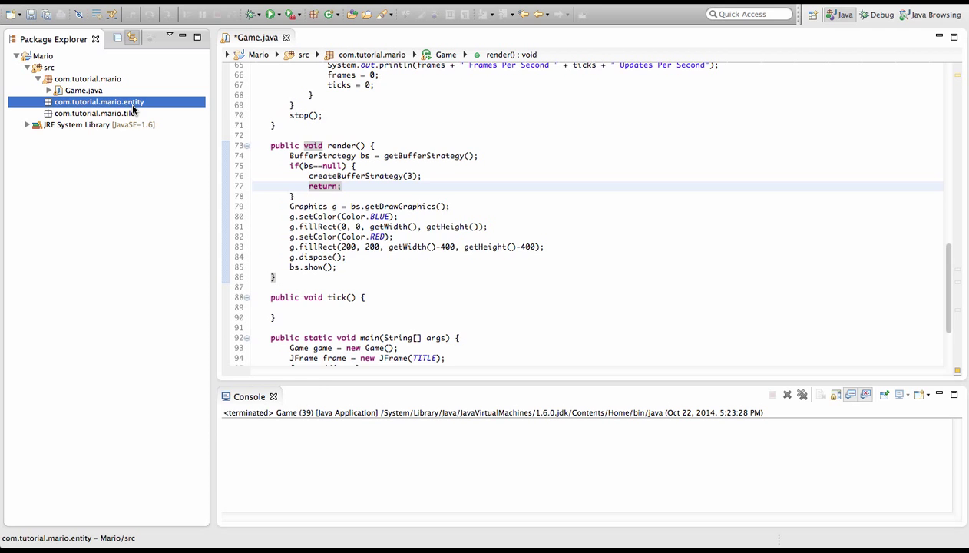
pyautogui.rightClick(98, 102)
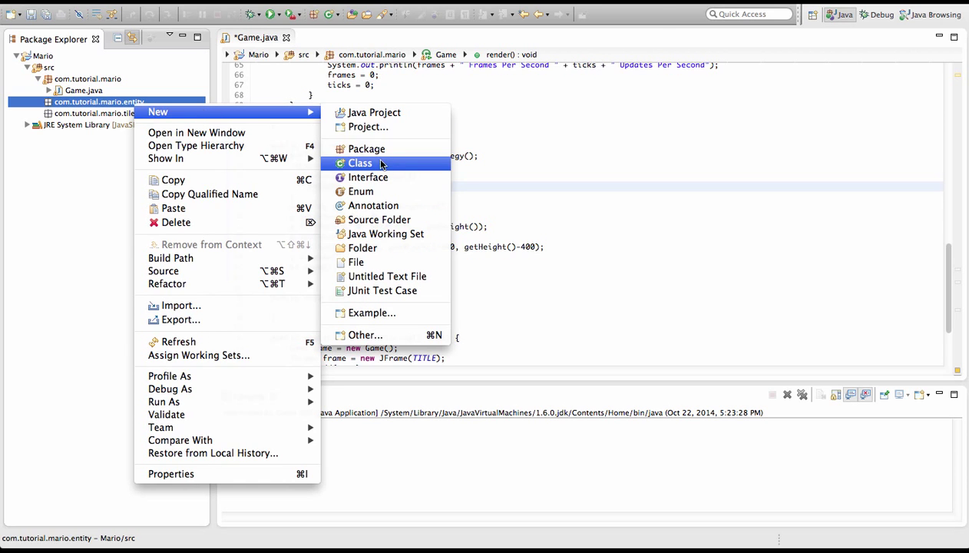
pyautogui.click(360, 162)
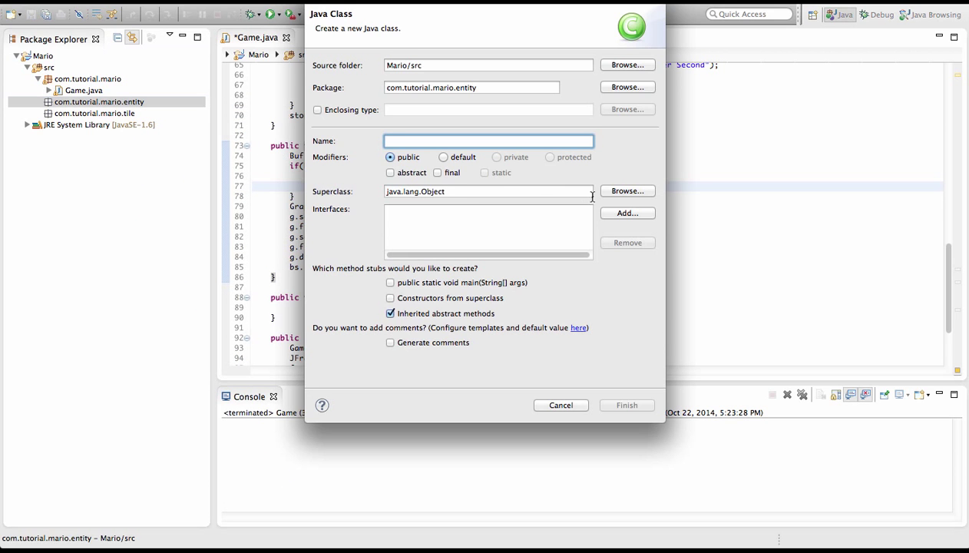
pyautogui.write('Enityty')
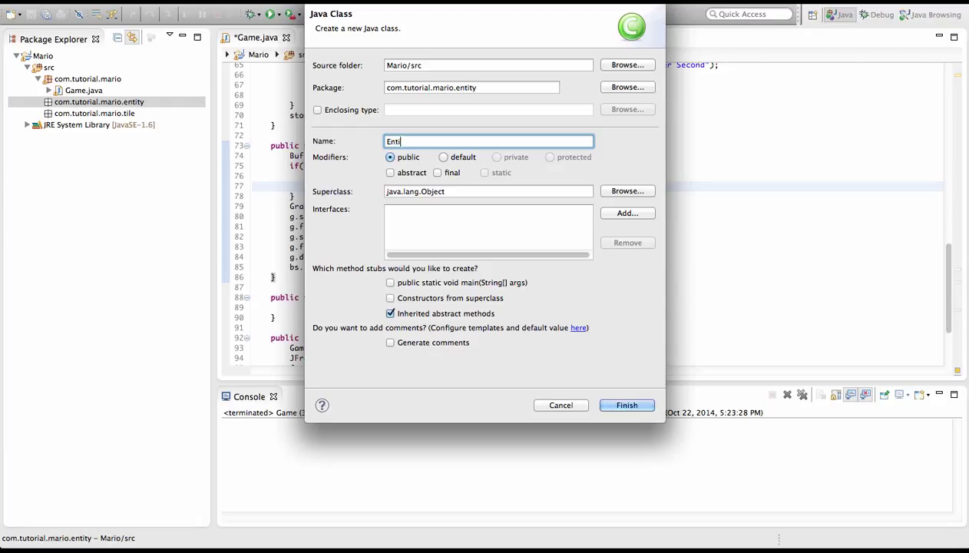
pyautogui.write('ty')
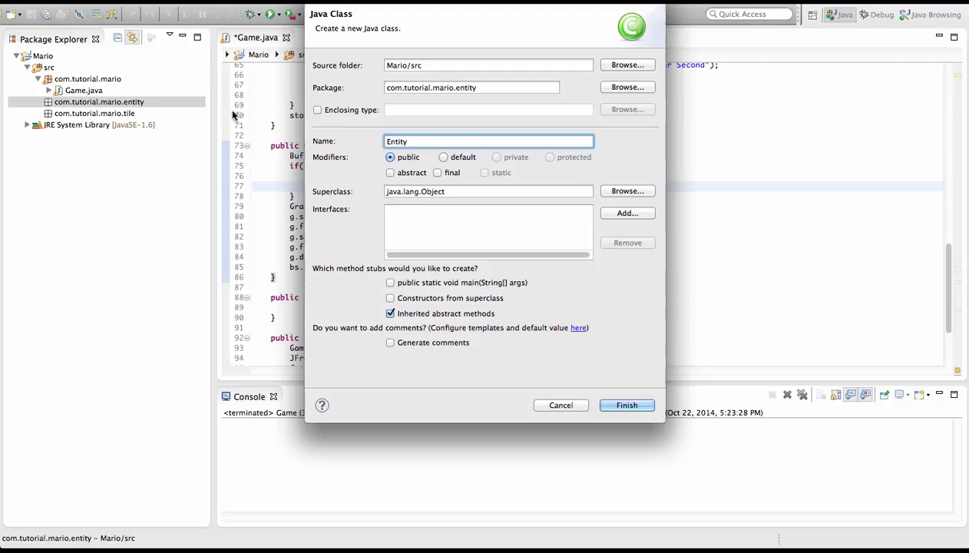
pyautogui.moveTo(164, 107)
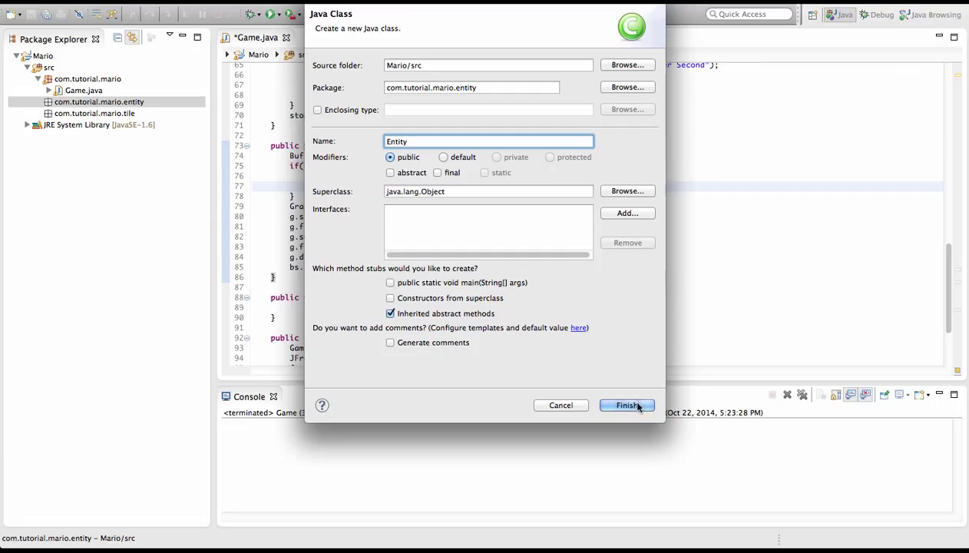
pyautogui.click(626, 406)
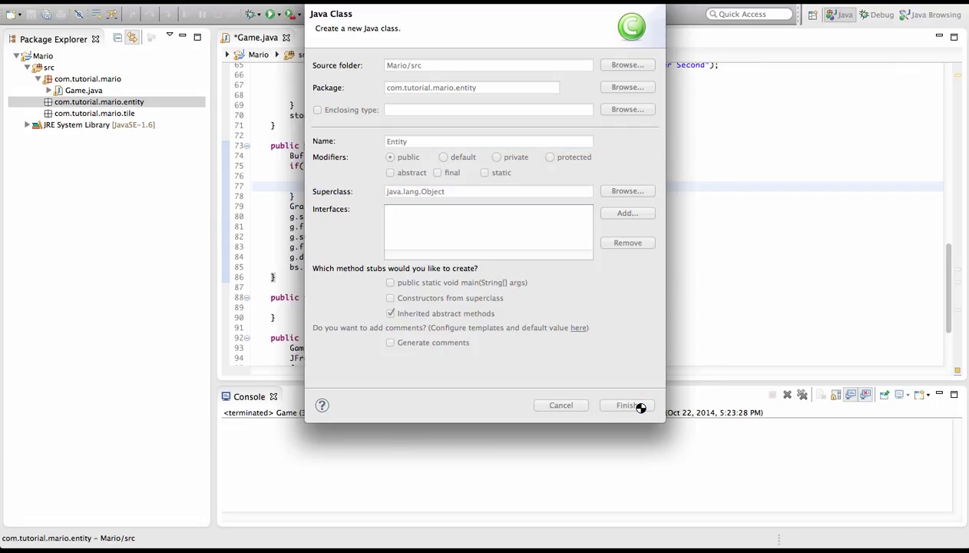
pyautogui.click(626, 406)
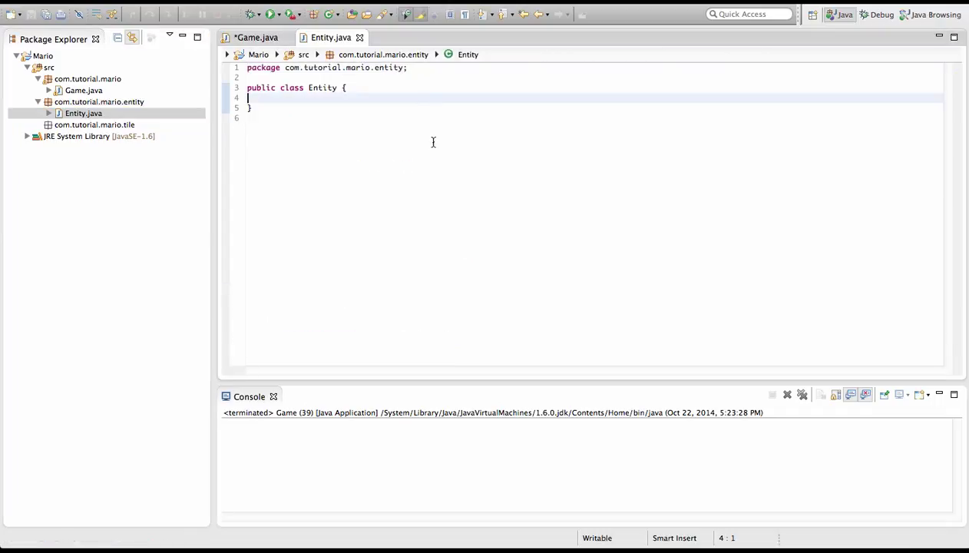
# Declare public int x, y and public int width, height fields in Entity.
pyautogui.click(393, 87)
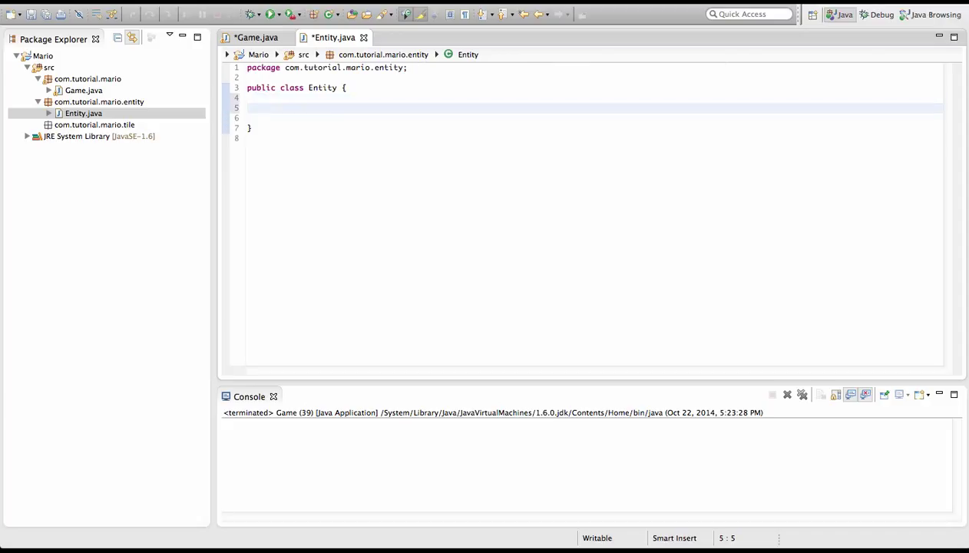
pyautogui.write('public')
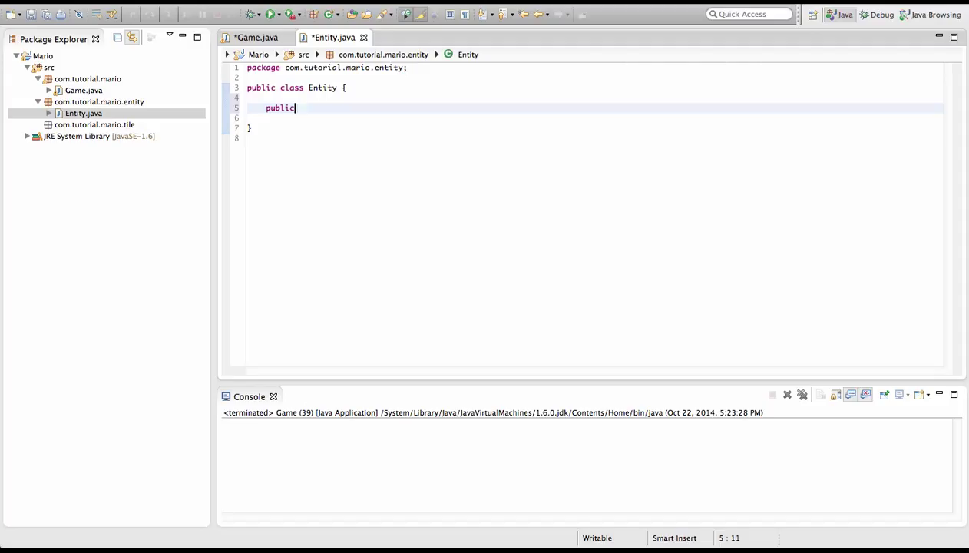
pyautogui.write('int')
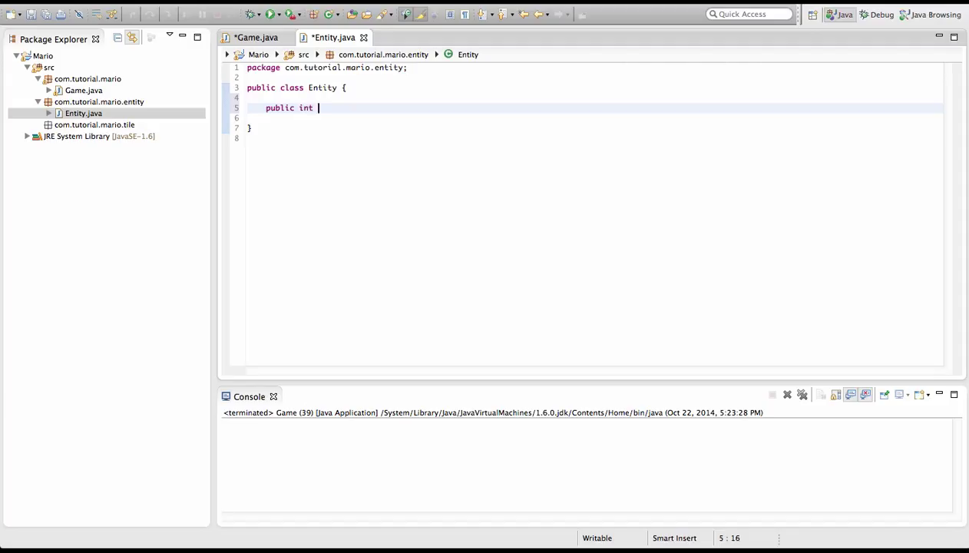
pyautogui.write('x, y;')
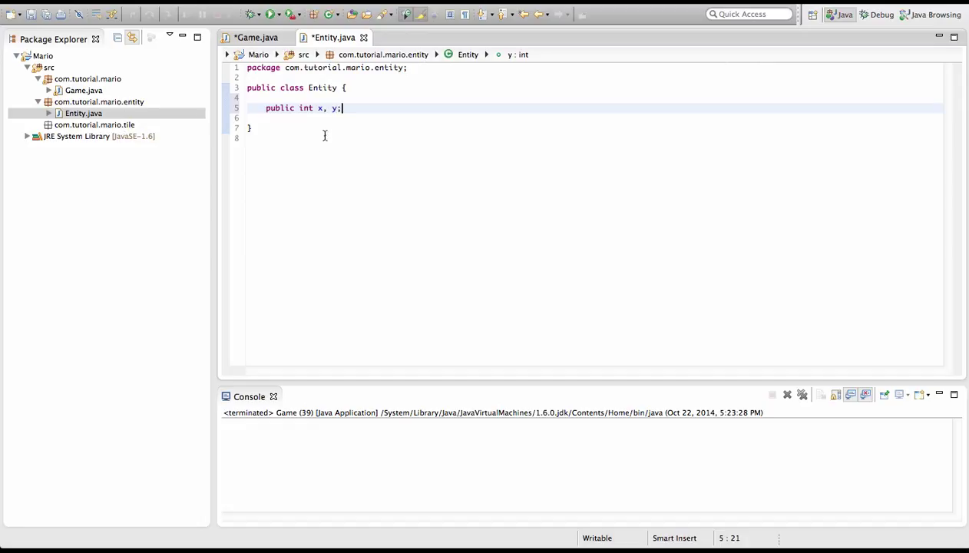
pyautogui.moveTo(346, 113)
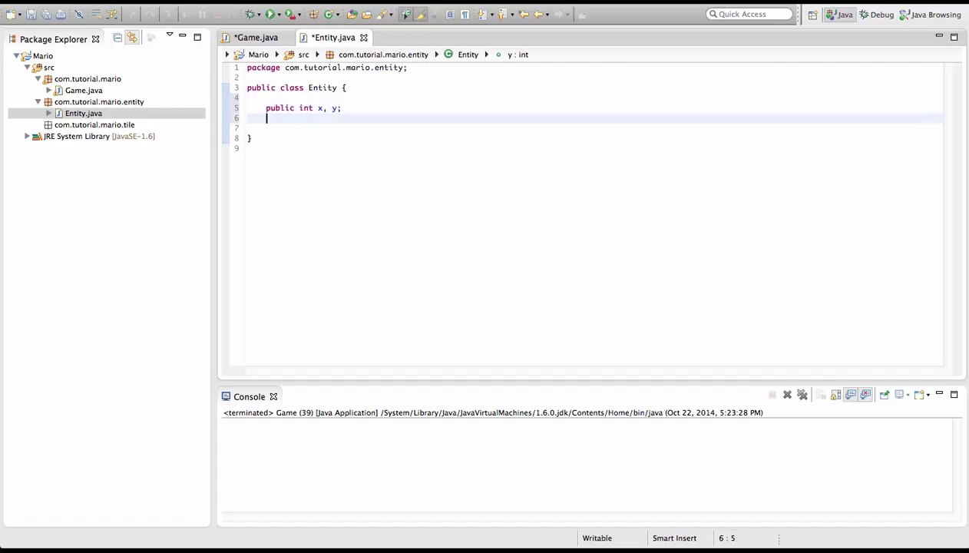
pyautogui.write('publi')
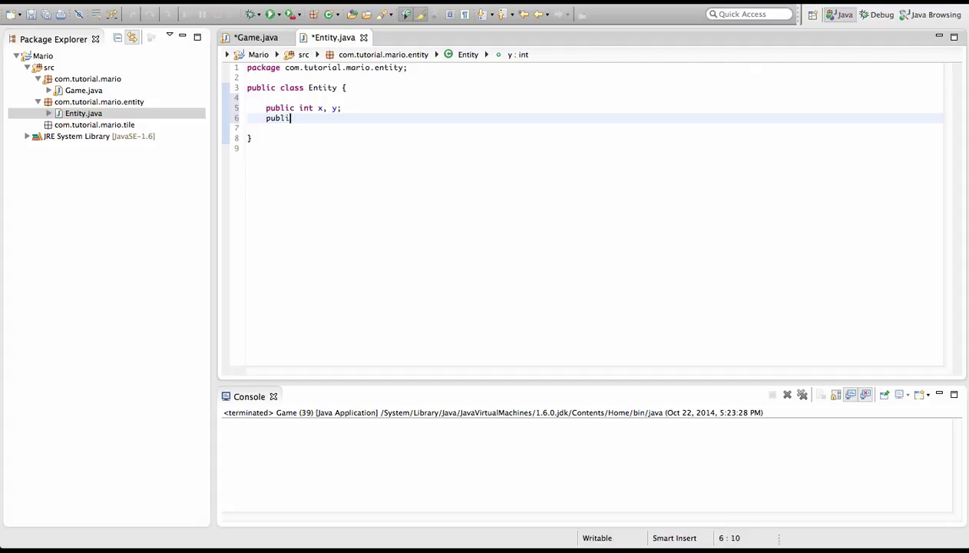
pyautogui.write('c int width,')
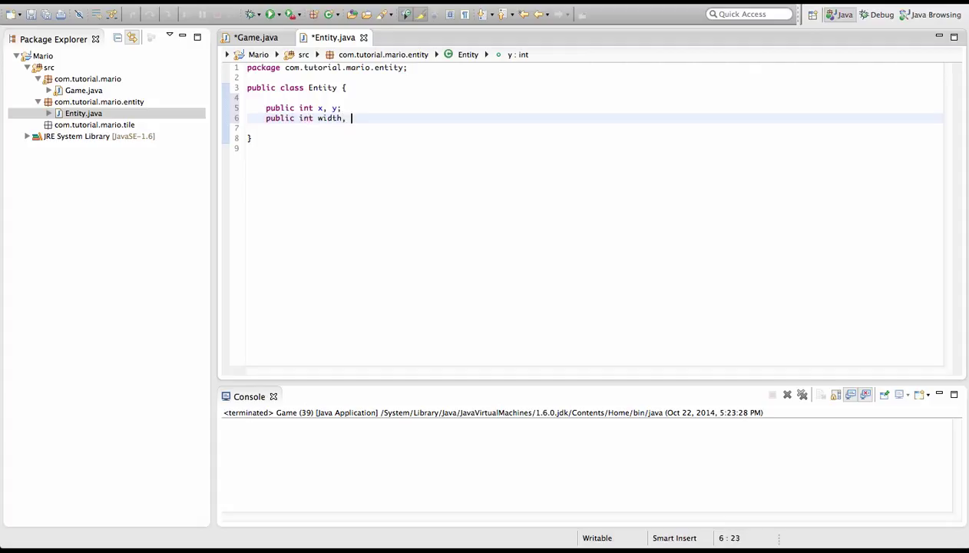
pyautogui.write('height;')
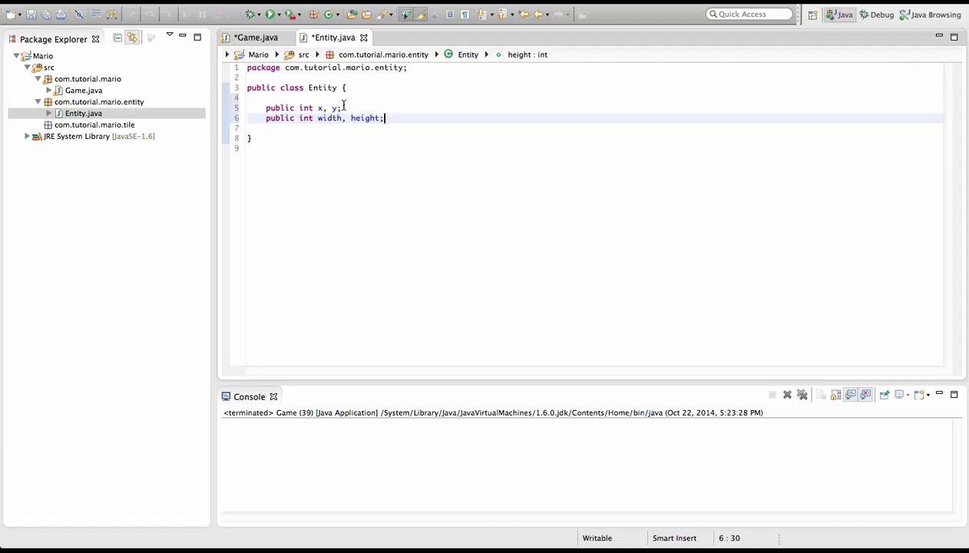
# Adjust the x, y line and add a public boolean solid field.
pyautogui.click(323, 108)
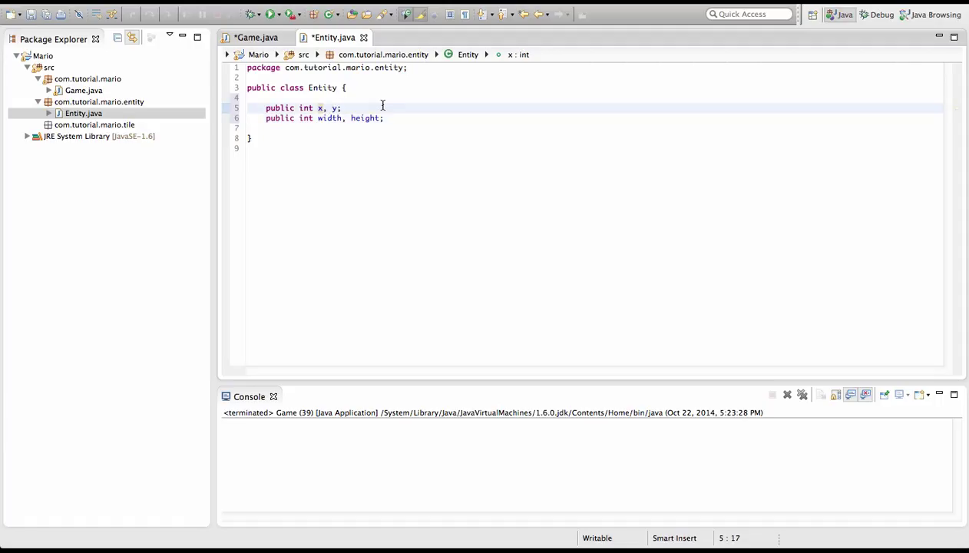
pyautogui.write('= 10')
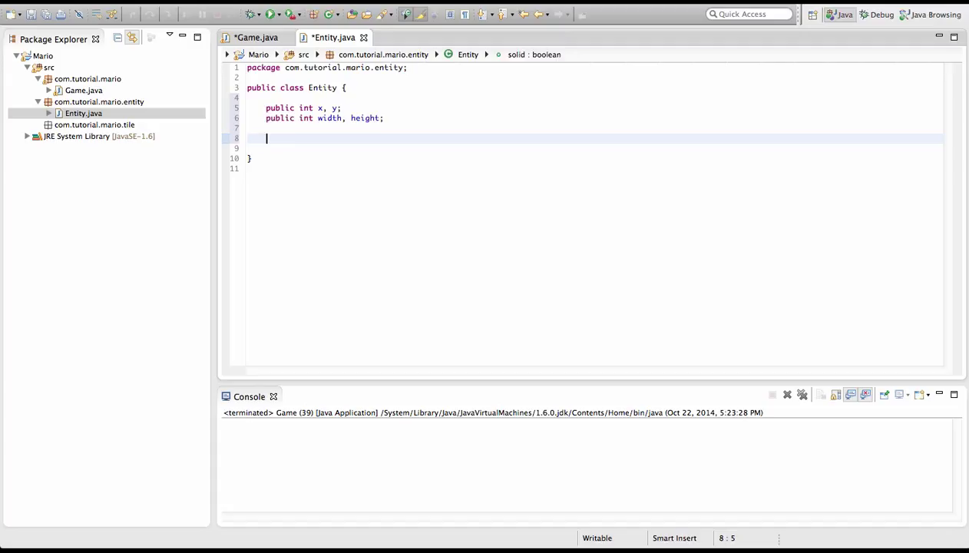
pyautogui.write('public')
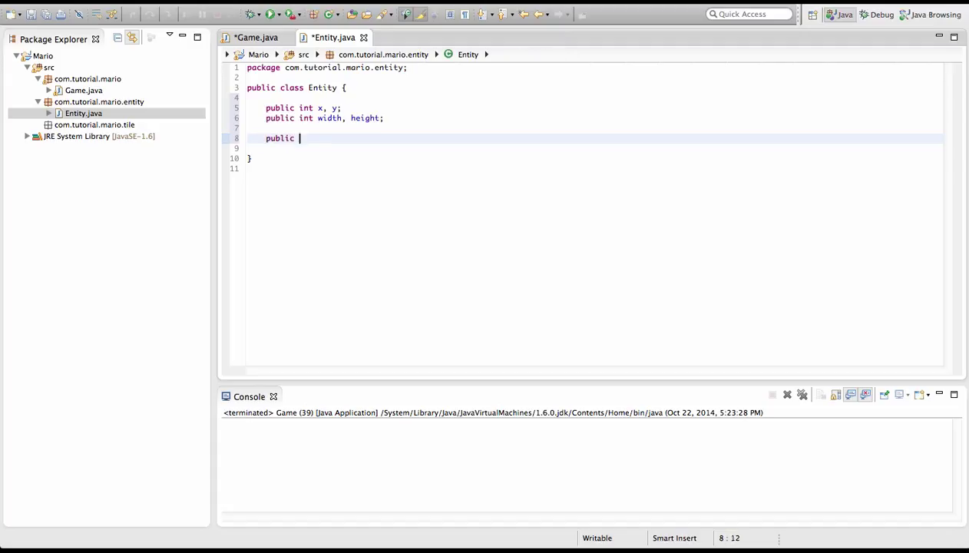
pyautogui.write('boolean solid;')
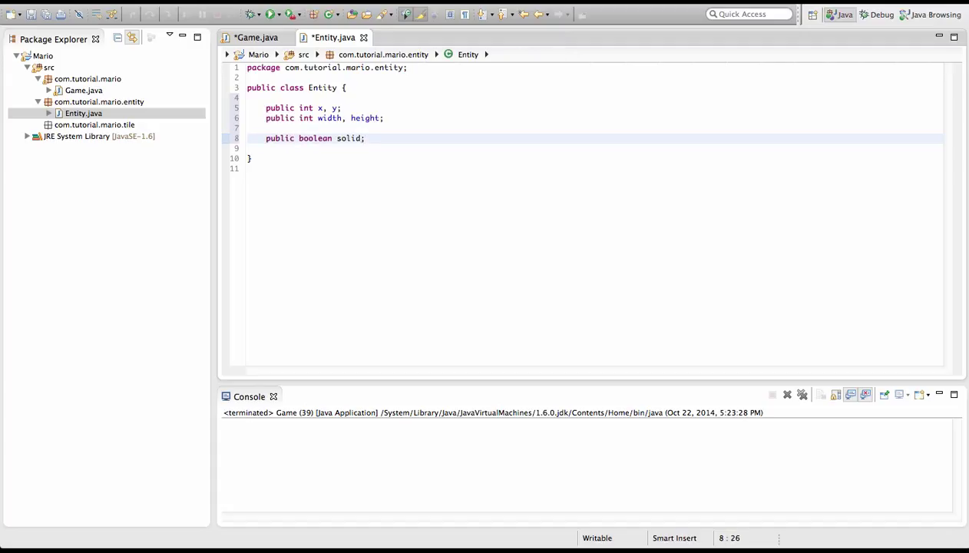
pyautogui.click(361, 138)
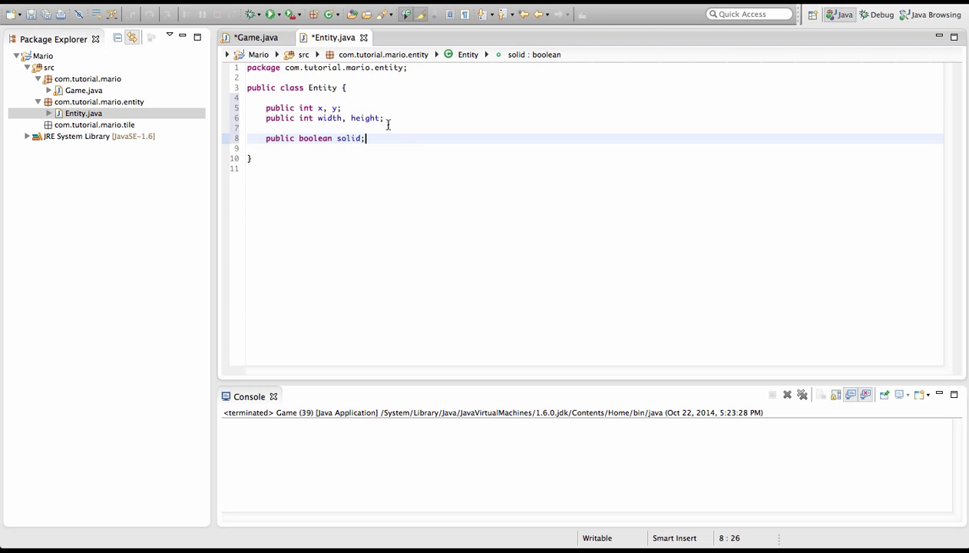
pyautogui.moveTo(493, 156)
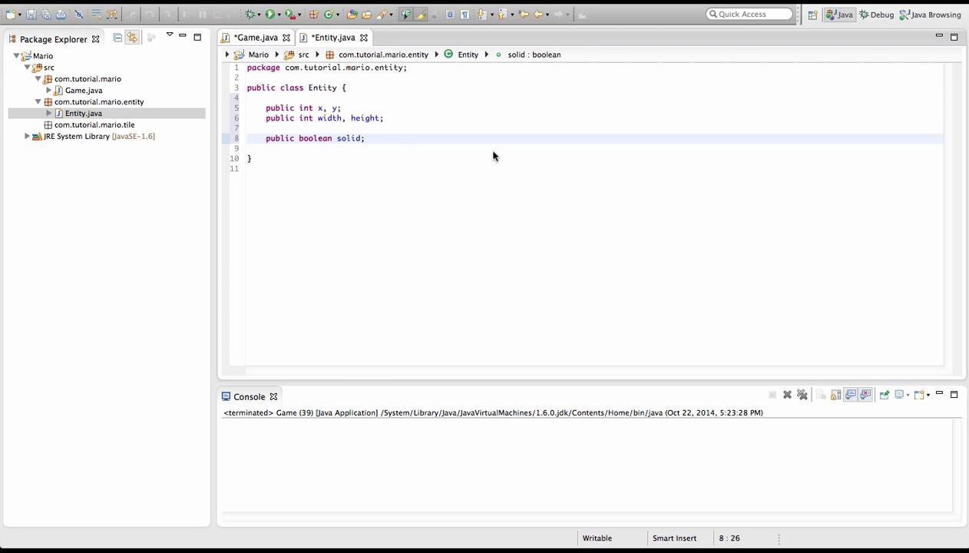
# Write an empty constructor Entity(int x, int y, int width, int height, boolean solid).
pyautogui.click(256, 37)
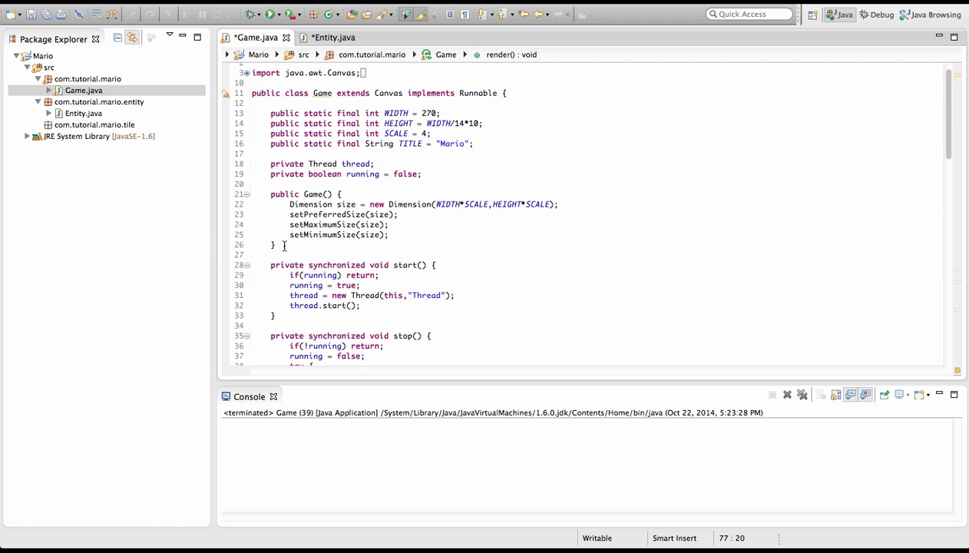
pyautogui.click(333, 37)
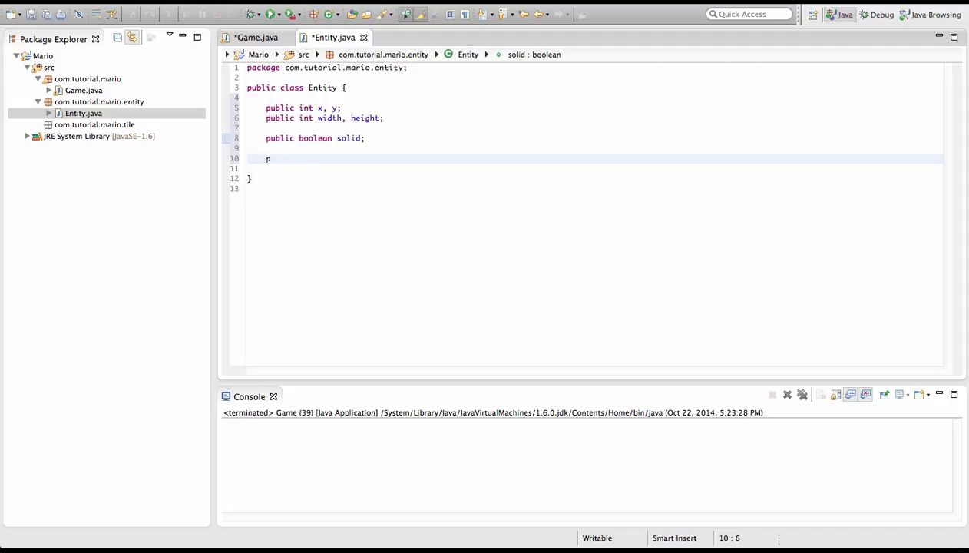
pyautogui.write('ublic Entit')
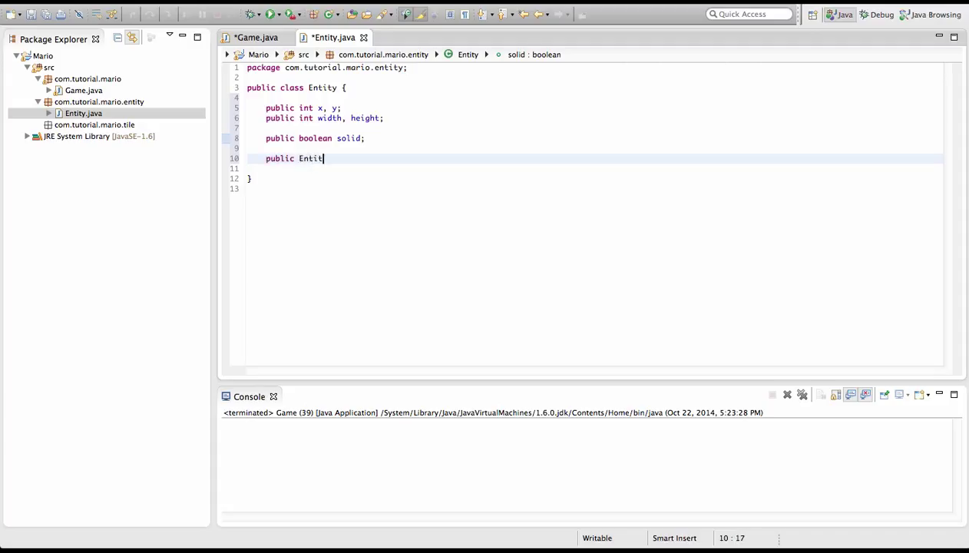
pyautogui.write('y() {')
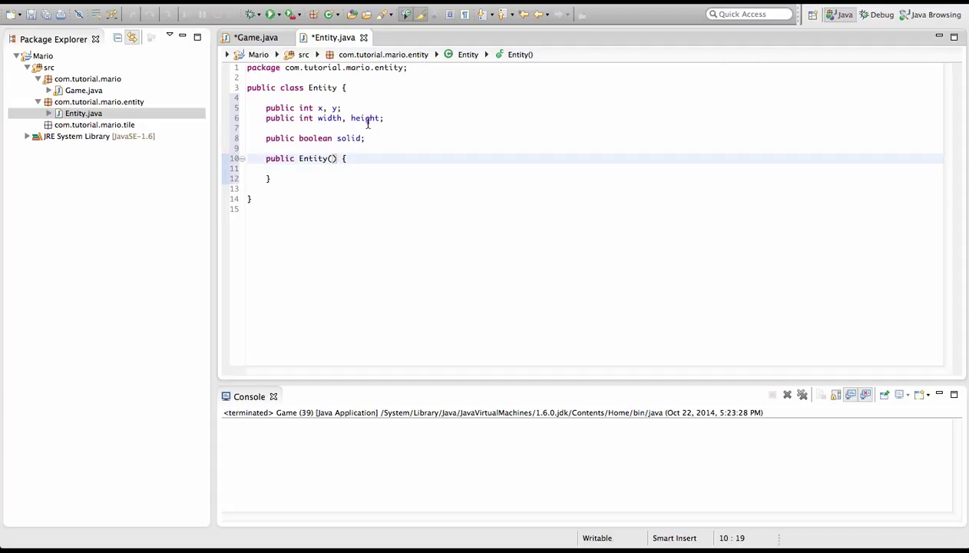
pyautogui.moveTo(367, 118)
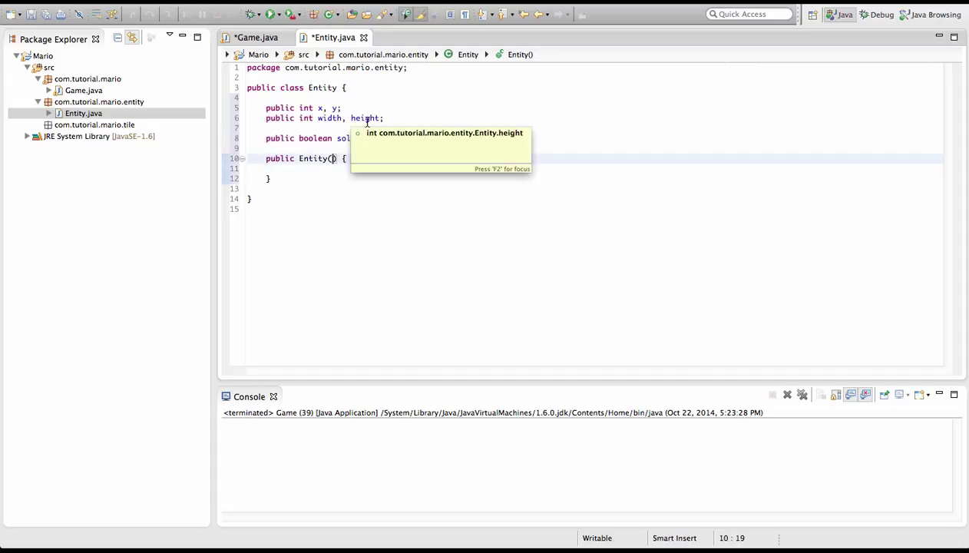
pyautogui.write('int x, i')
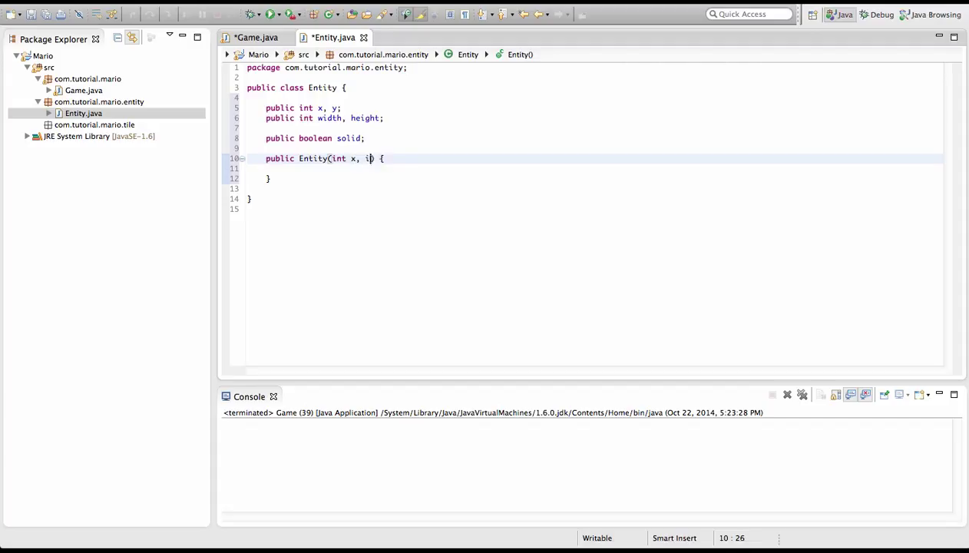
pyautogui.write('nt y, int')
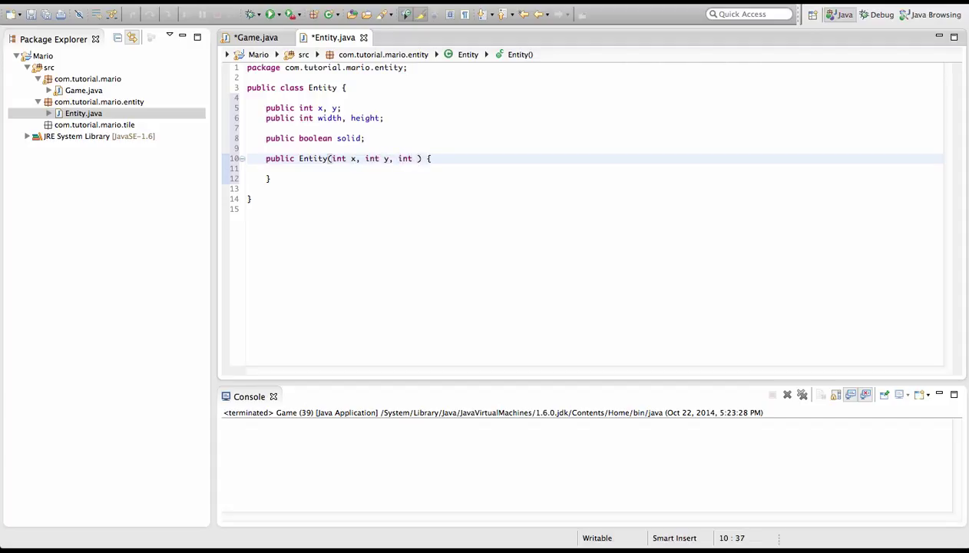
pyautogui.write('idth, int height, b')
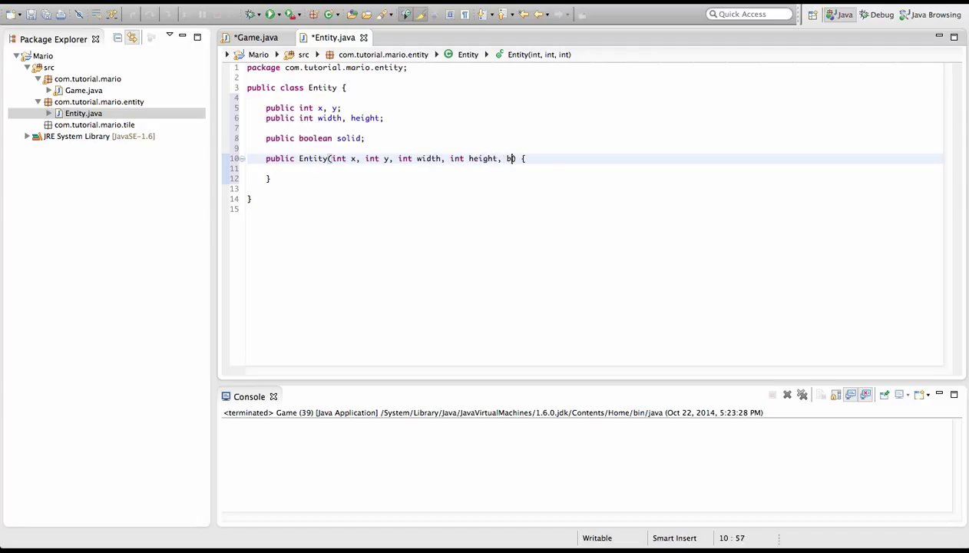
pyautogui.write('oolean solid')
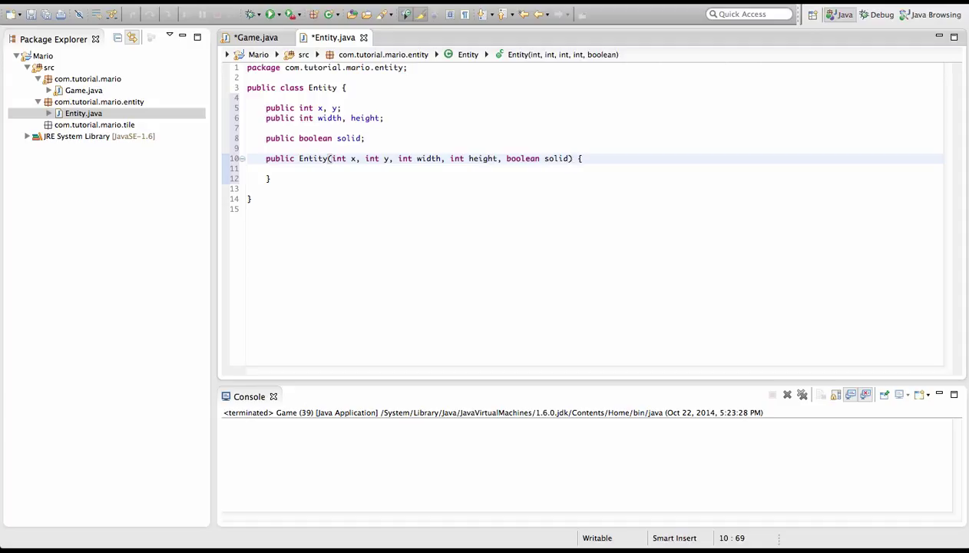
pyautogui.doubleClick(555, 158)
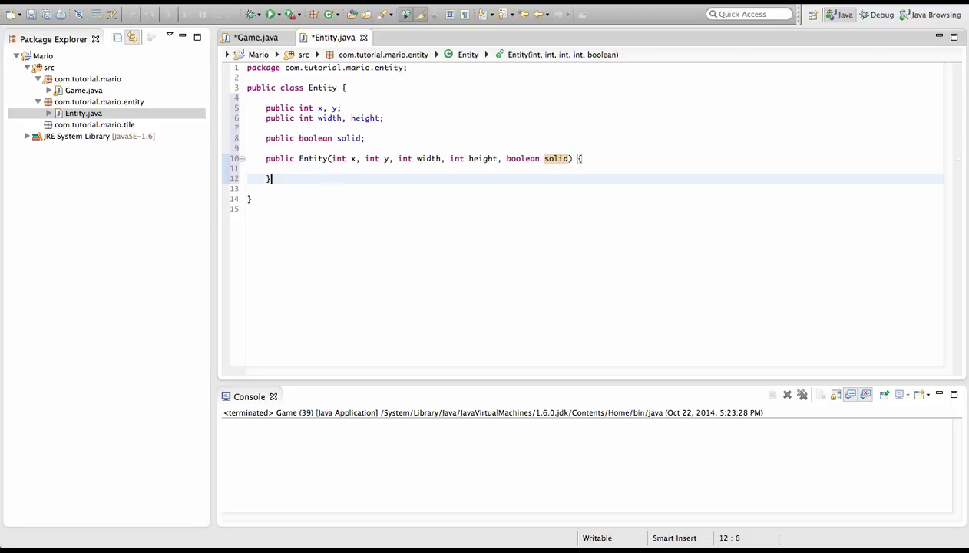
pyautogui.write('E')
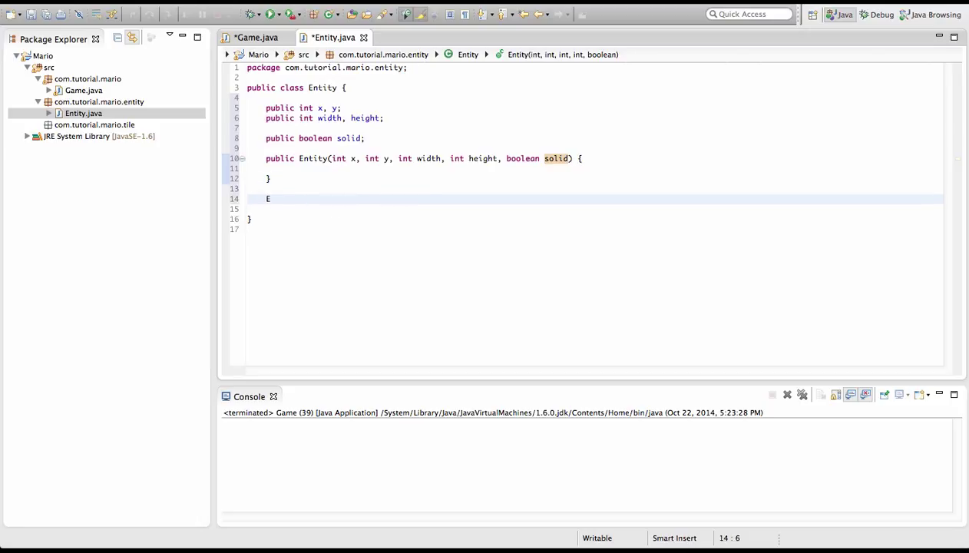
pyautogui.write('ntity tes')
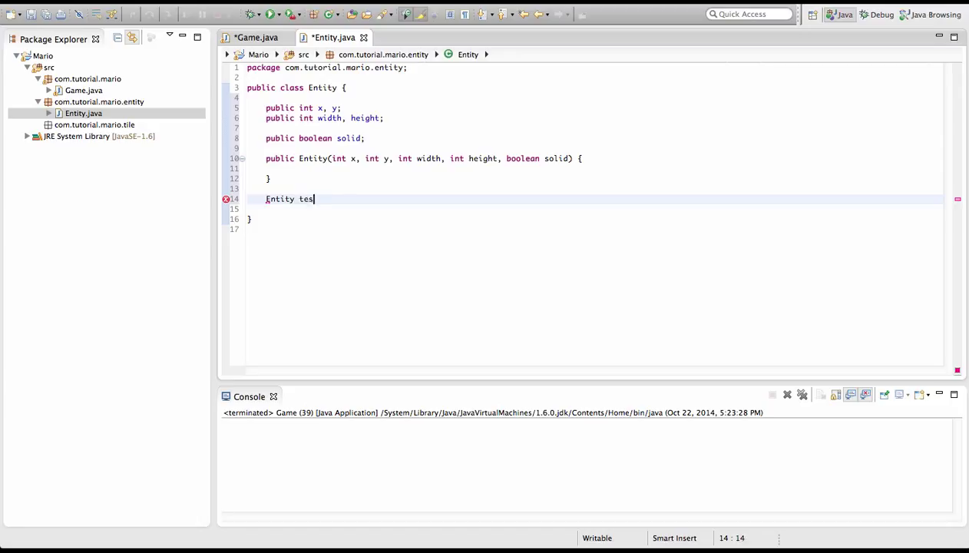
pyautogui.write('= new E')
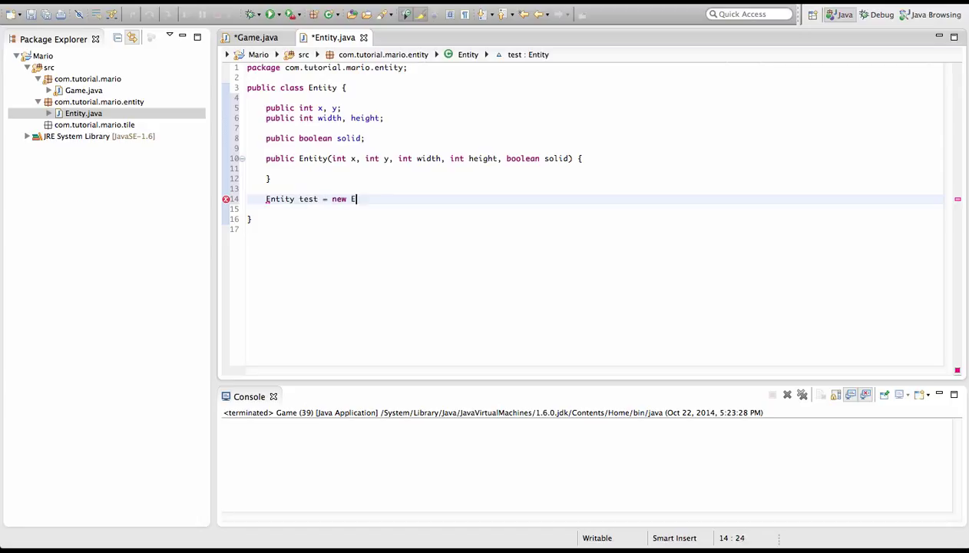
pyautogui.write('ntity();')
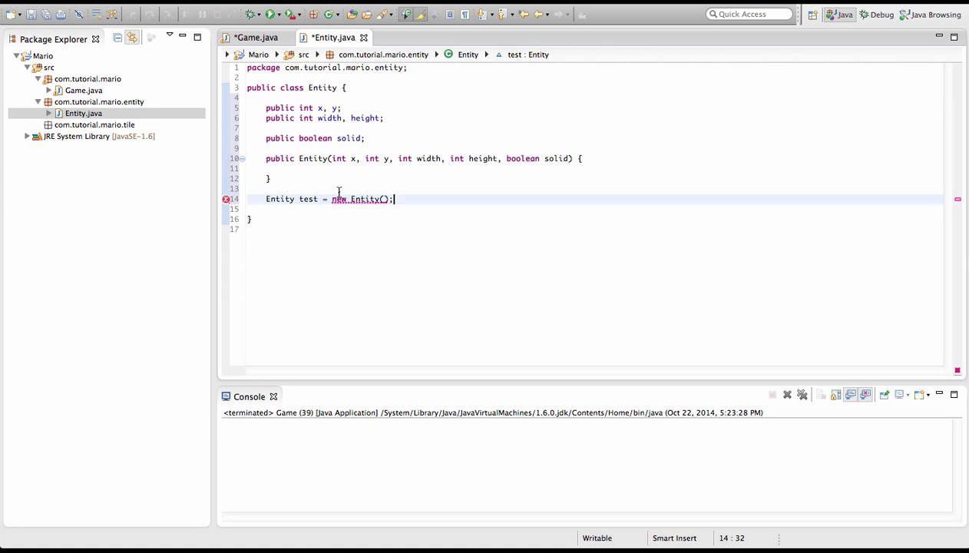
pyautogui.moveTo(347, 156)
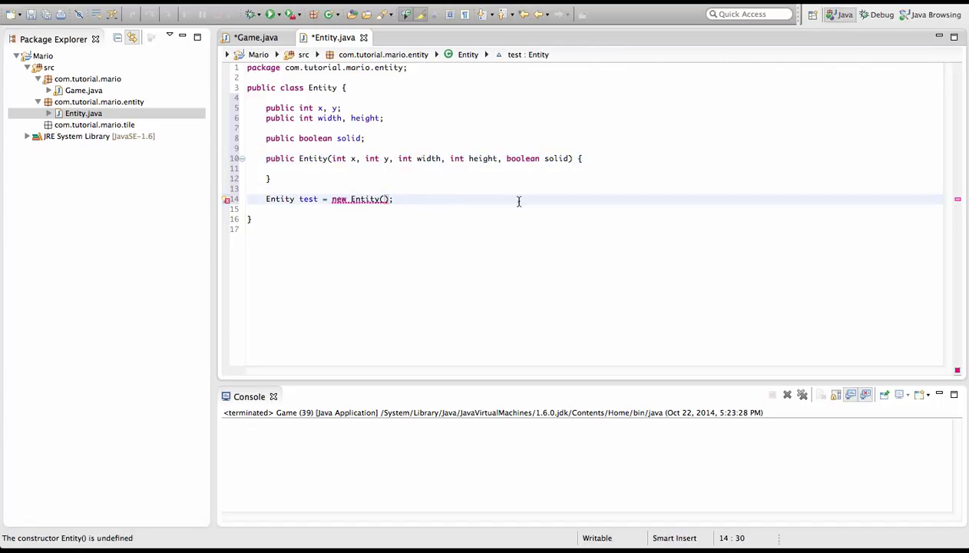
pyautogui.write('100,100')
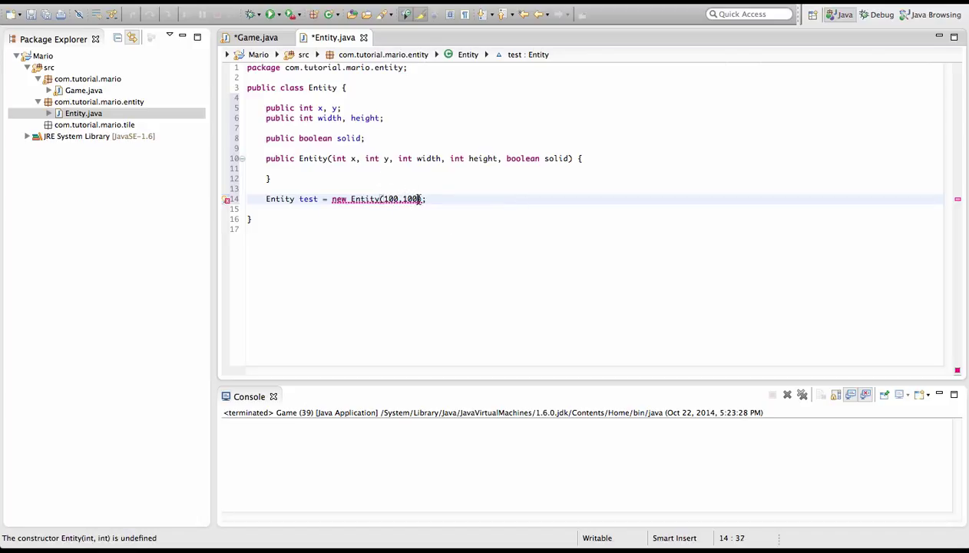
pyautogui.write(',500')
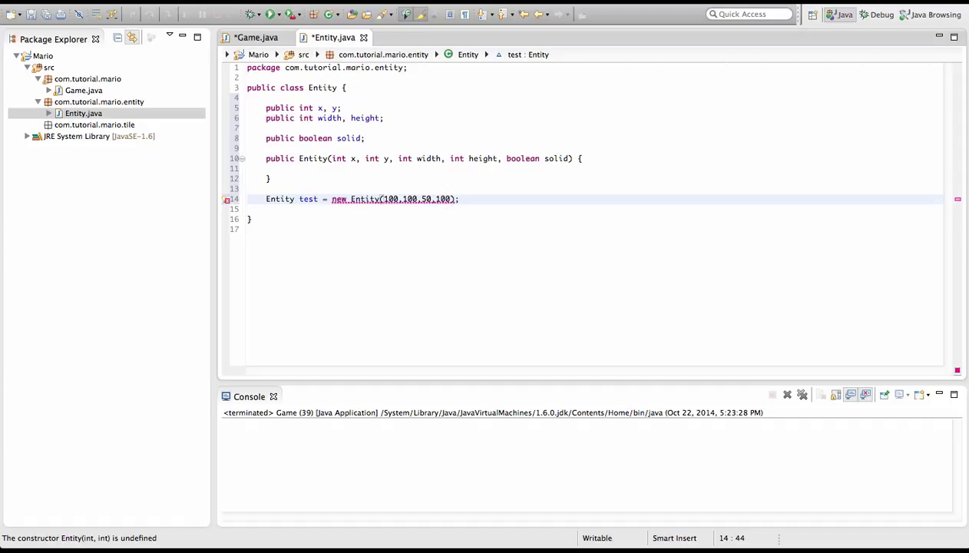
pyautogui.write(',tr')
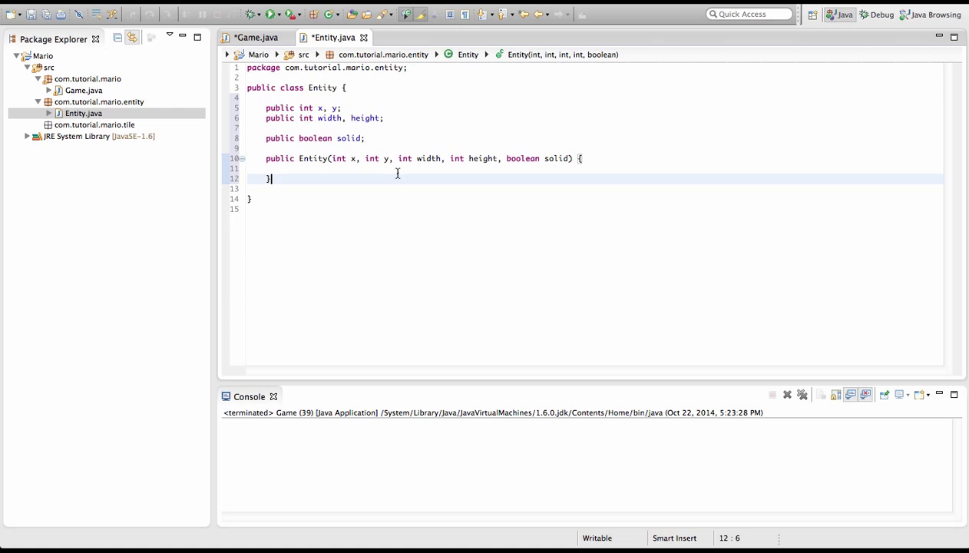
pyautogui.moveTo(338, 106)
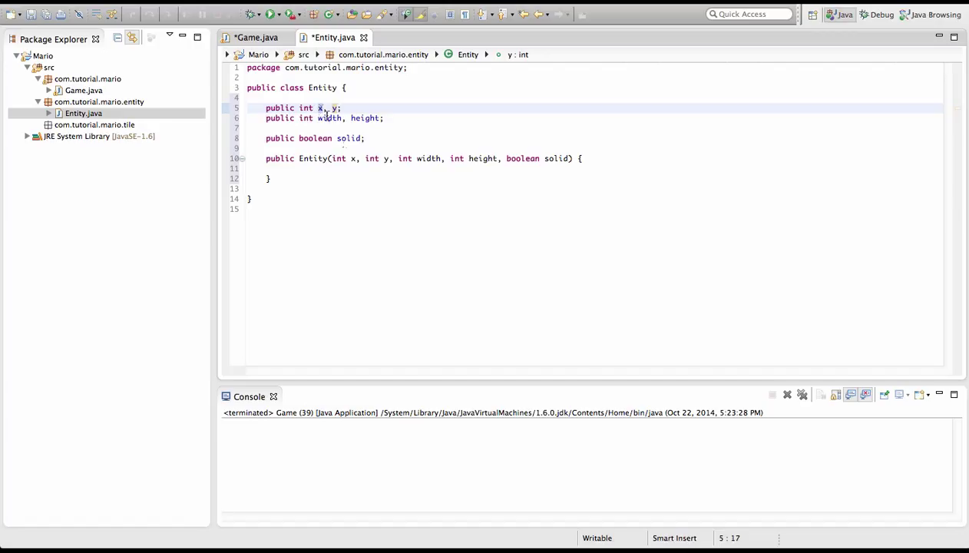
# Assign this.x = x at the start of the Entity constructor body.
pyautogui.click(352, 158)
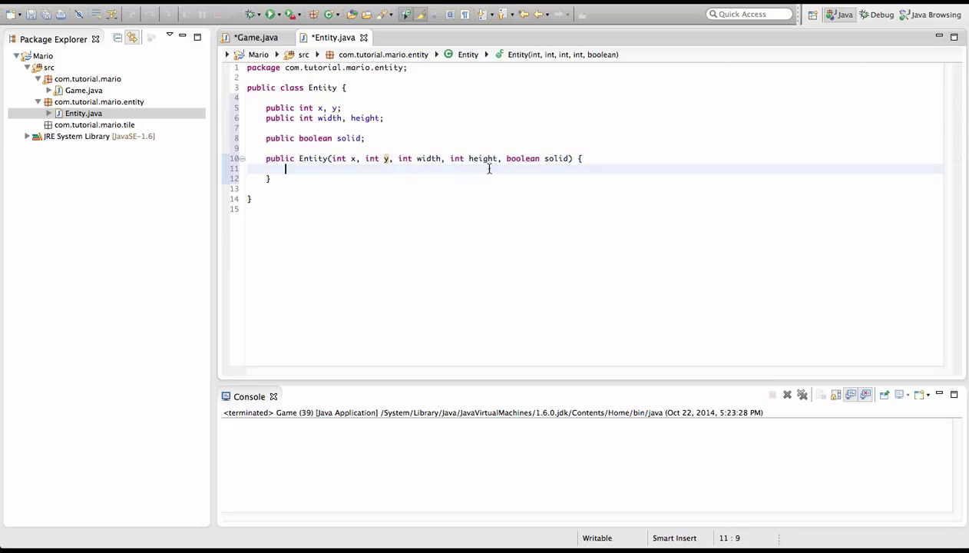
pyautogui.write('this.')
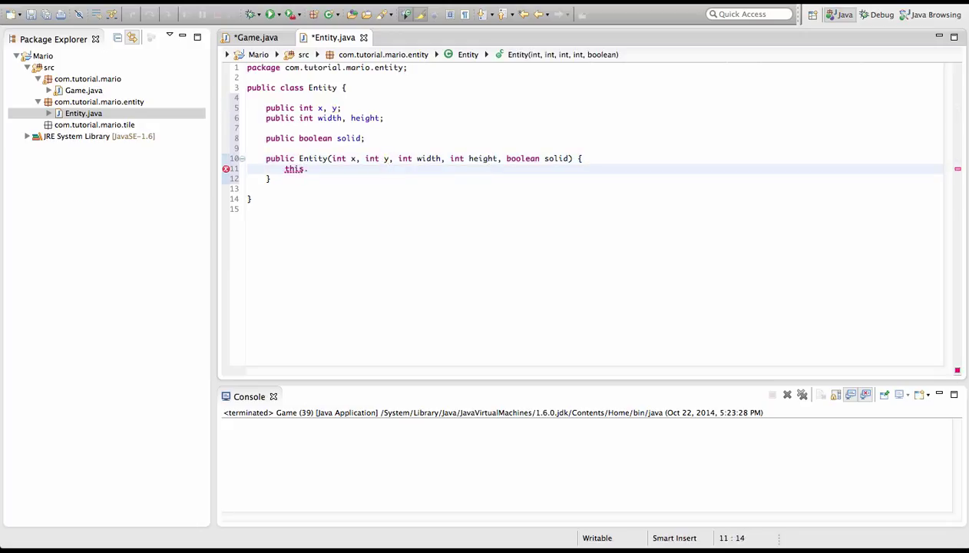
pyautogui.write('x = x;')
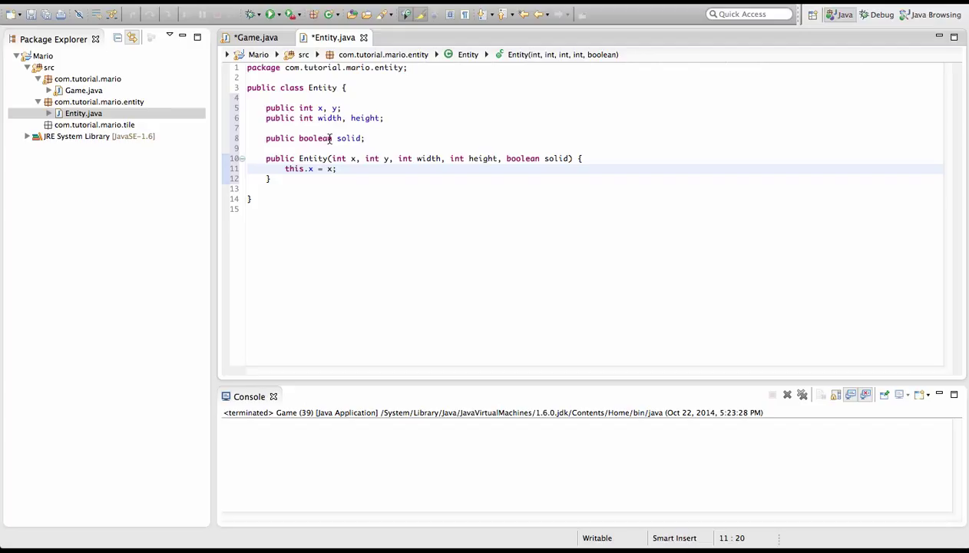
pyautogui.moveTo(323, 158)
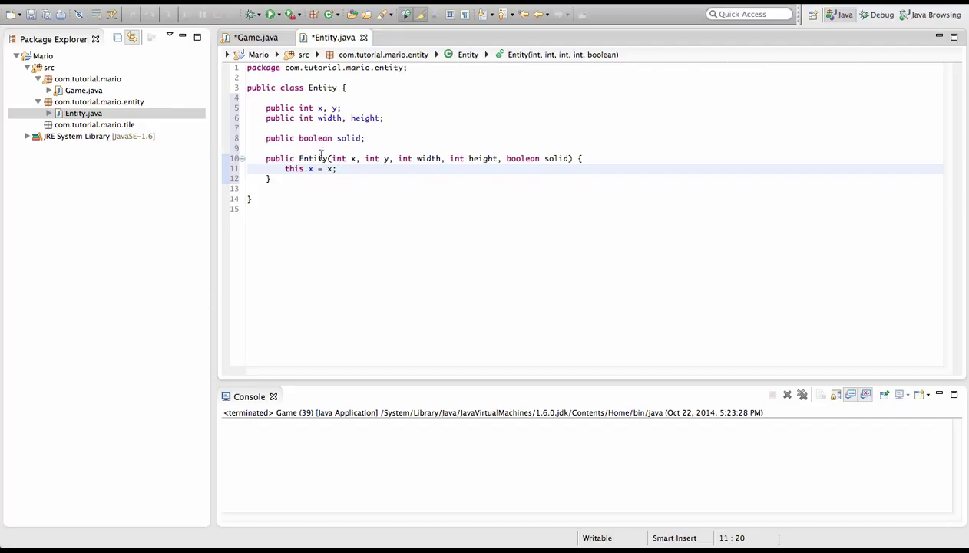
pyautogui.click(319, 107)
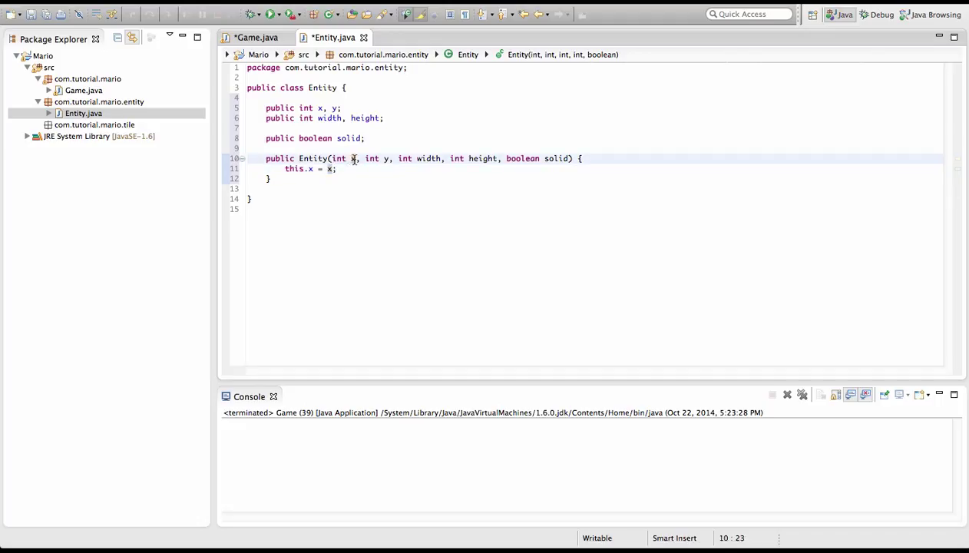
pyautogui.click(336, 167)
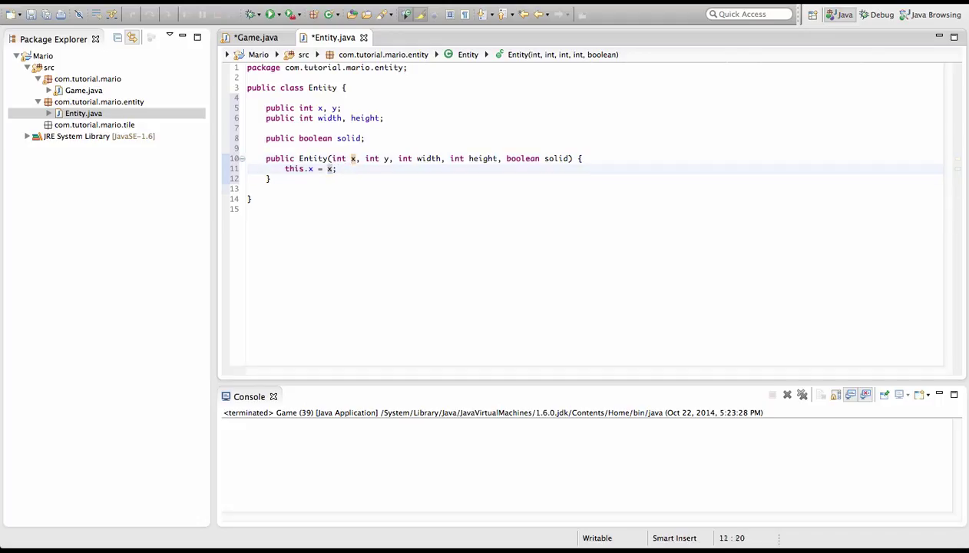
# Assign y, width, height and solid to their matching fields in the constructor.
pyautogui.write('this.y =')
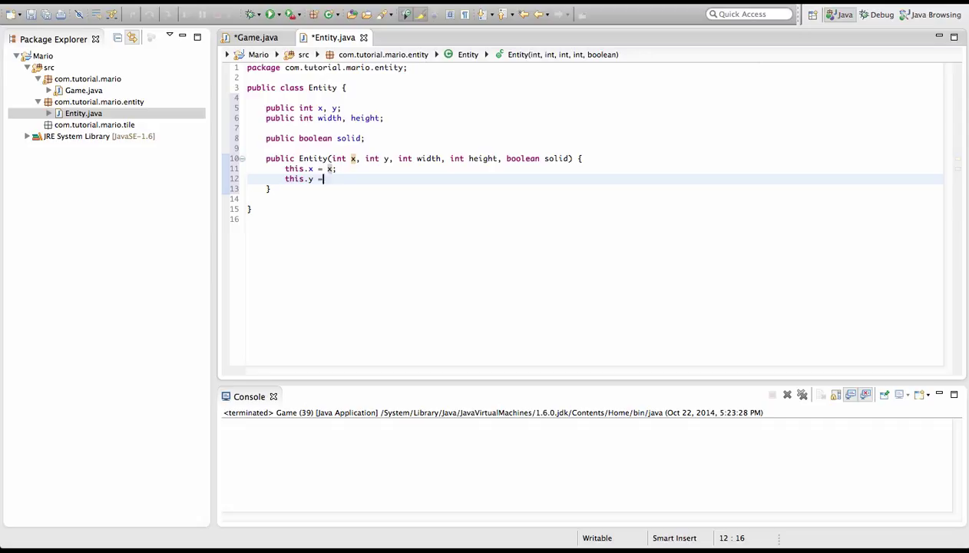
pyautogui.write('y;')
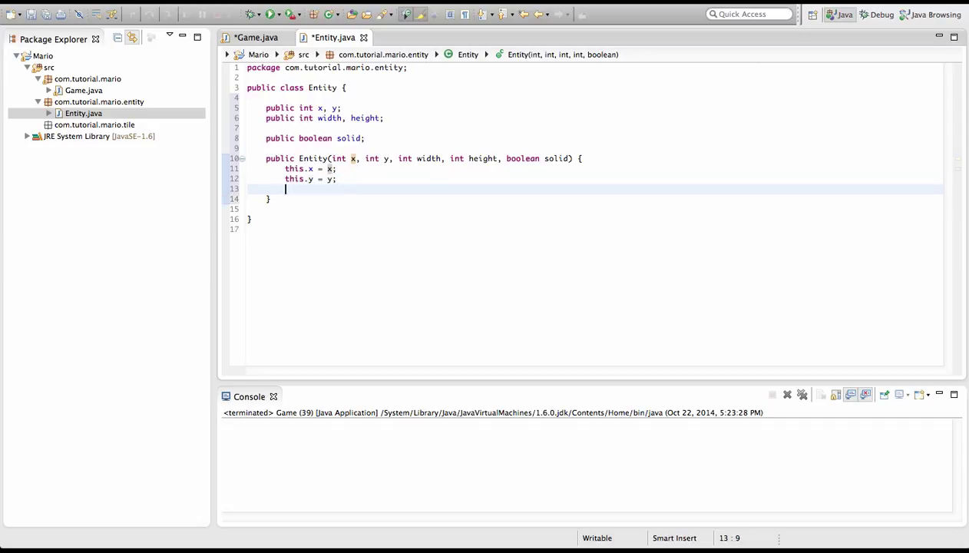
pyautogui.write('this.wi')
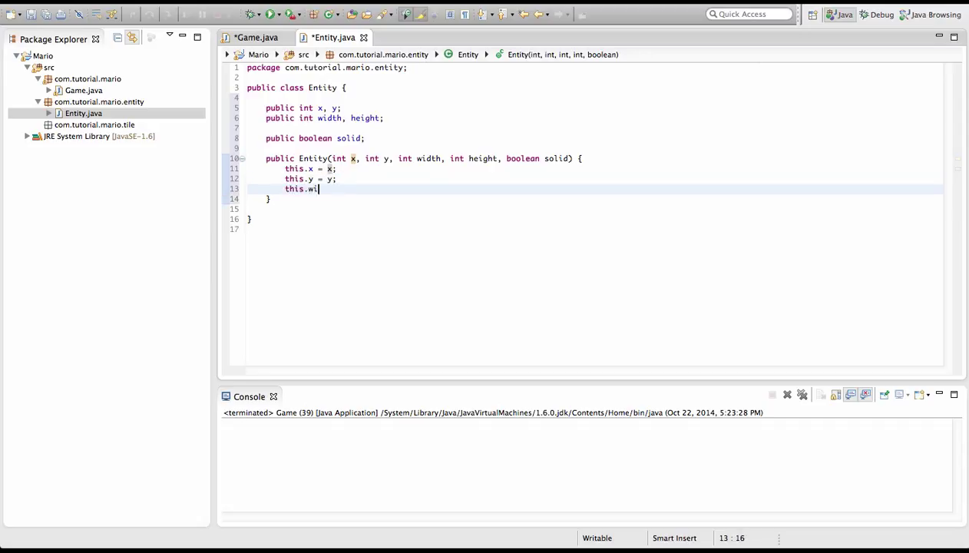
pyautogui.write('dth = width;')
pyautogui.write('this.')
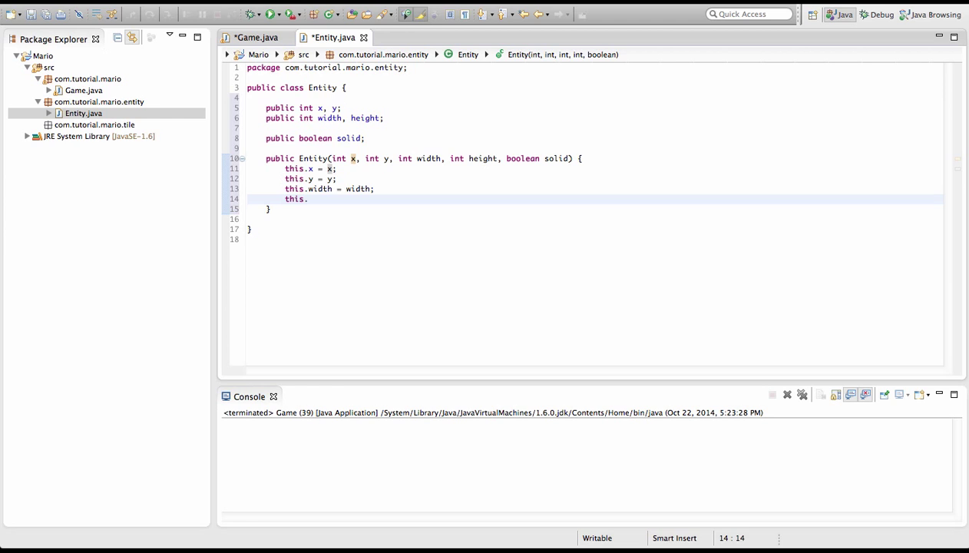
pyautogui.write('height = hwi')
pyautogui.write('this.solid')
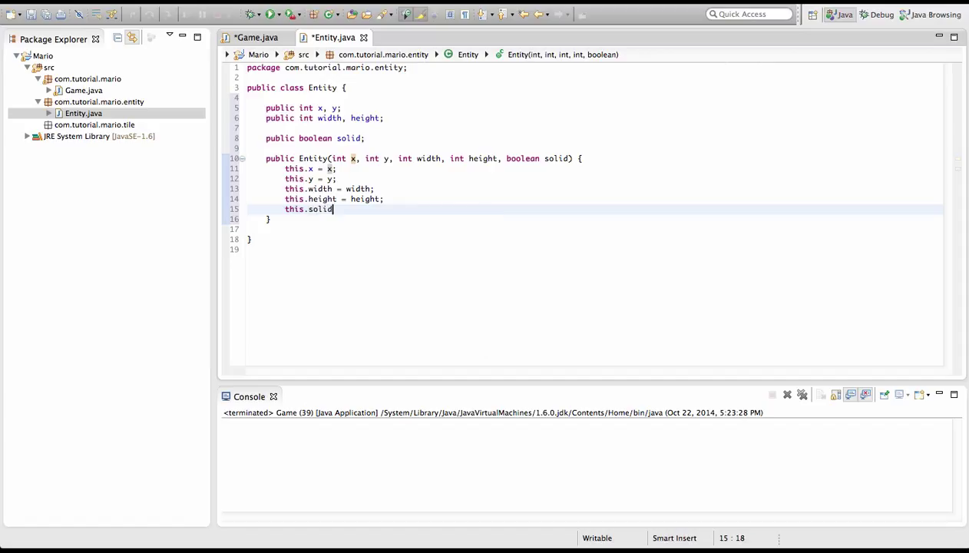
pyautogui.write('= solid;')
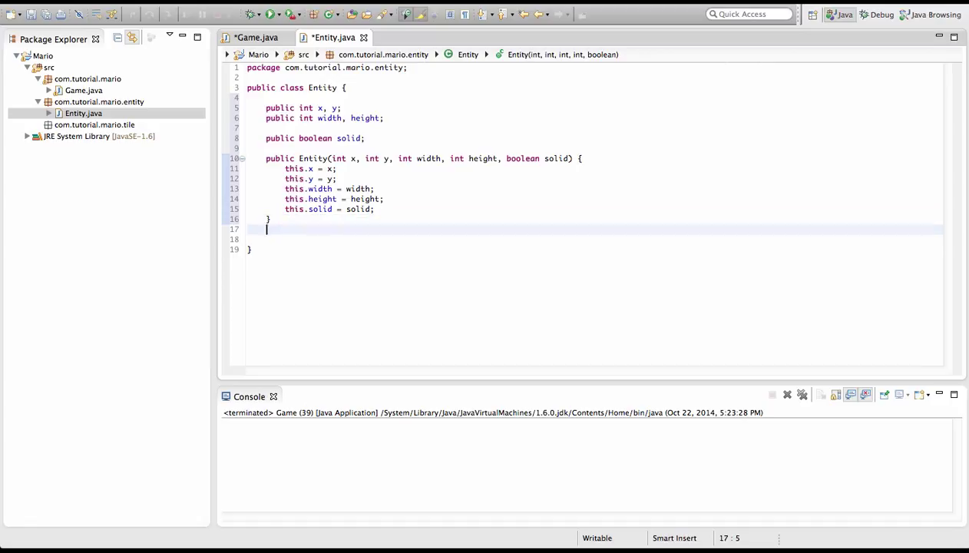
# Add an empty public void render(Graphics g) method below the constructor.
pyautogui.write('pubc')
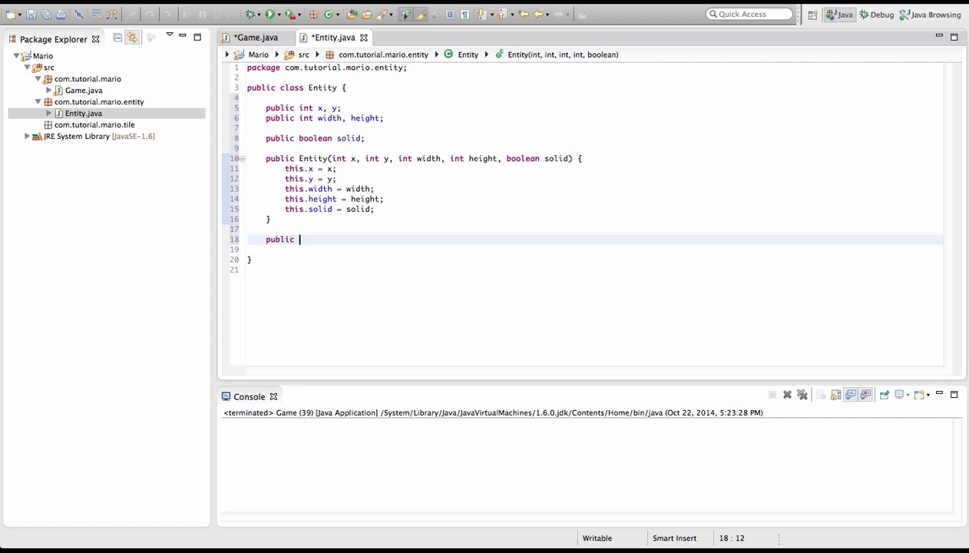
pyautogui.write('void render()')
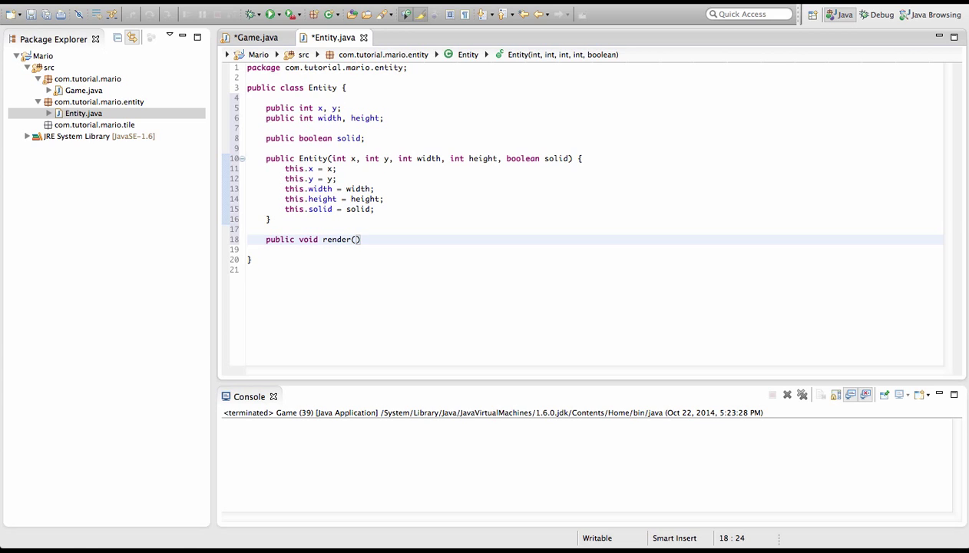
pyautogui.write('Graphics g')
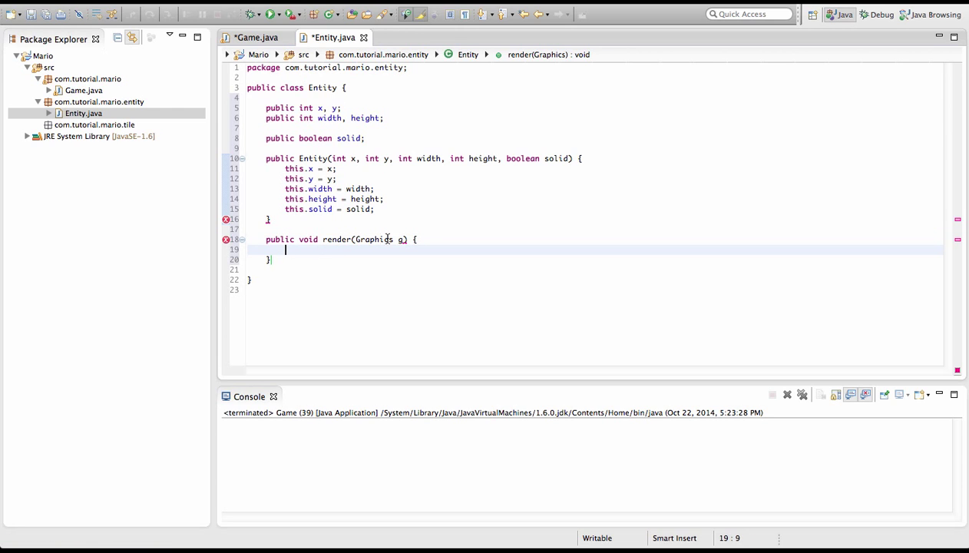
pyautogui.click(374, 239)
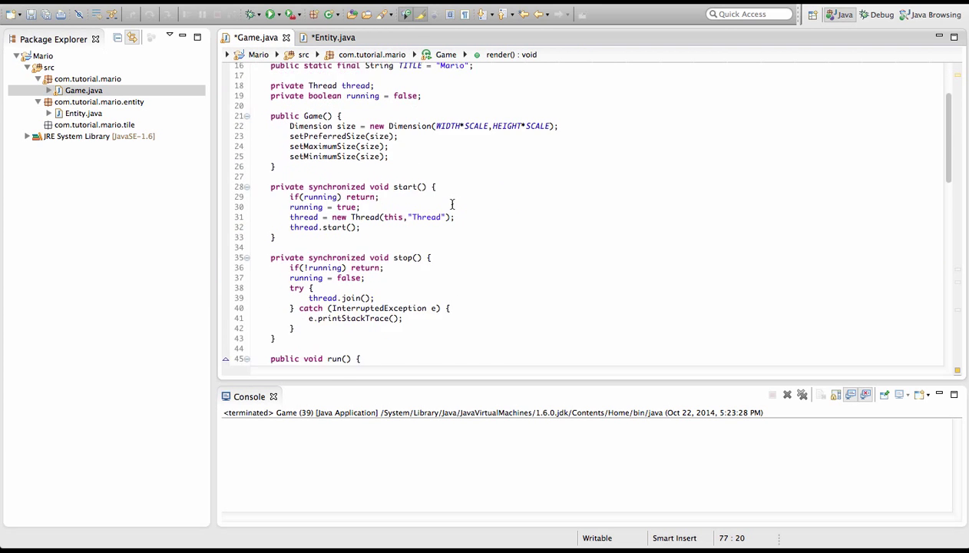
# Compare with Game's render, briefly try Entity.render() there, and import java.awt.Graphics in Entity.
pyautogui.scroll(-3)
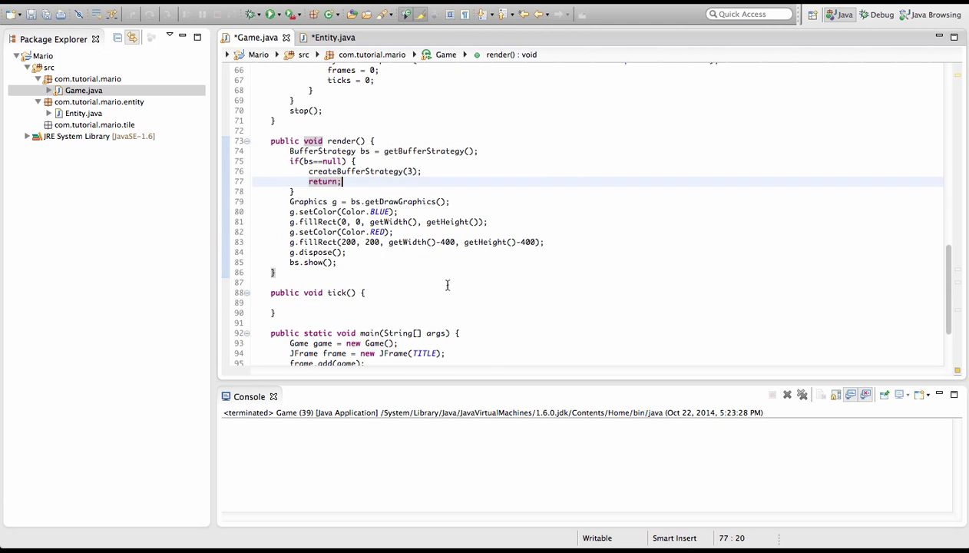
pyautogui.click(333, 37)
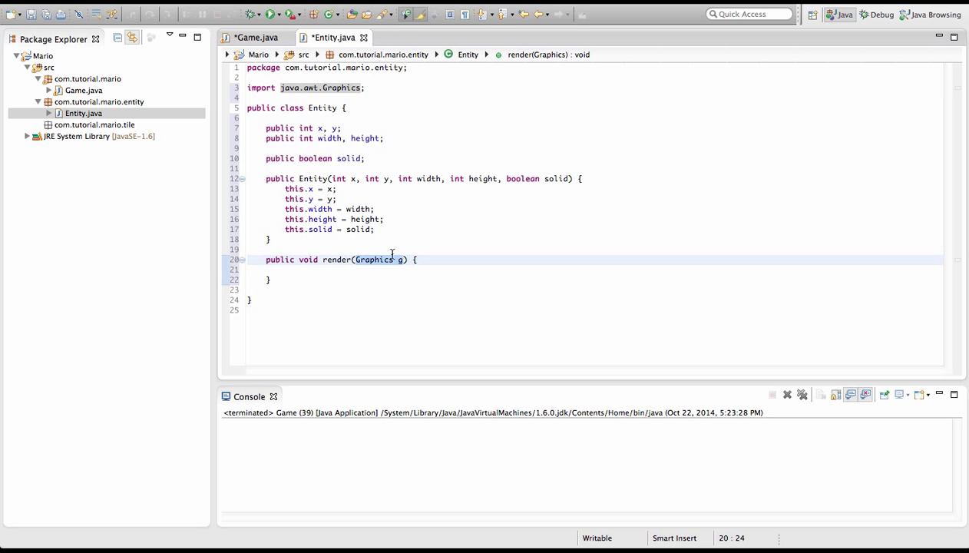
pyautogui.click(256, 36)
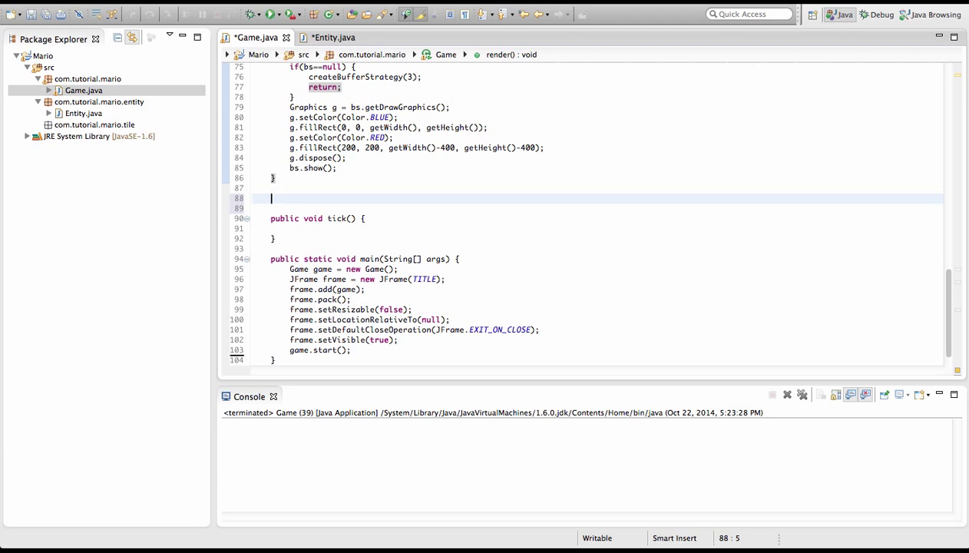
pyautogui.write('Entity.')
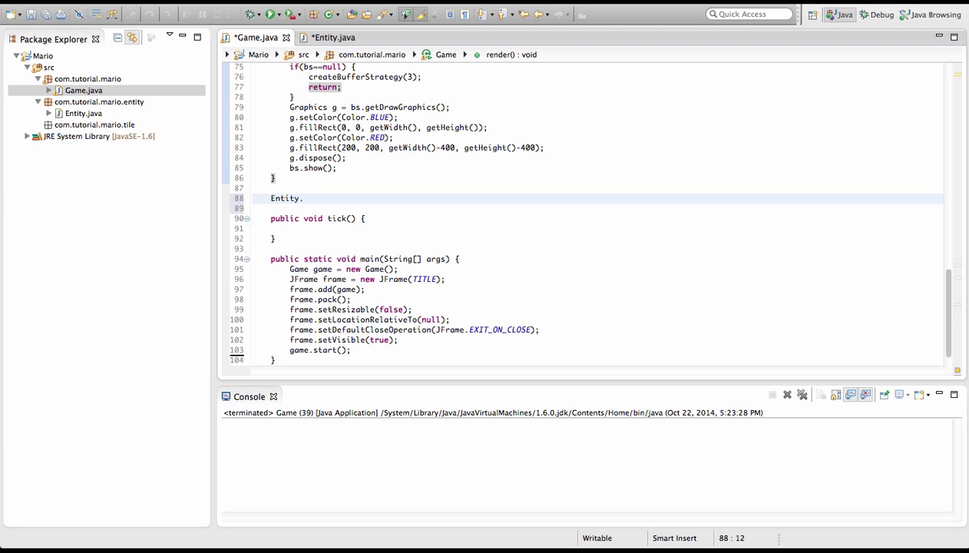
pyautogui.write('render()')
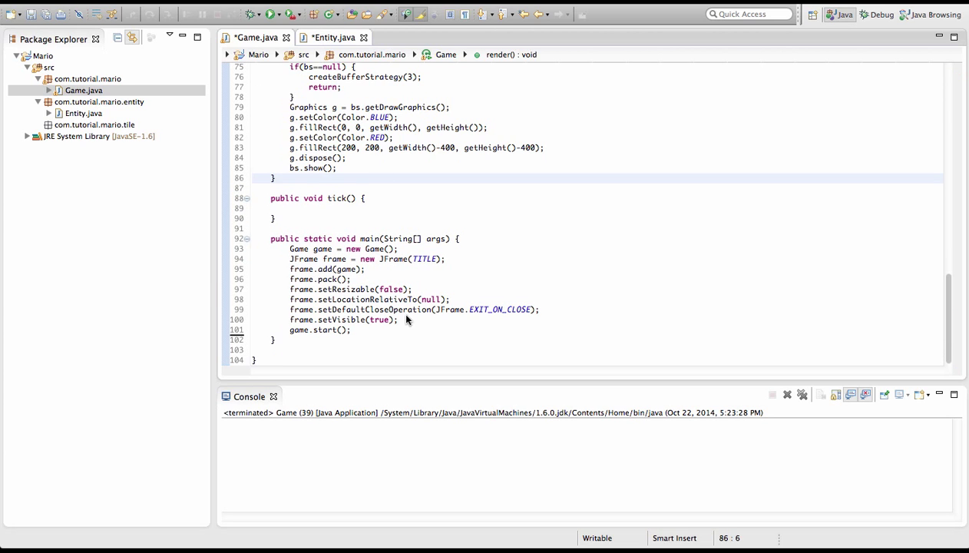
pyautogui.click(333, 36)
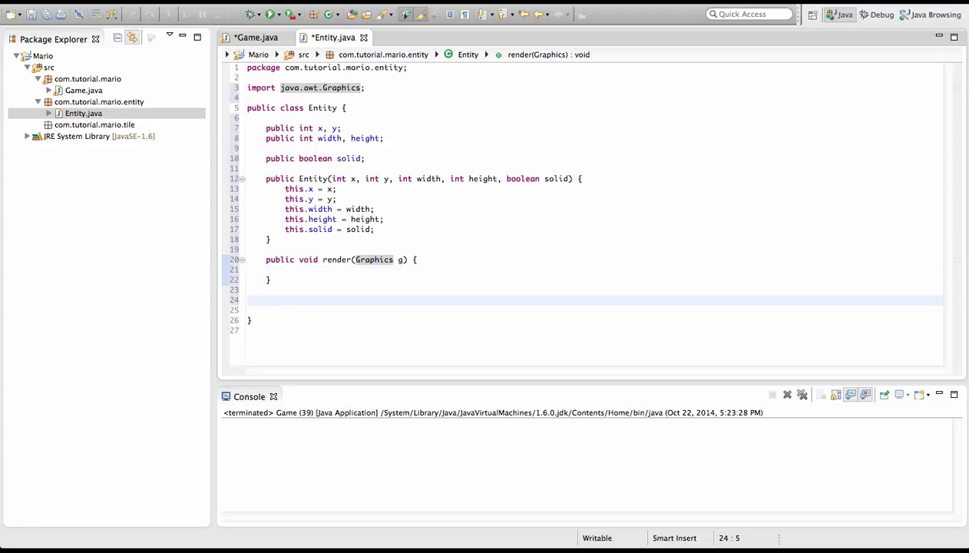
# Add an empty public void tick() method and tidy the blank lines around it.
pyautogui.write('public void tick() {')
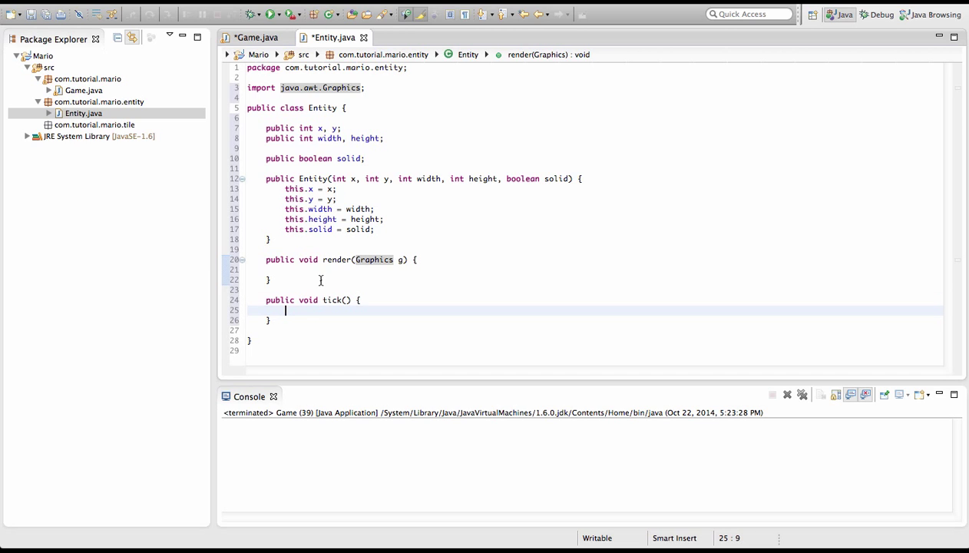
pyautogui.click(304, 310)
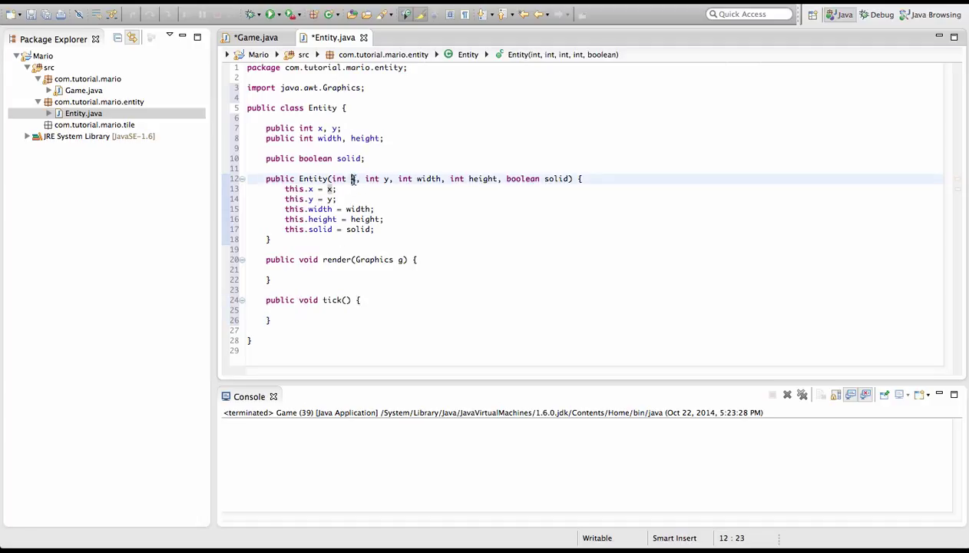
pyautogui.click(285, 340)
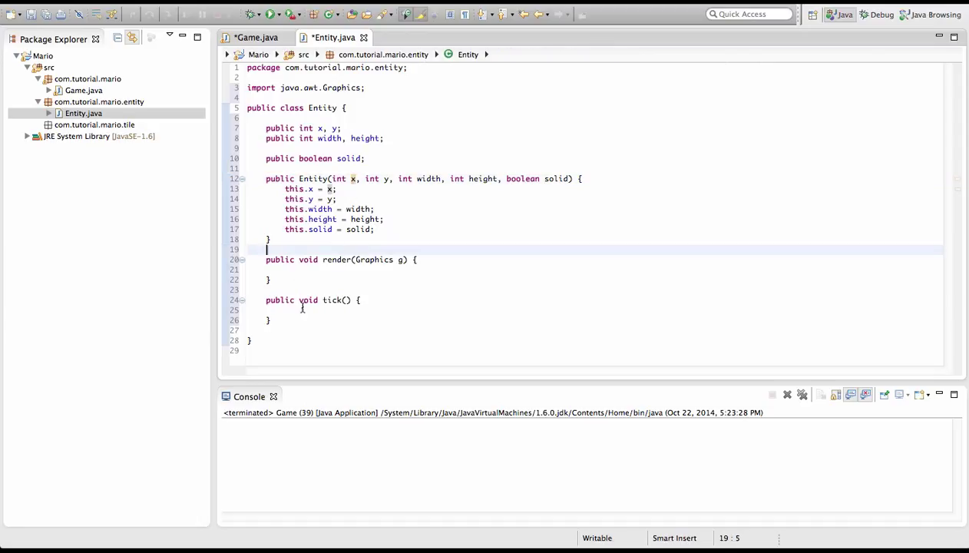
pyautogui.click(336, 310)
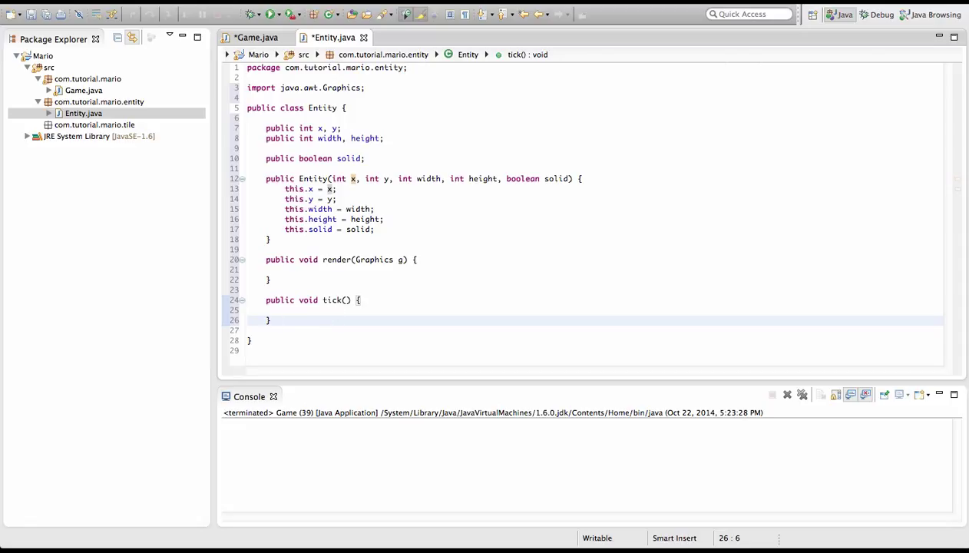
pyautogui.write('public void get')
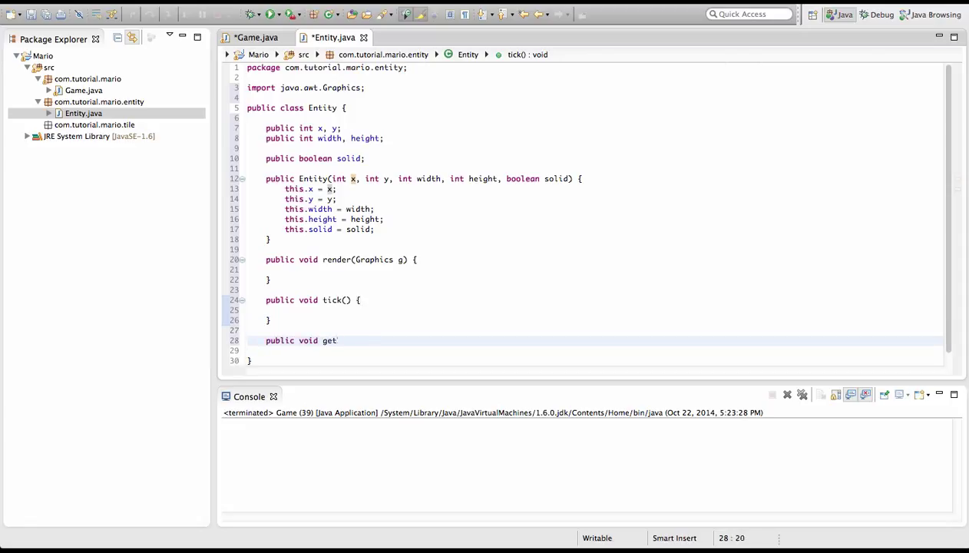
pyautogui.press('BackSpace')
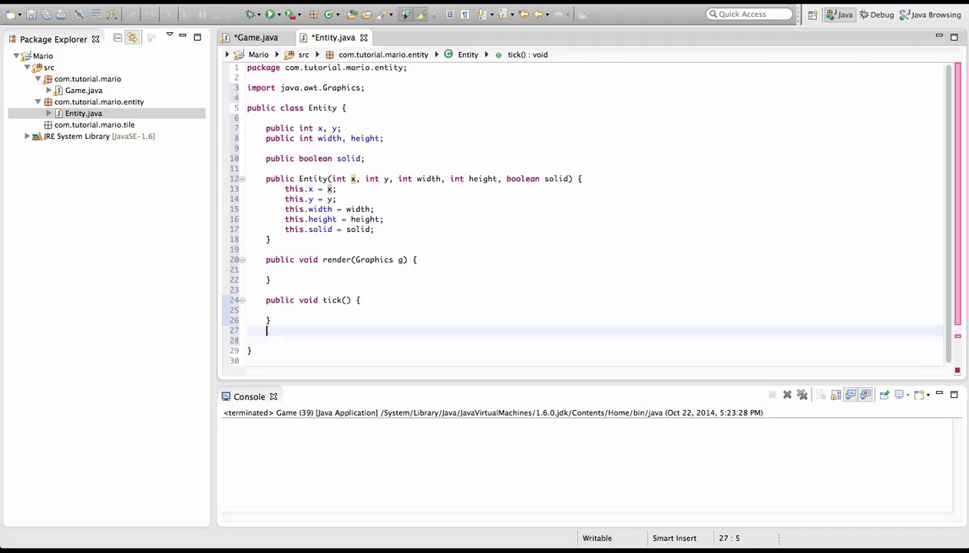
pyautogui.press('Backspace')
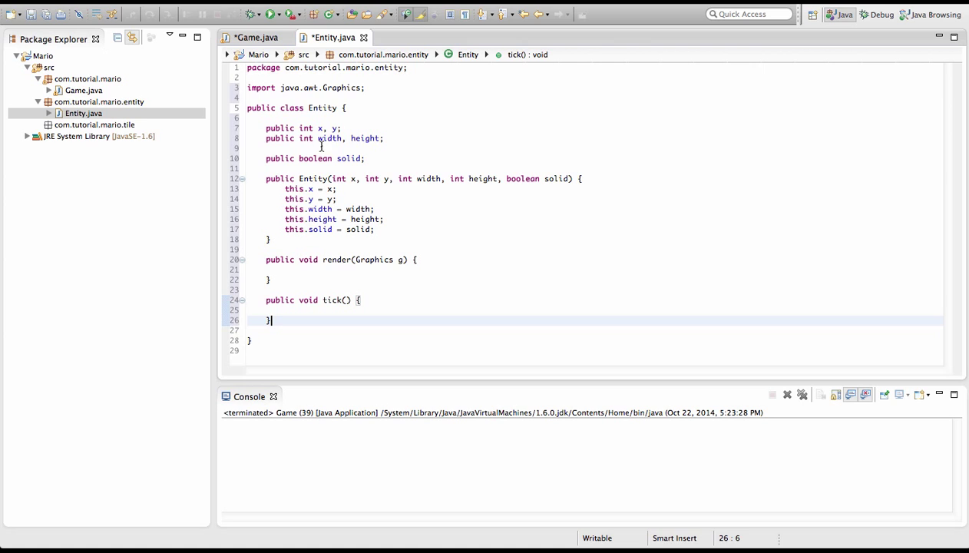
pyautogui.click(99, 101)
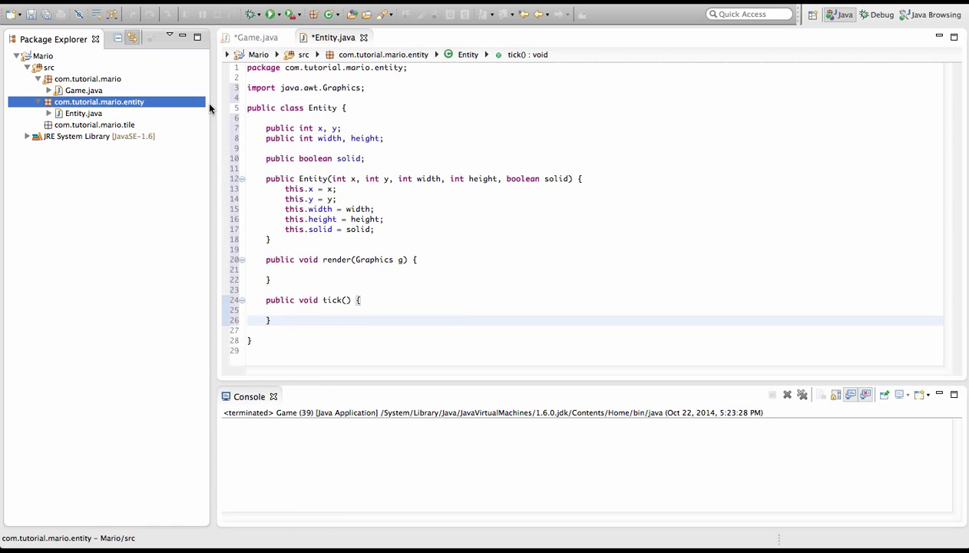
# Start Generate Getters and Setters for Entity and tick the x, y and solid fields.
pyautogui.click(83, 114)
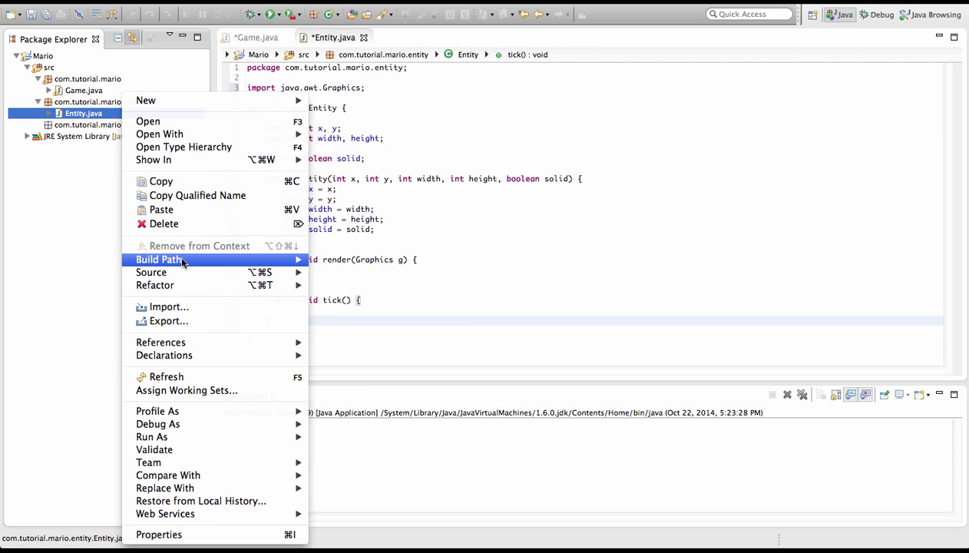
pyautogui.moveTo(150, 272)
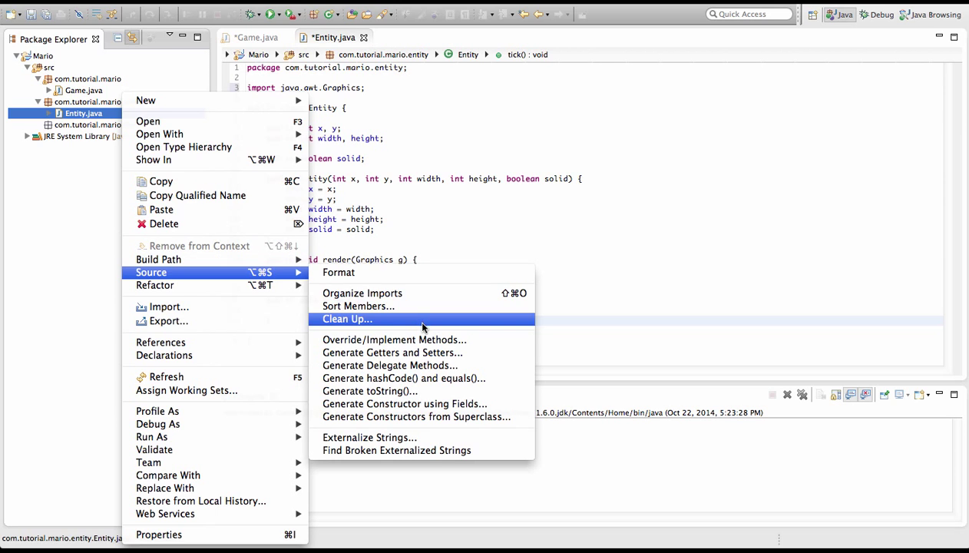
pyautogui.moveTo(393, 352)
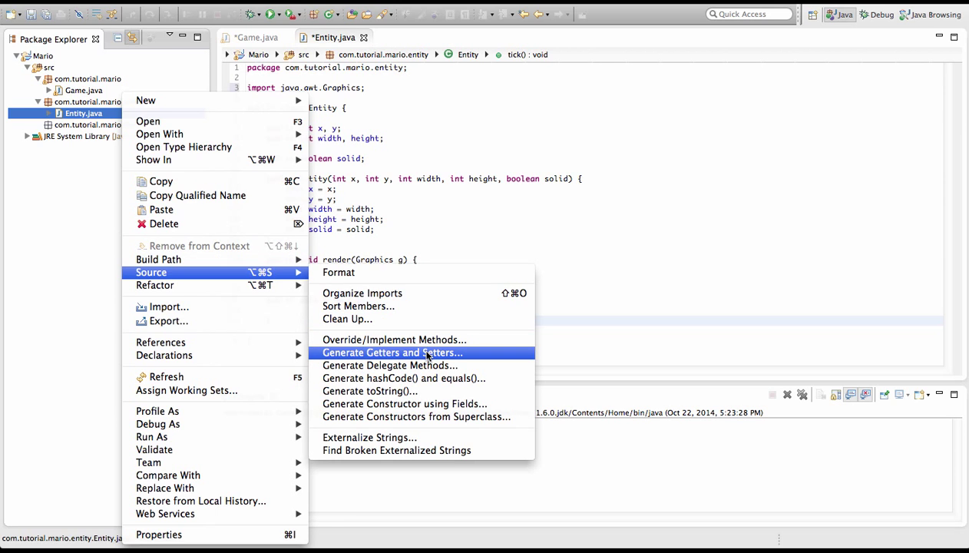
pyautogui.click(391, 352)
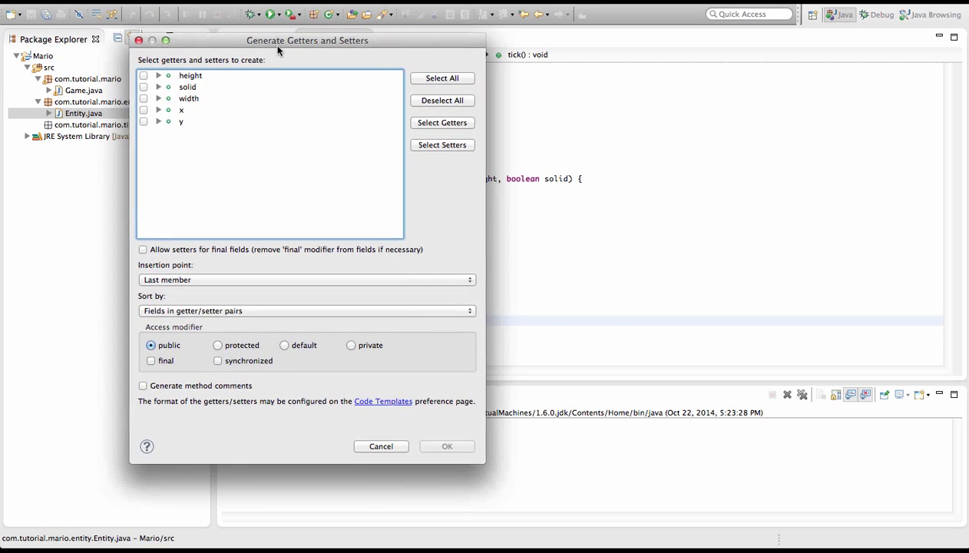
pyautogui.moveTo(307, 40); pyautogui.dragTo(402, 41)
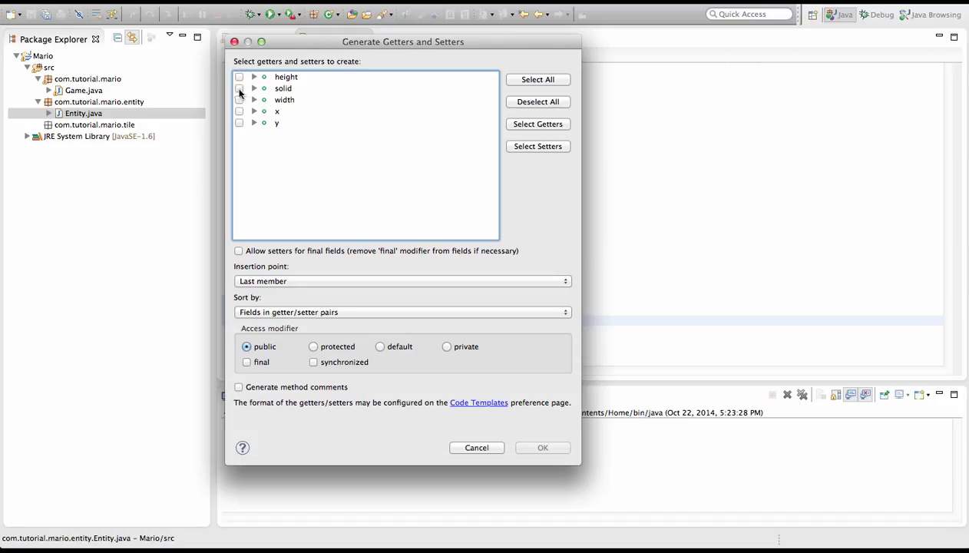
pyautogui.moveTo(239, 111)
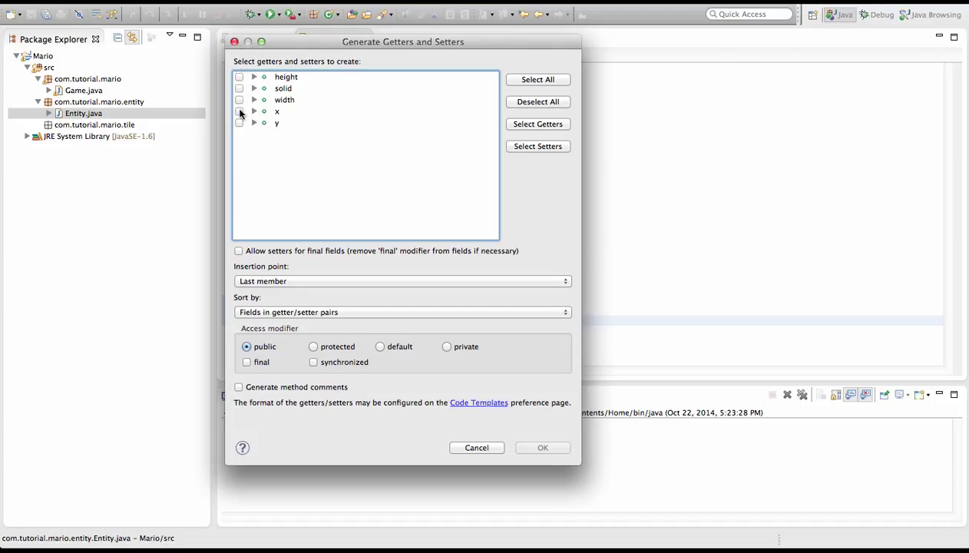
pyautogui.click(239, 111)
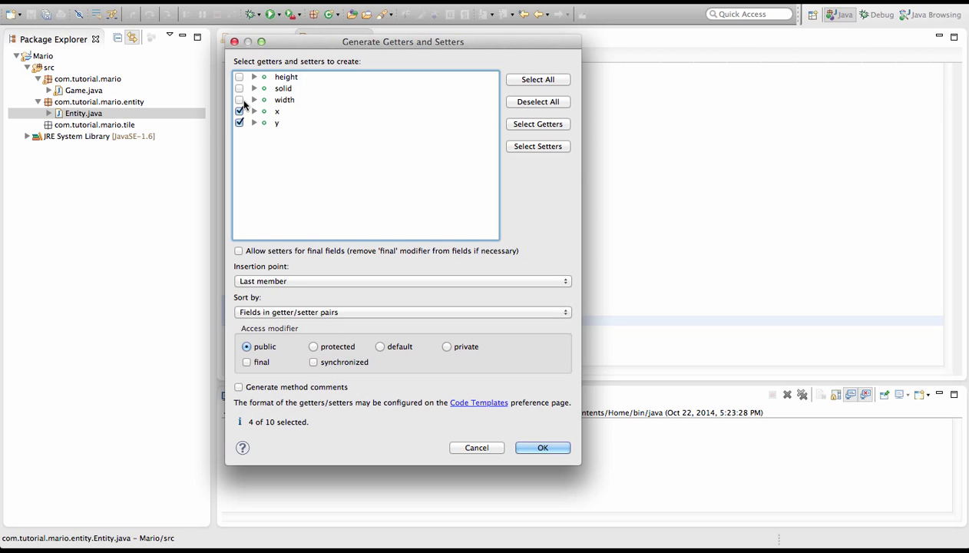
pyautogui.click(239, 87)
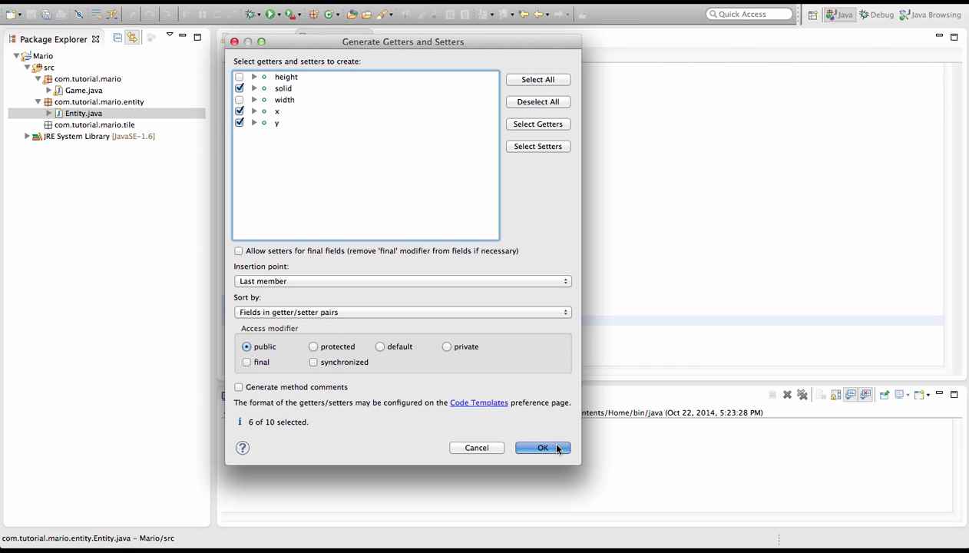
# Confirm generation of getX/setX, getY/setY and isSolid/setSolid and review them in Entity.java.
pyautogui.click(542, 449)
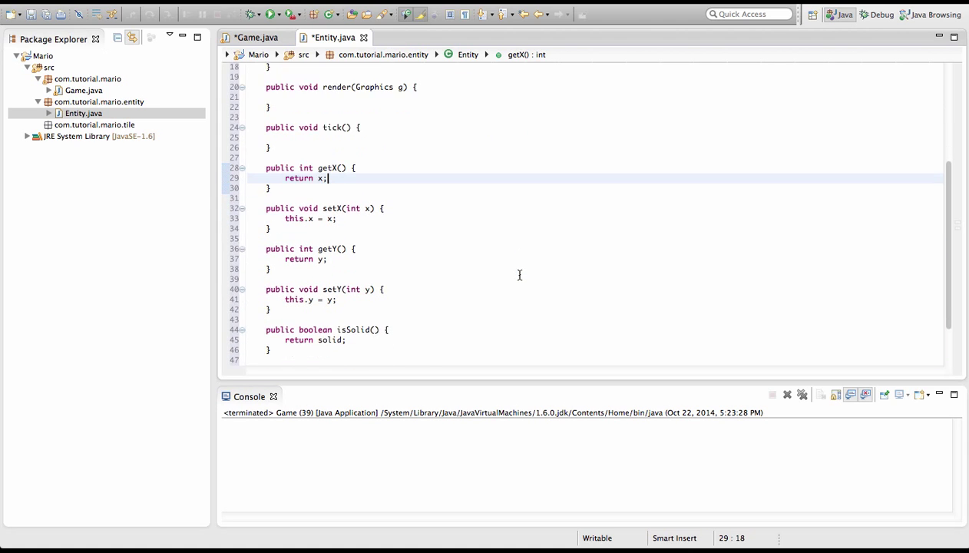
pyautogui.scroll(-3)
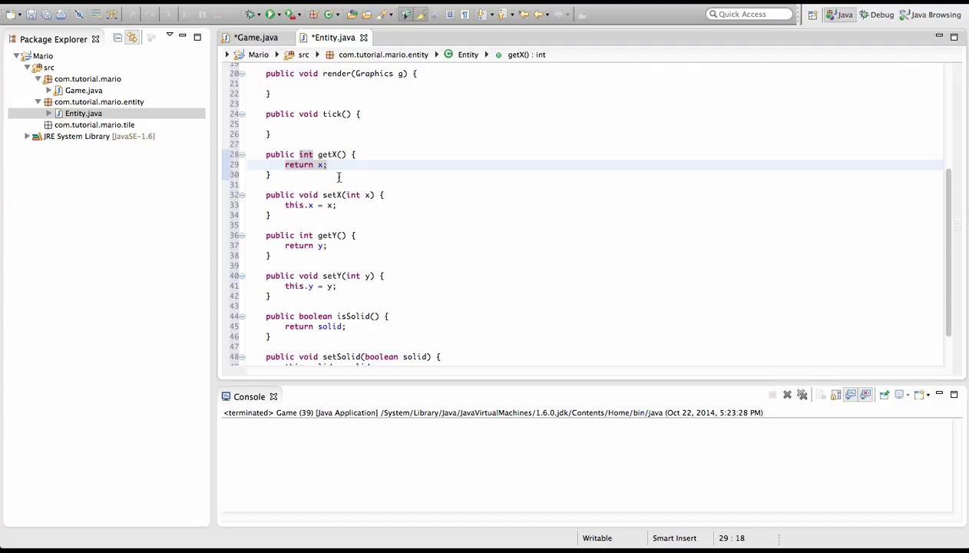
pyautogui.doubleClick(328, 153)
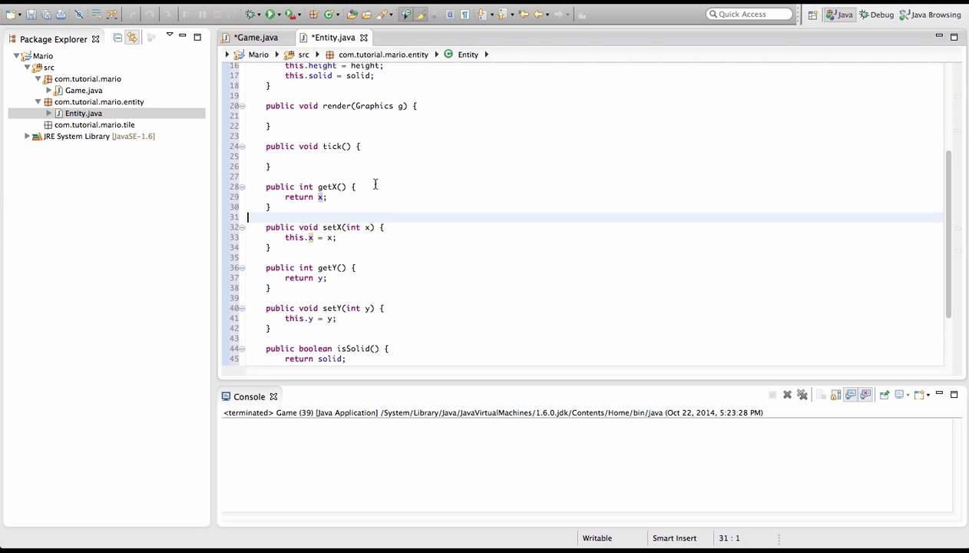
pyautogui.moveTo(399, 193)
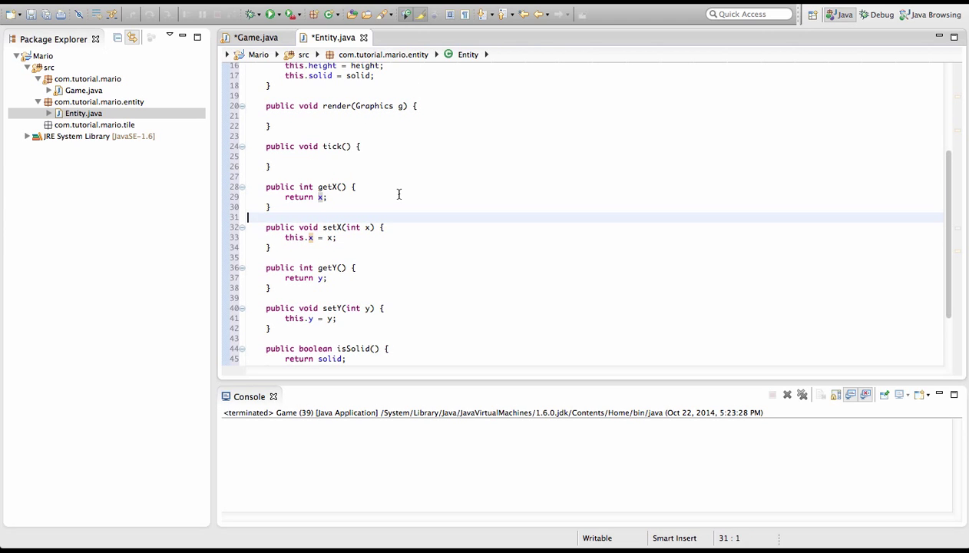
pyautogui.scroll(-3)
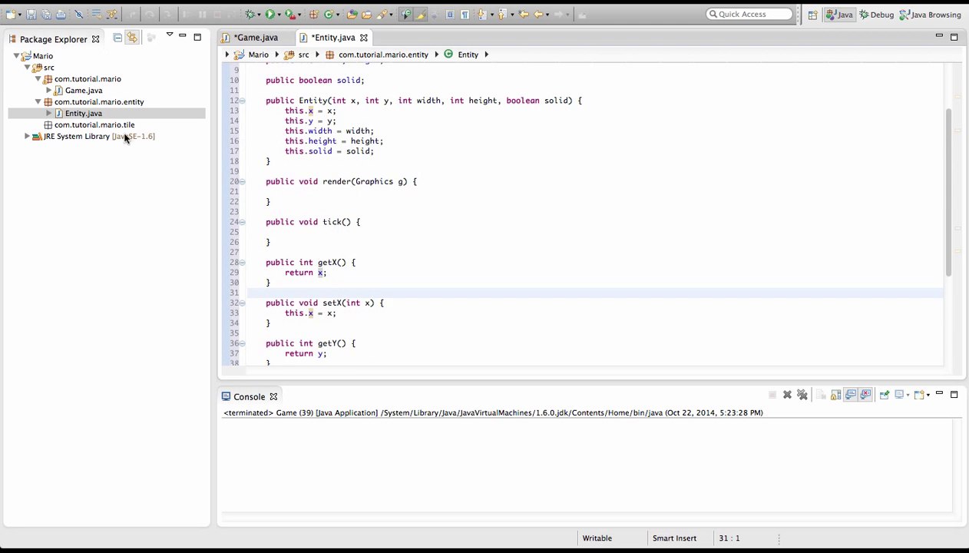
# Create a new public class Tile in the com.tutorial.mario.tile package.
pyautogui.click(96, 124)
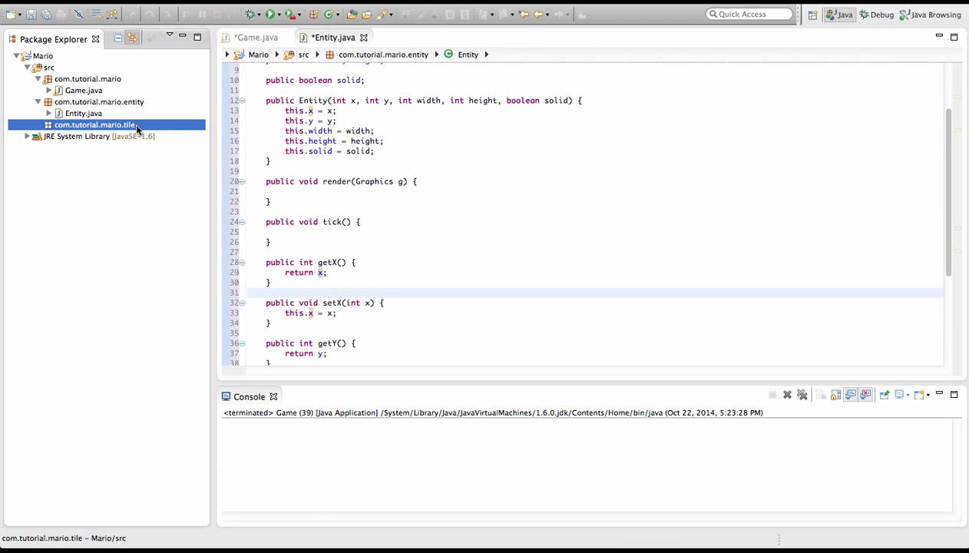
pyautogui.rightClick(95, 125)
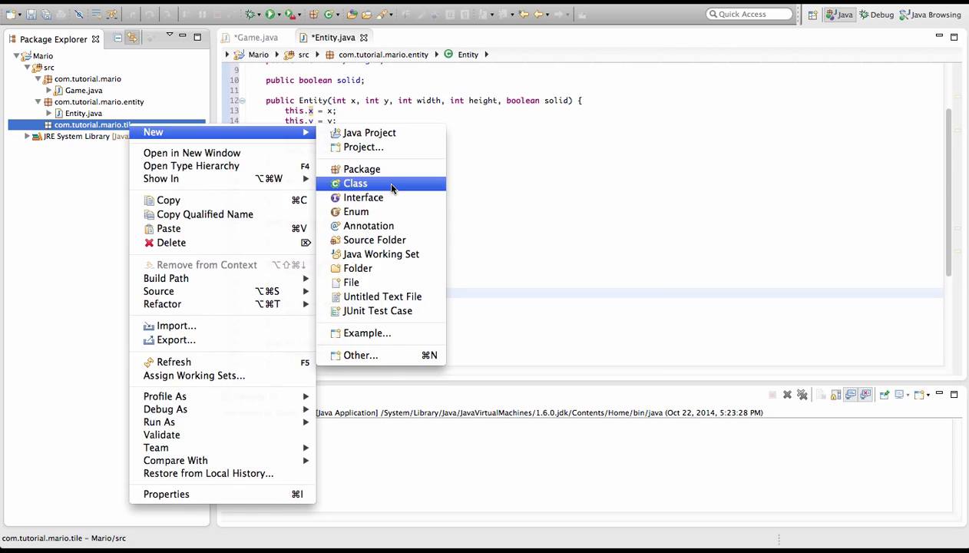
pyautogui.click(355, 183)
pyautogui.write('Tile')
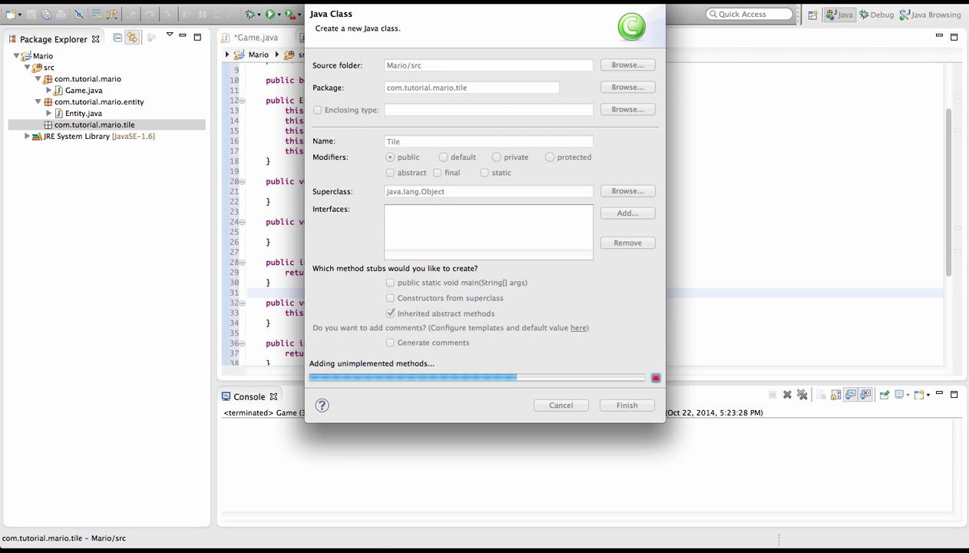
pyautogui.click(626, 405)
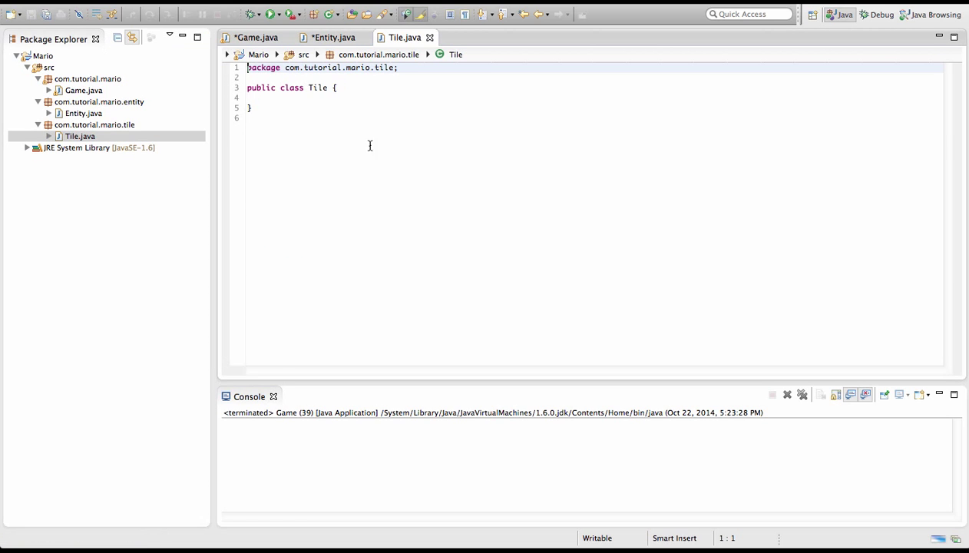
pyautogui.moveTo(131, 111)
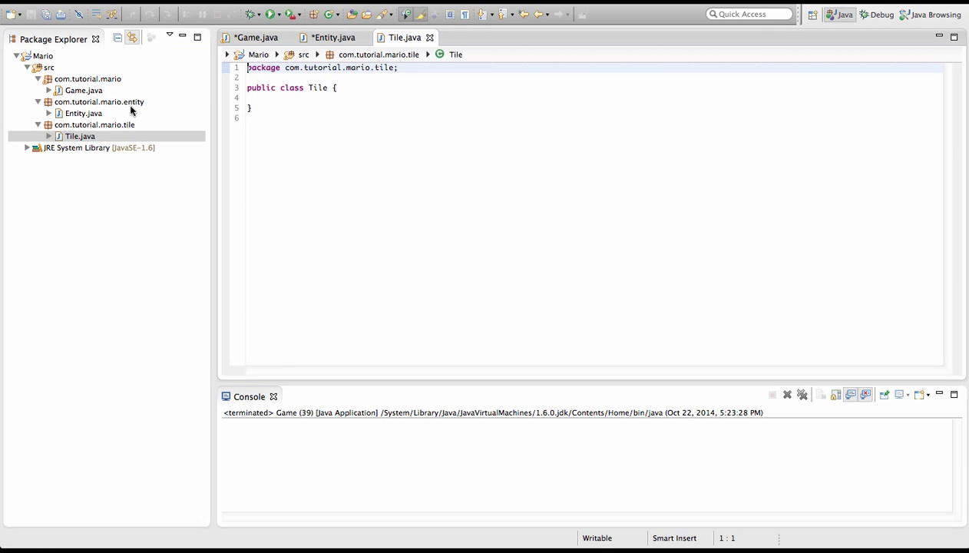
pyautogui.click(83, 113)
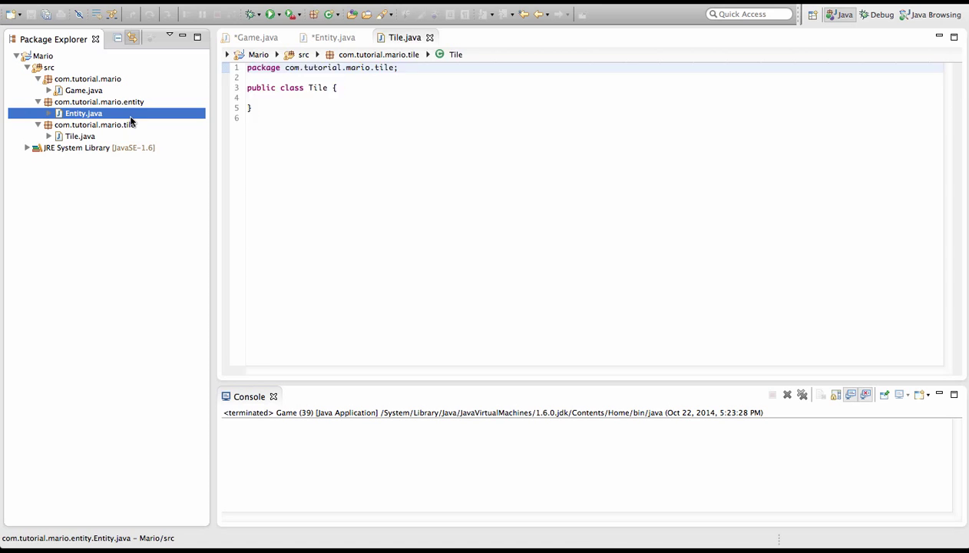
# Declare public int velX, velY fields below solid in Entity.java.
pyautogui.click(333, 37)
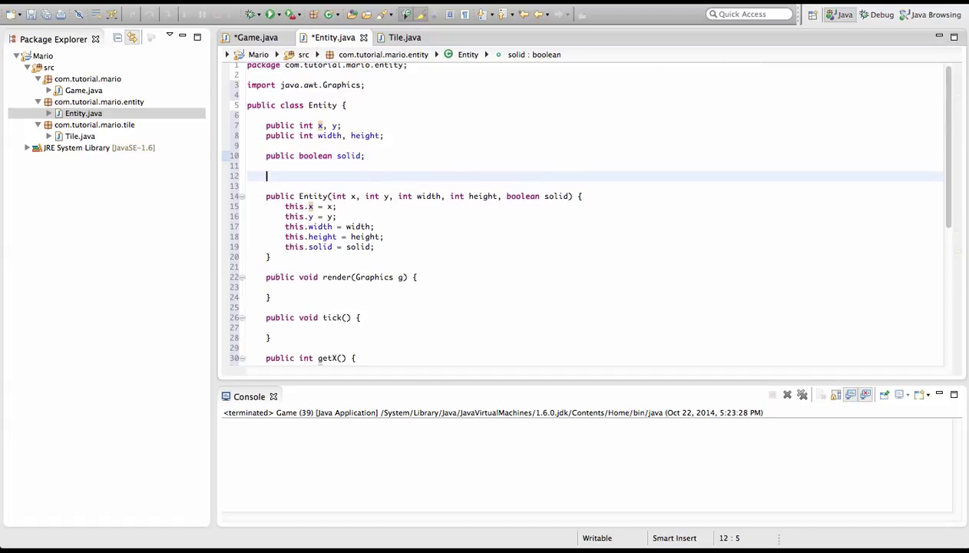
pyautogui.write('public int')
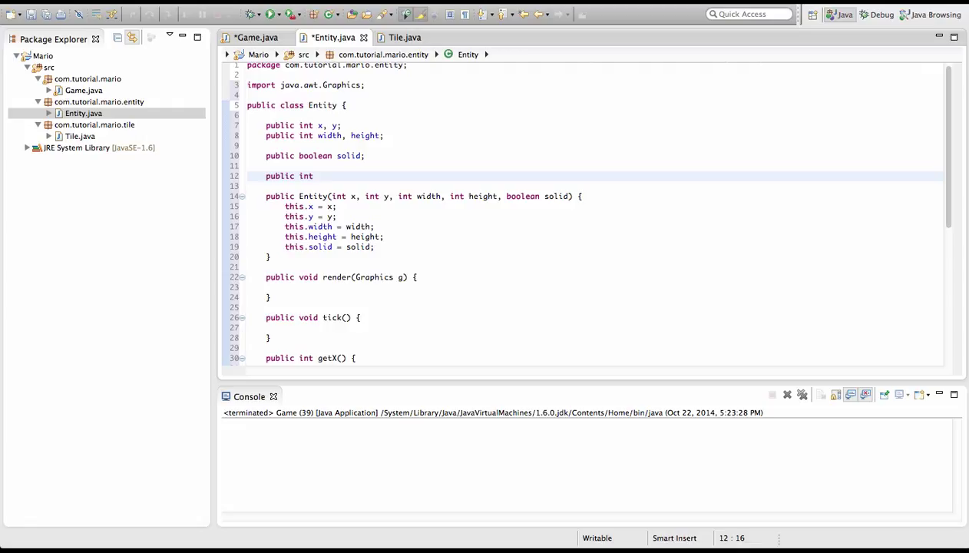
pyautogui.write('velX,')
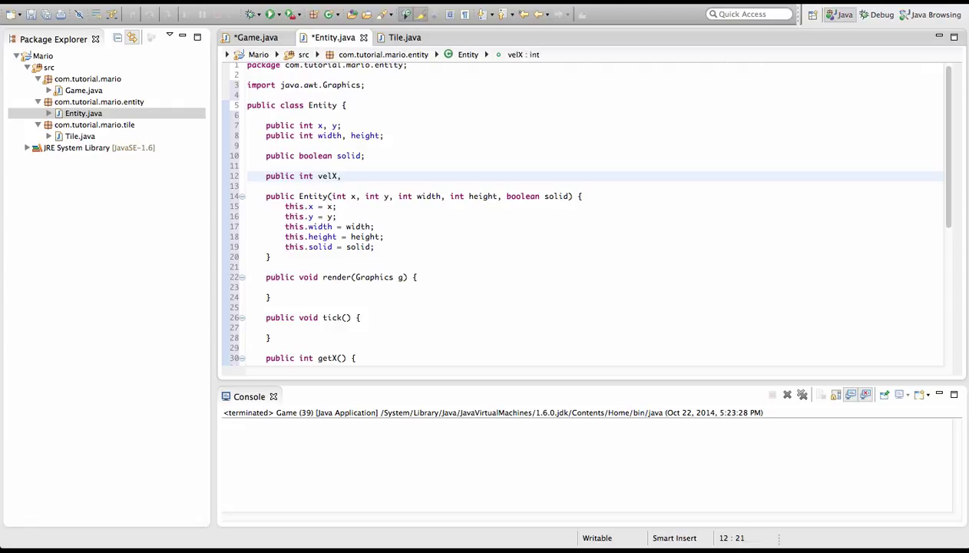
pyautogui.write('velY;')
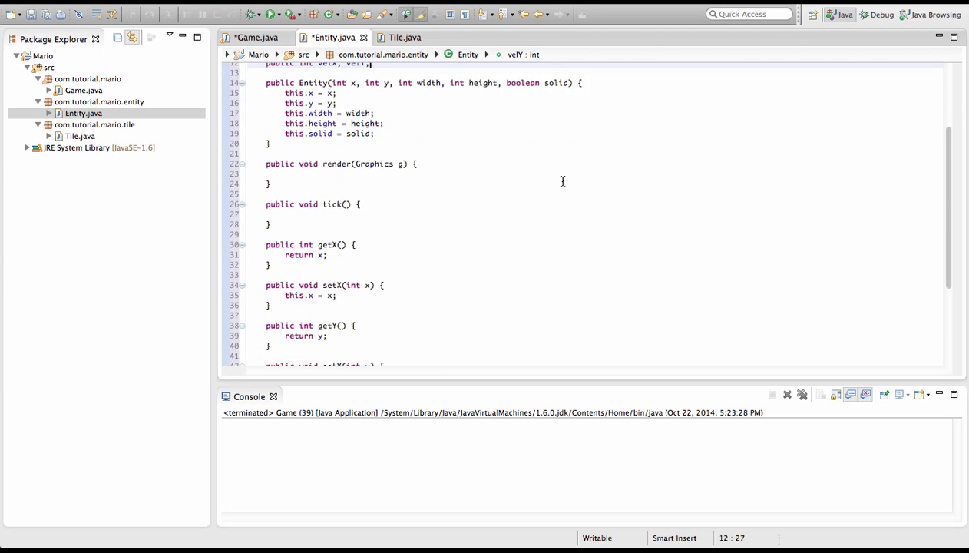
pyautogui.scroll(-3)
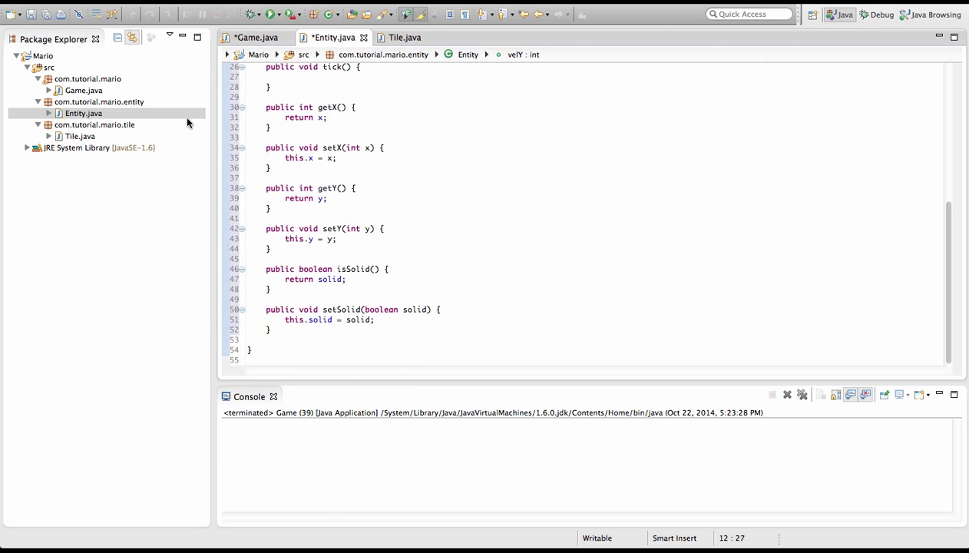
# Generate getVelX/setVelX and getVelY/setVelY accessors in Entity after setSolid.
pyautogui.rightClick(83, 113)
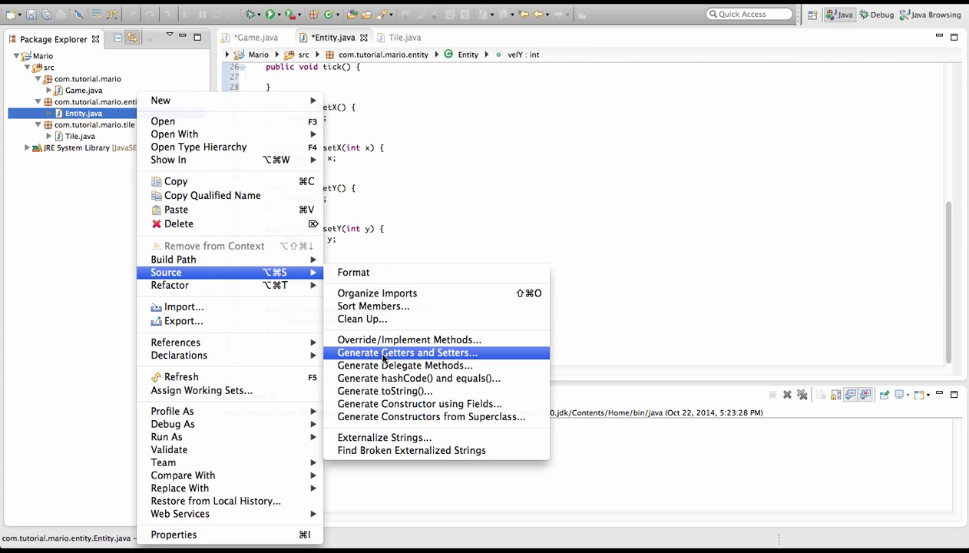
pyautogui.click(407, 352)
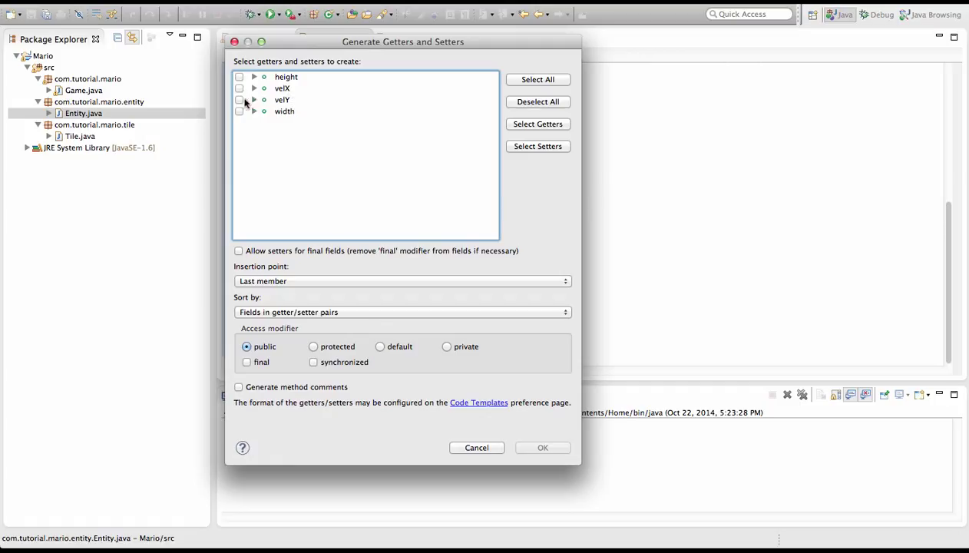
pyautogui.click(240, 87)
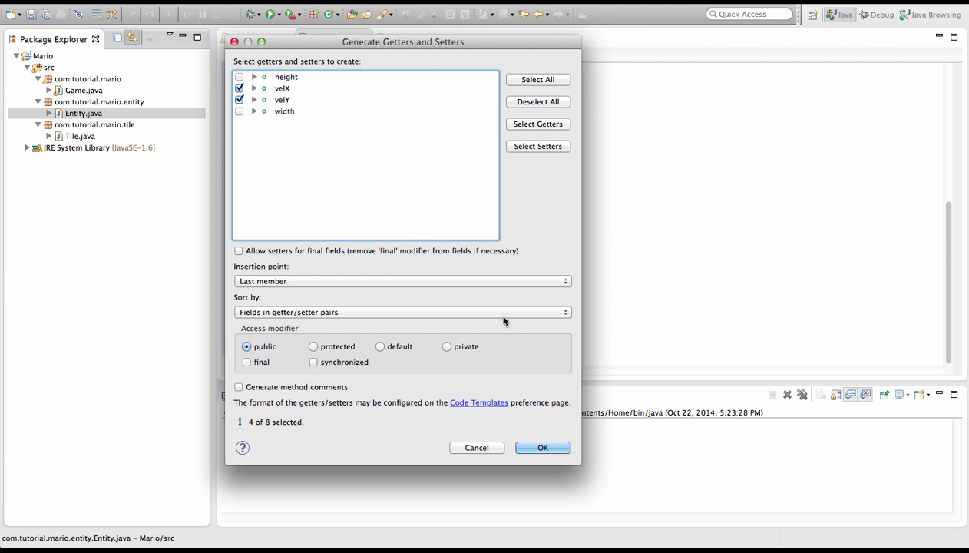
pyautogui.click(542, 448)
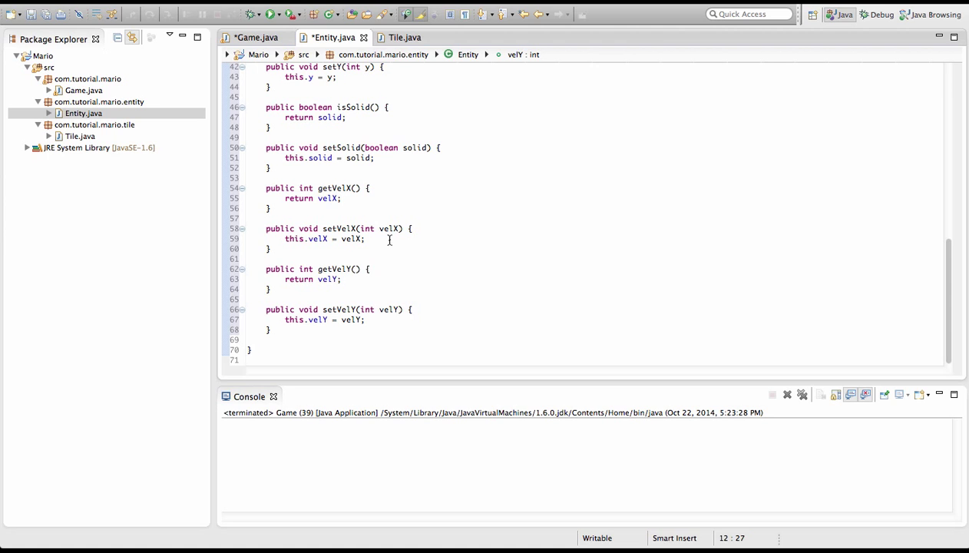
pyautogui.moveTo(266, 268); pyautogui.dragTo(270, 288)
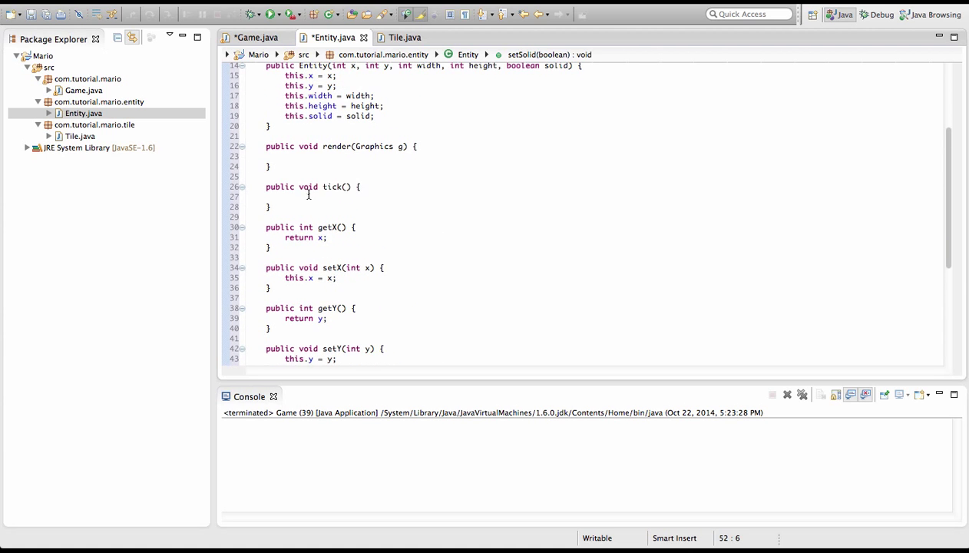
# Write x+=velX; and y+=velY; inside Entity's tick method and select the class code.
pyautogui.write('x+')
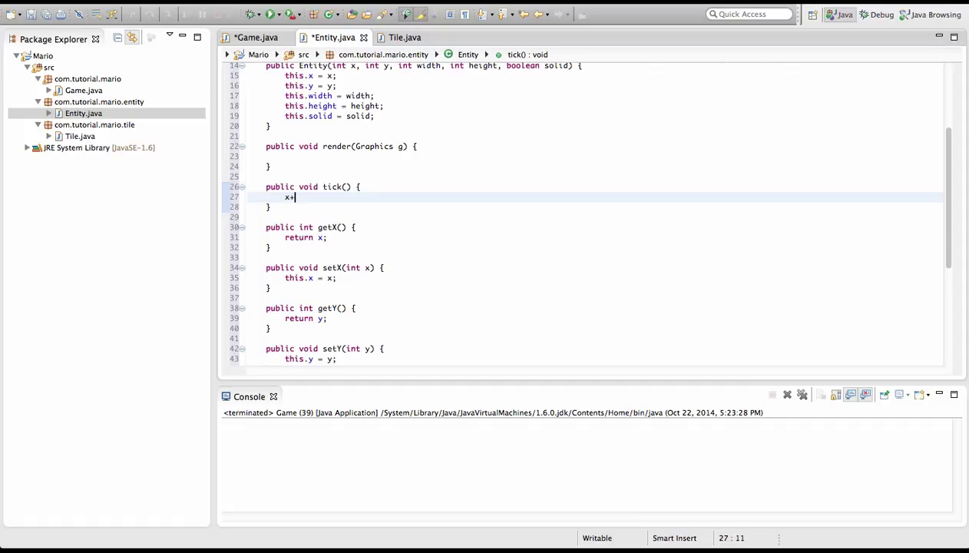
pyautogui.write('velX')
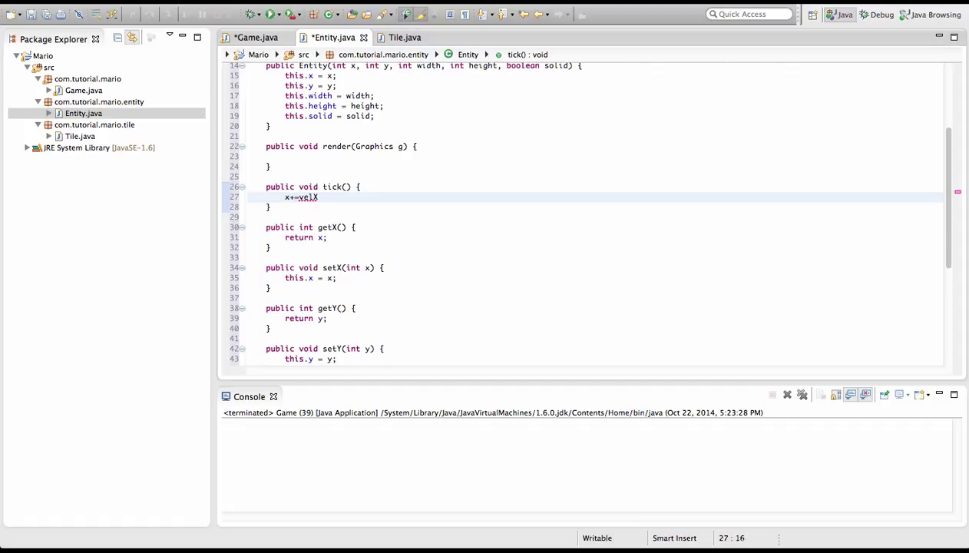
pyautogui.write('y+=v')
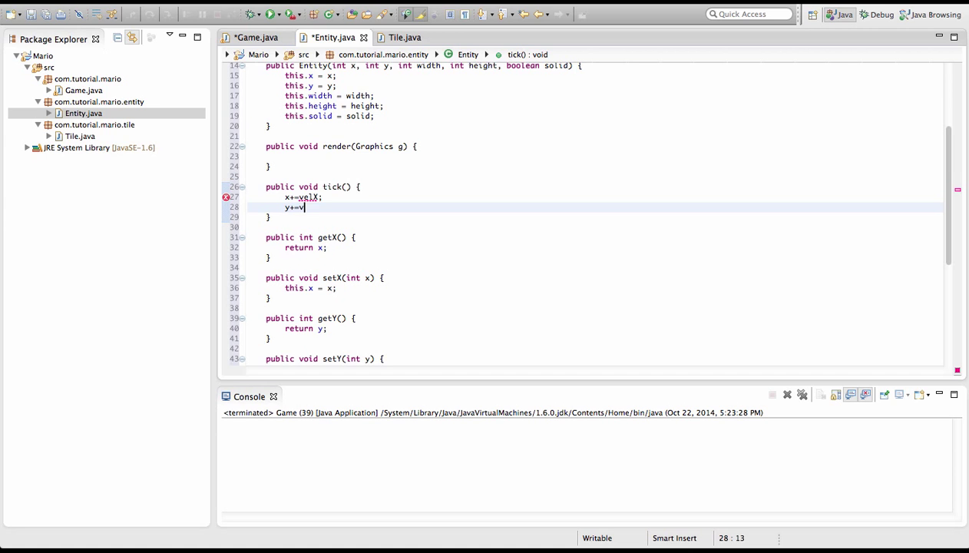
pyautogui.write('elY;')
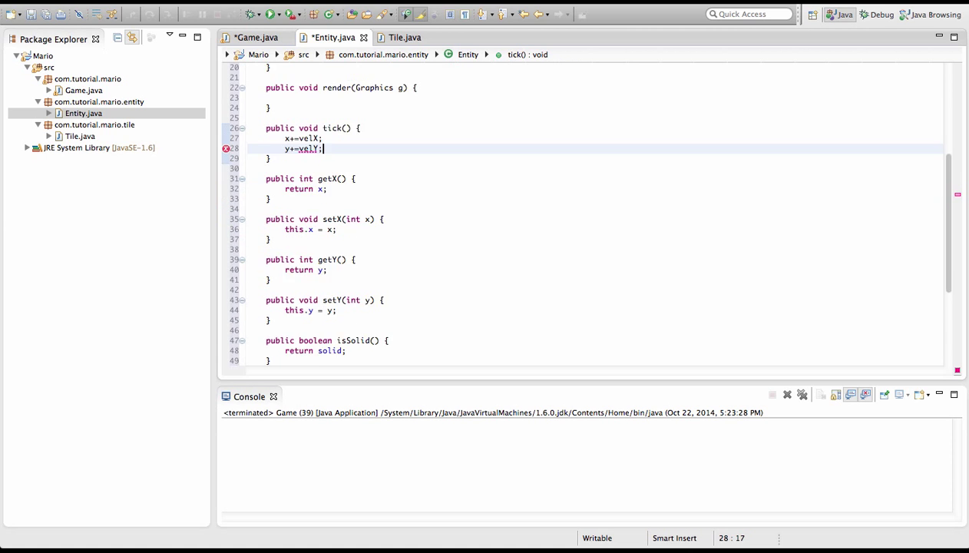
pyautogui.scroll(-3)
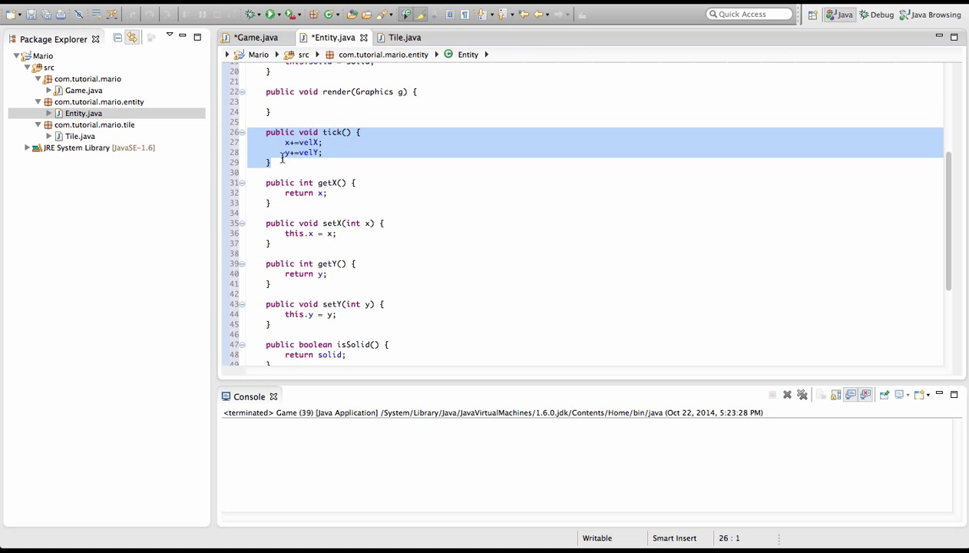
pyautogui.click(270, 162)
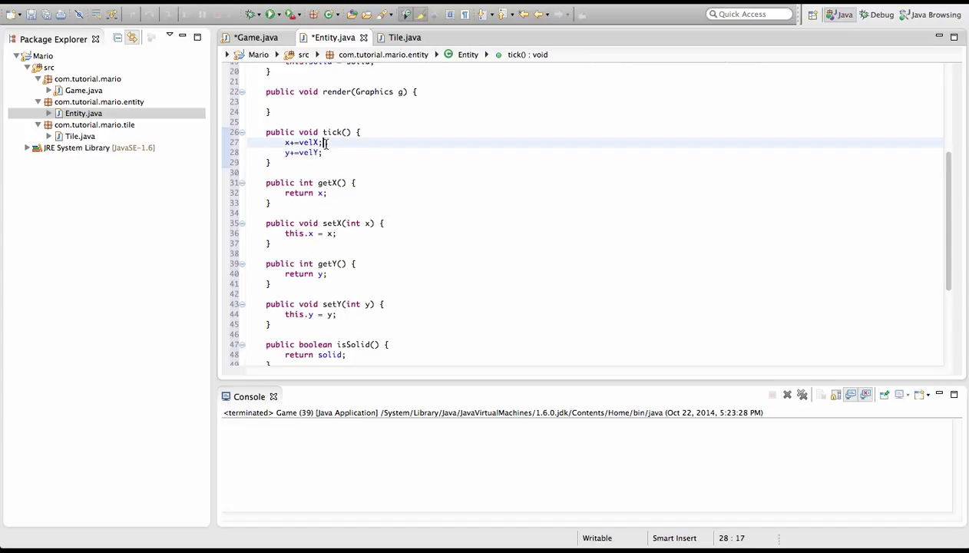
pyautogui.click(351, 152)
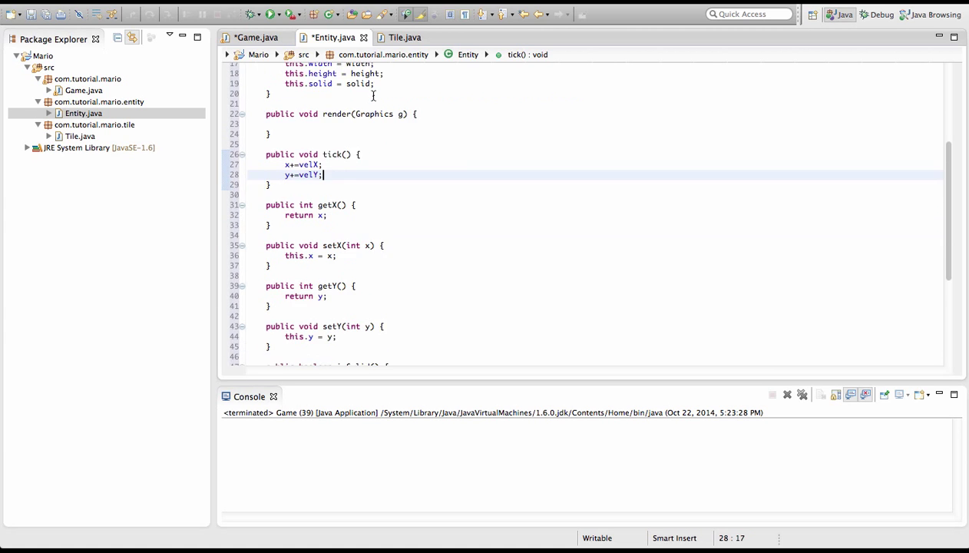
pyautogui.scroll(-3)
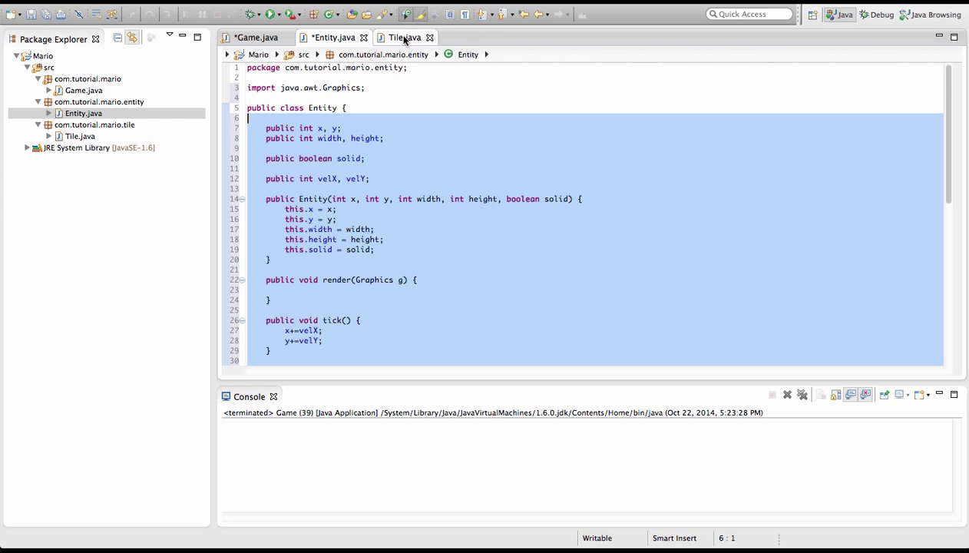
# Paste Entity's fields, constructor and tick code into Tile.java renamed for Tile, then return to Game.java.
pyautogui.click(406, 37)
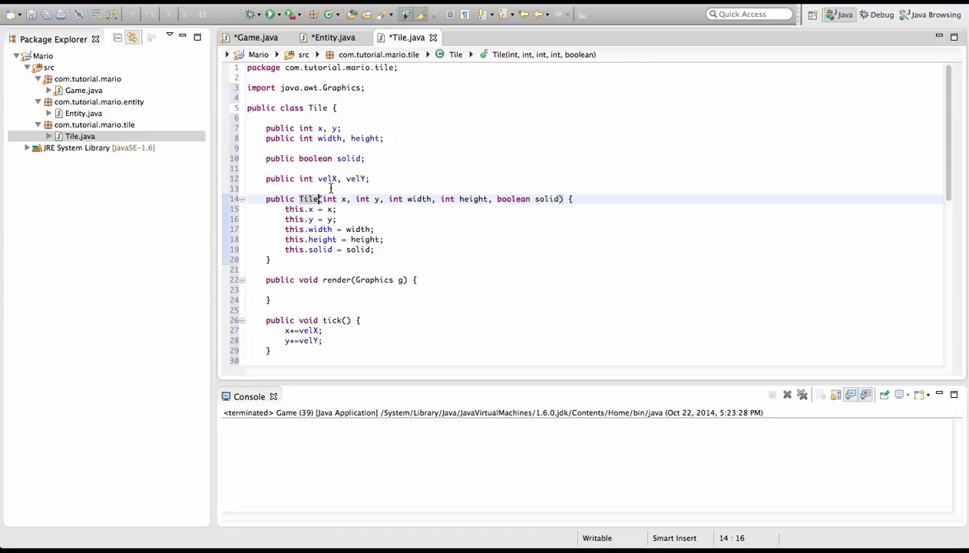
pyautogui.moveTo(599, 229)
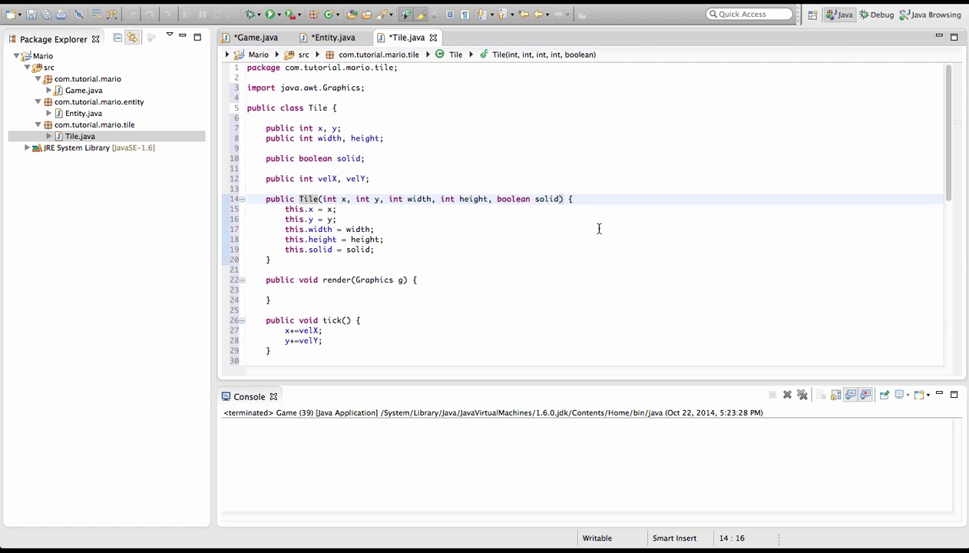
pyautogui.scroll(-3)
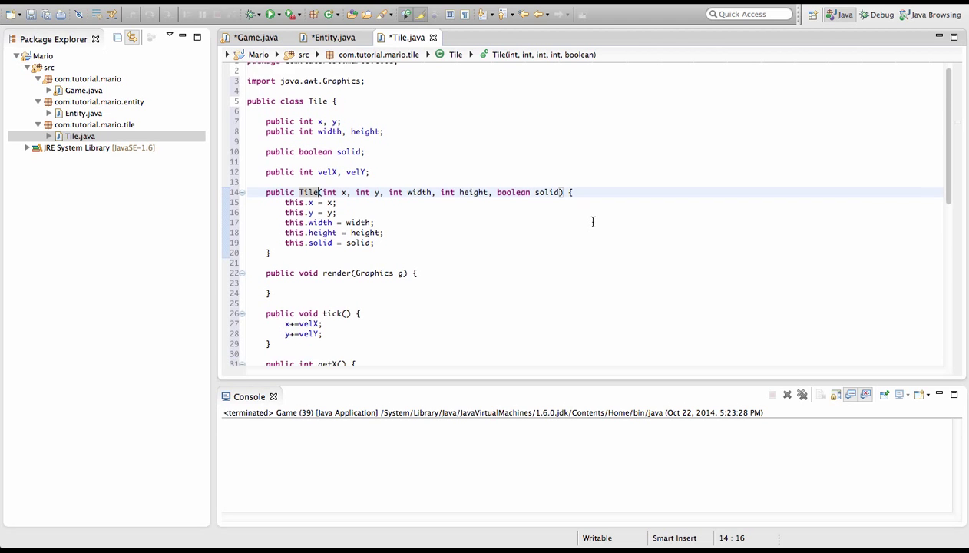
pyautogui.scroll(-3)
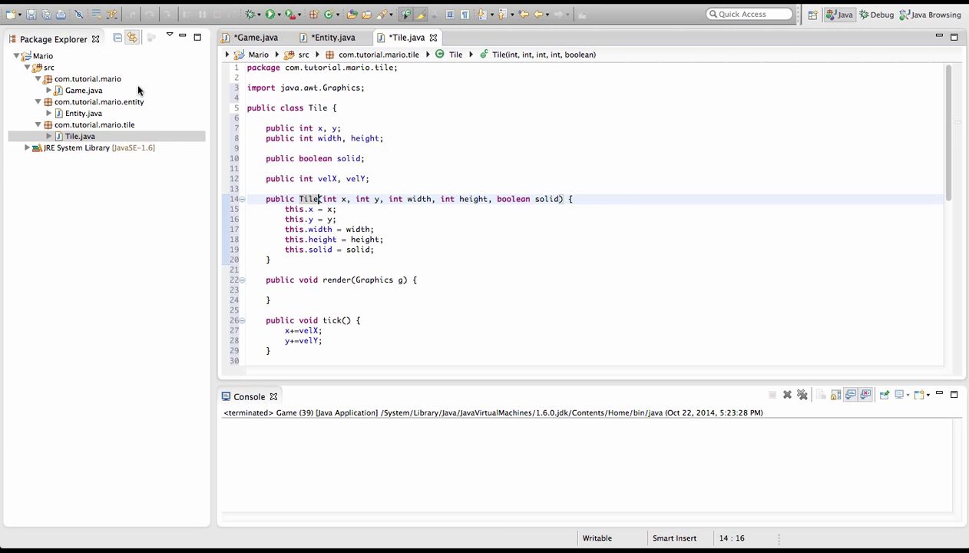
pyautogui.moveTo(580, 258)
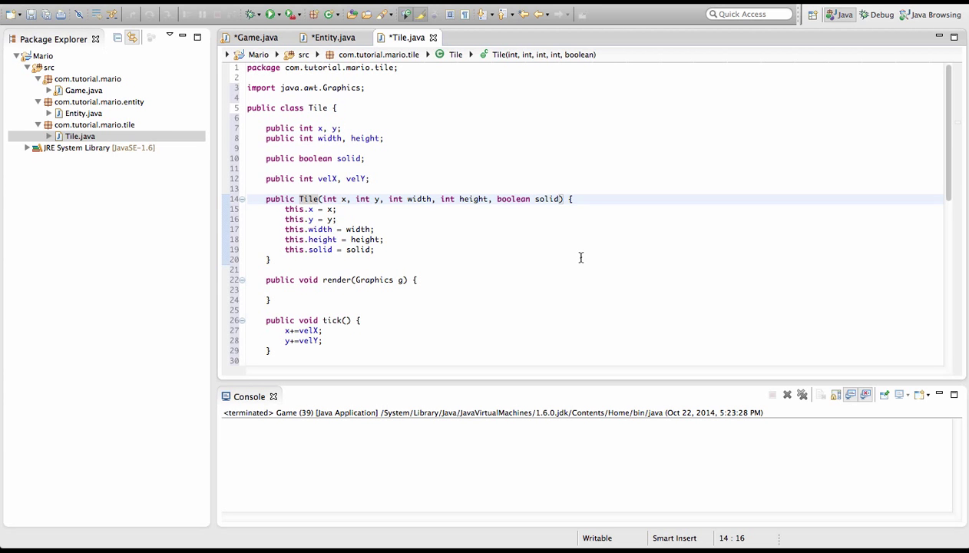
pyautogui.click(253, 37)
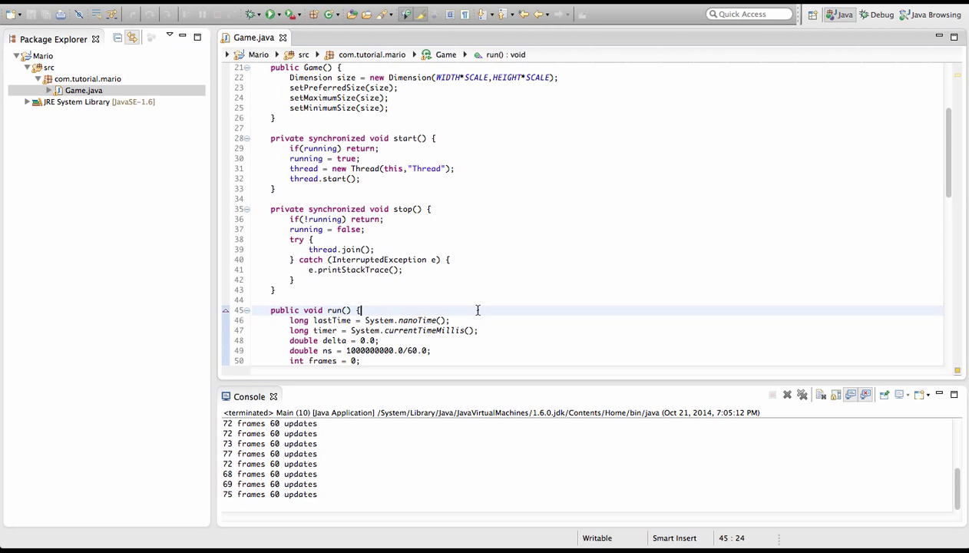
pyautogui.moveTo(442, 236)
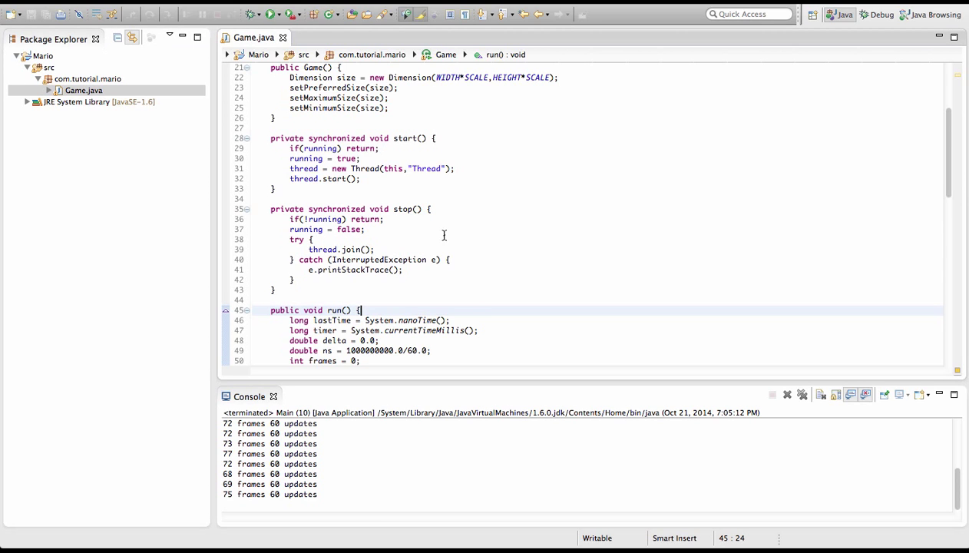
# Add System.exit(0); after game.start() in Game's main method and save.
pyautogui.click(460, 209)
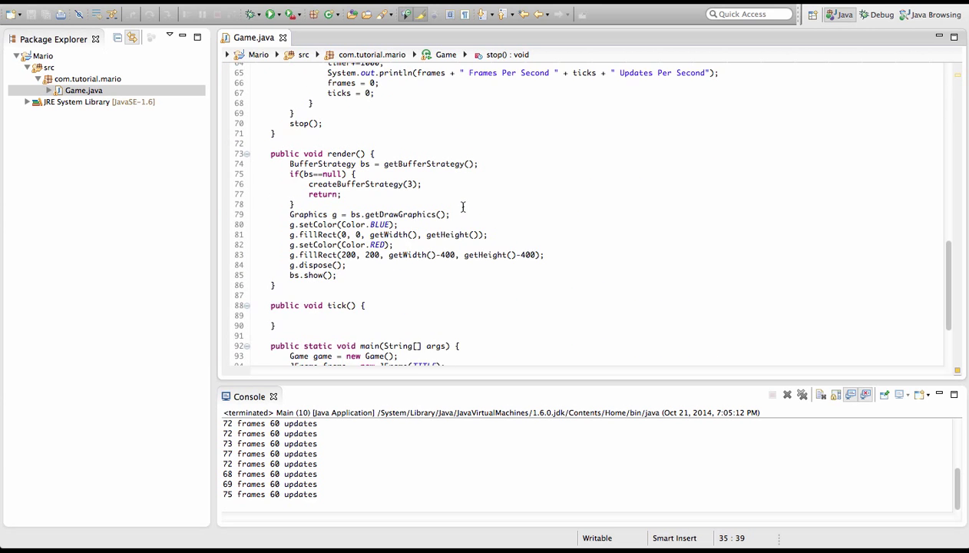
pyautogui.scroll(-3)
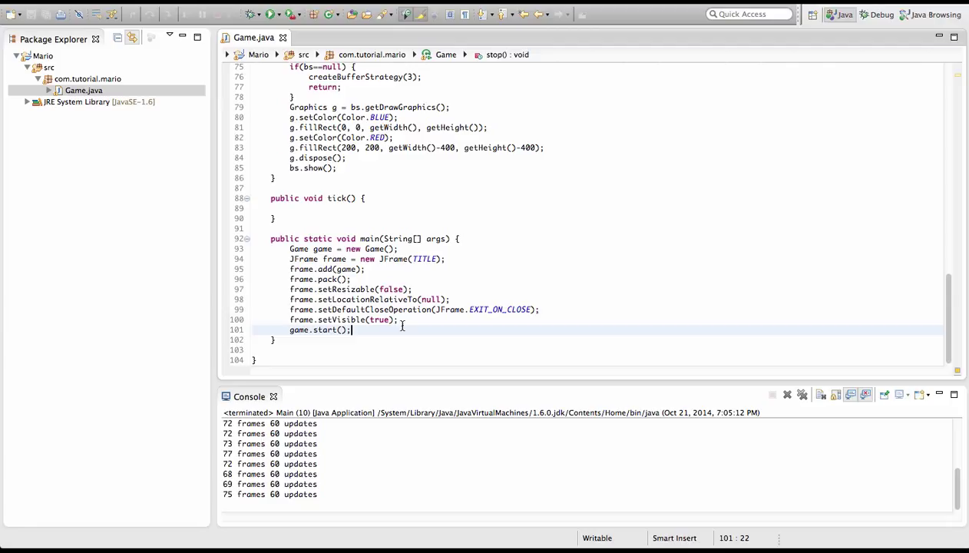
pyautogui.write('S')
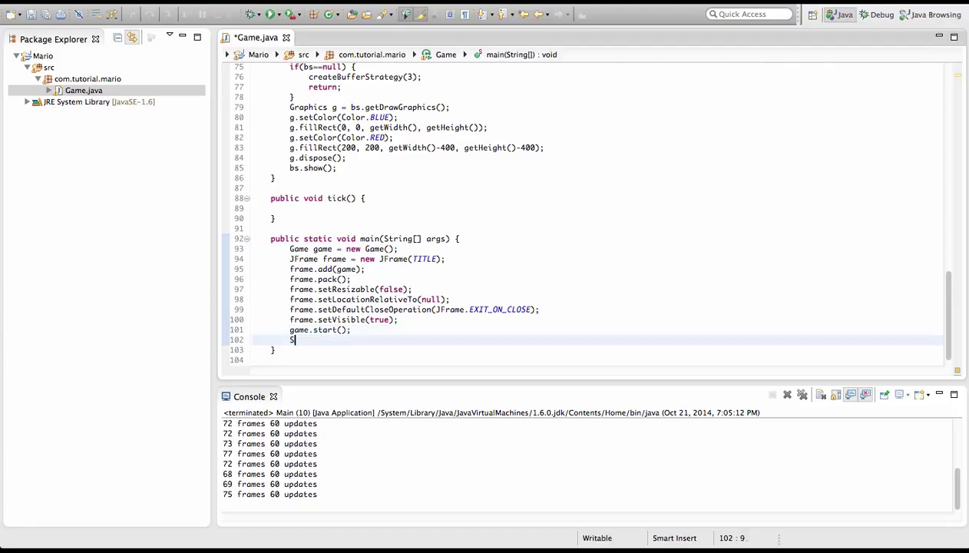
pyautogui.write('ystem.exit()')
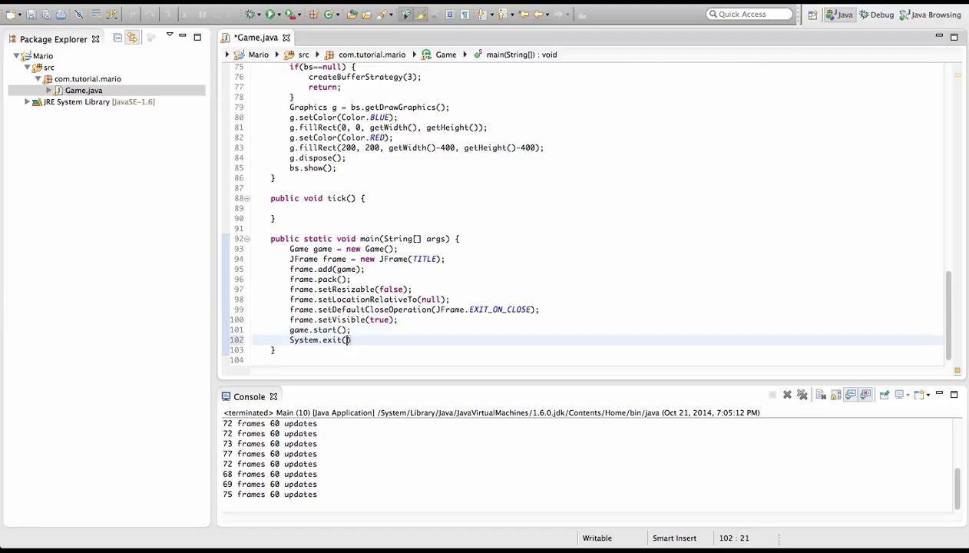
pyautogui.write('0')
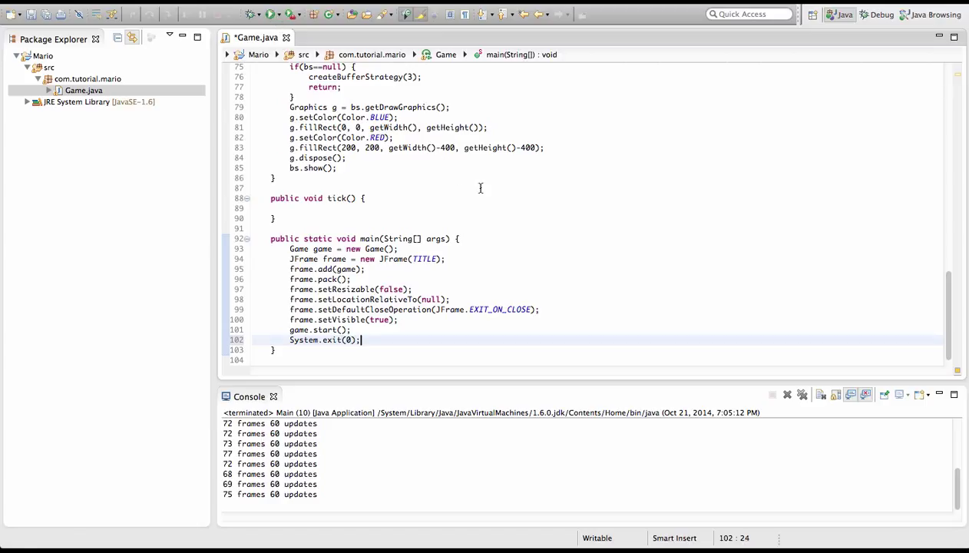
pyautogui.press('ctrl+s')
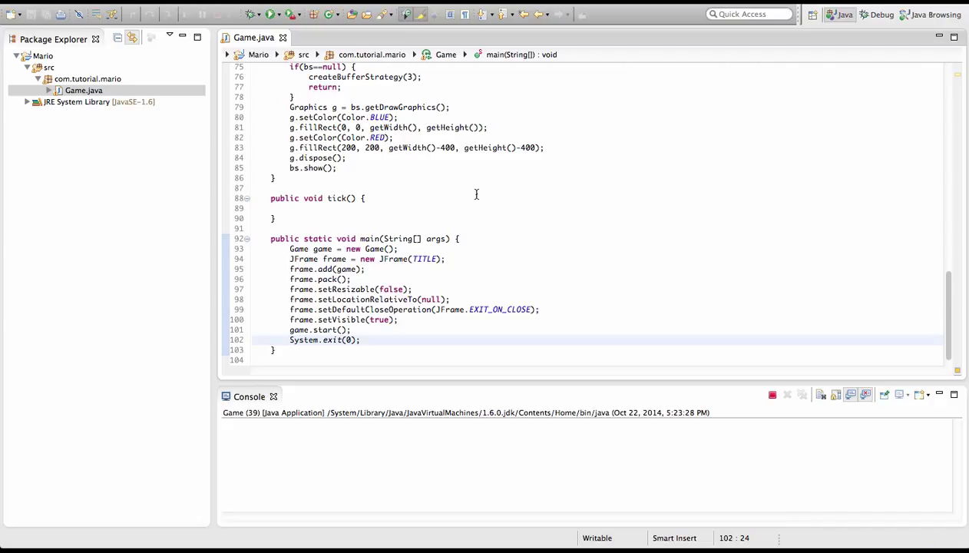
pyautogui.moveTo(476, 200)
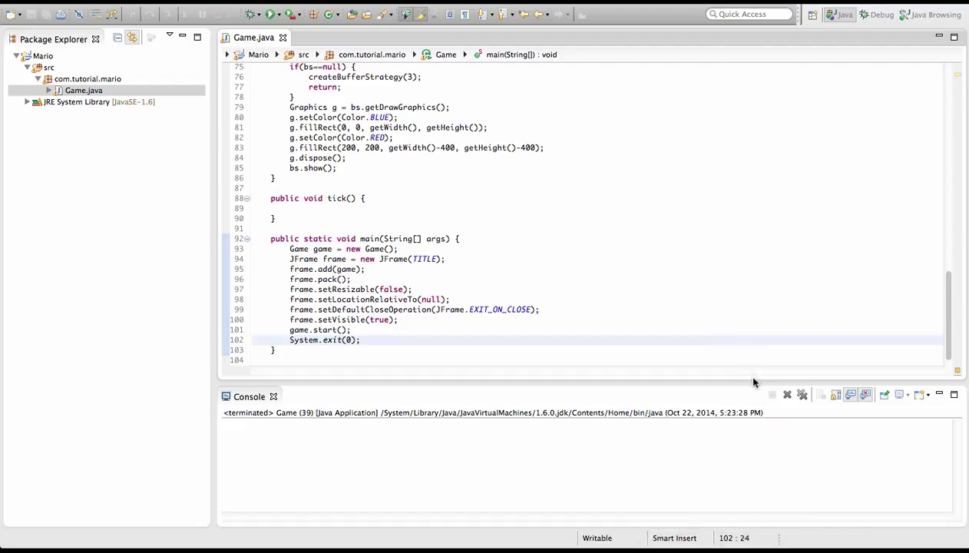
pyautogui.moveTo(754, 387)
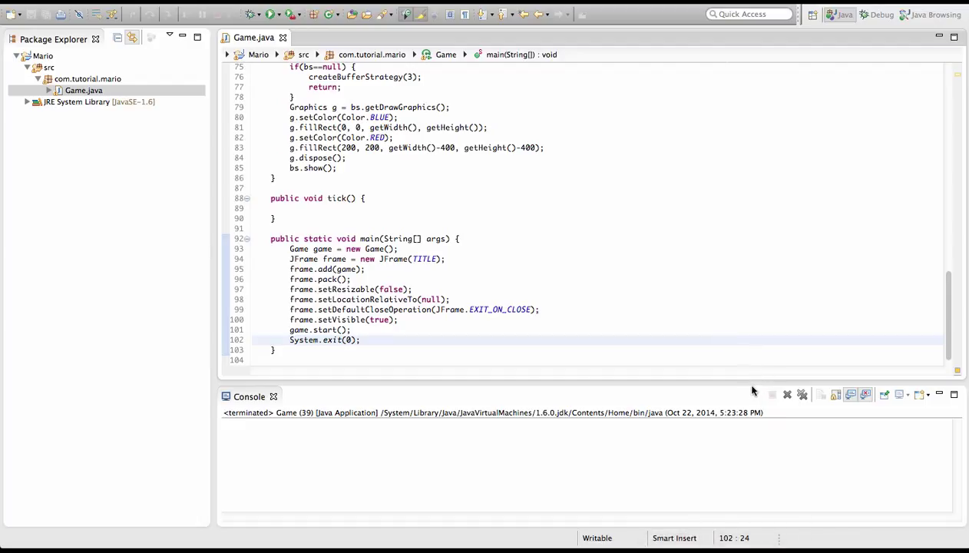
# Run the Game application and let it terminate immediately after starting.
pyautogui.click(487, 310)
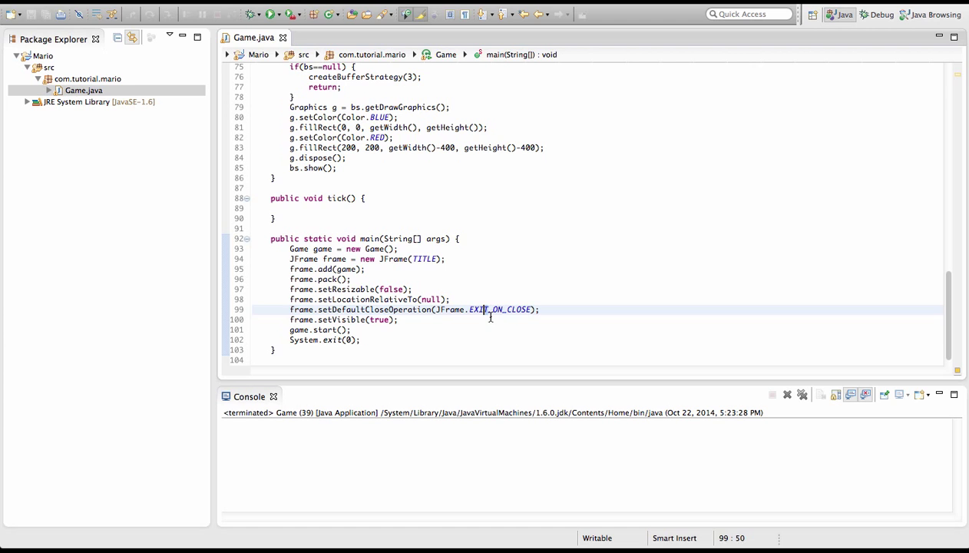